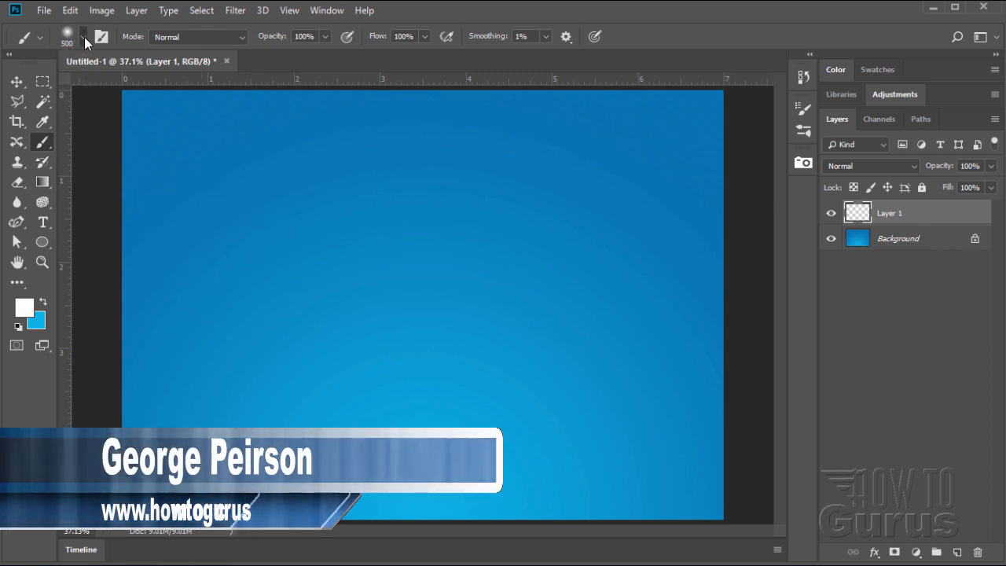
# - Open the brush preset picker dropdown in the Brush tool options bar
pyautogui.click(83, 37)
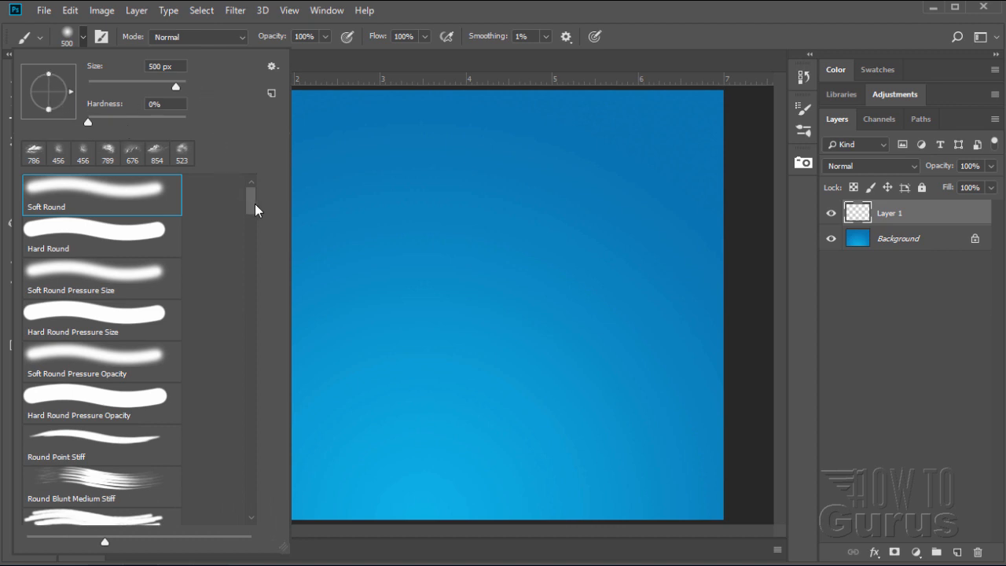
pyautogui.moveTo(102, 458)
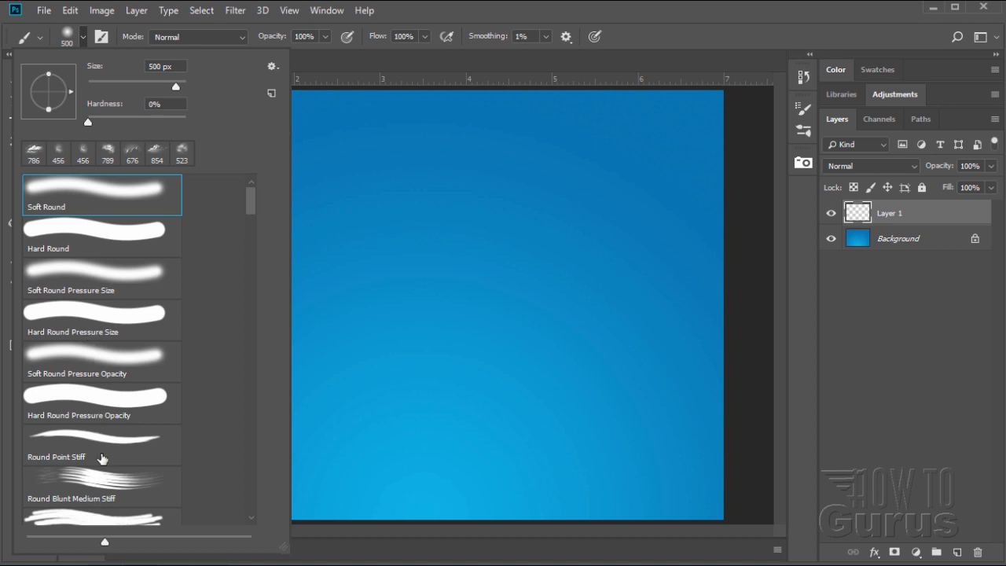
pyautogui.moveTo(42, 440)
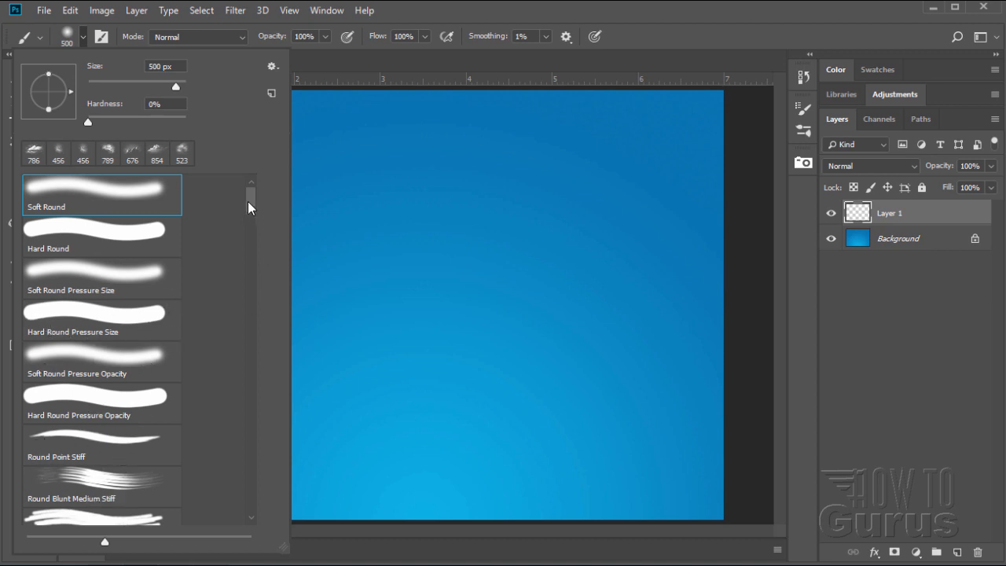
pyautogui.scroll(-3)
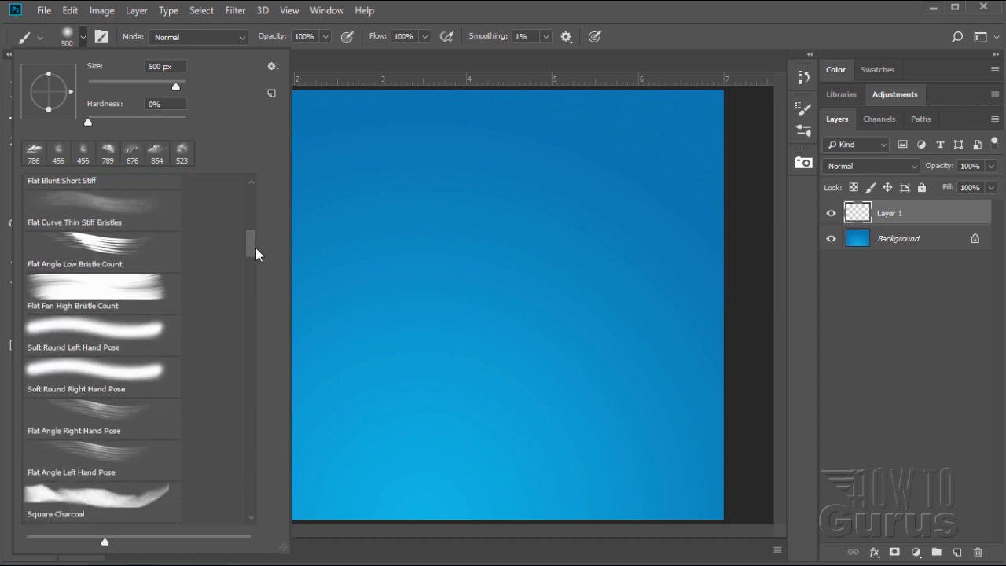
pyautogui.scroll(-3)
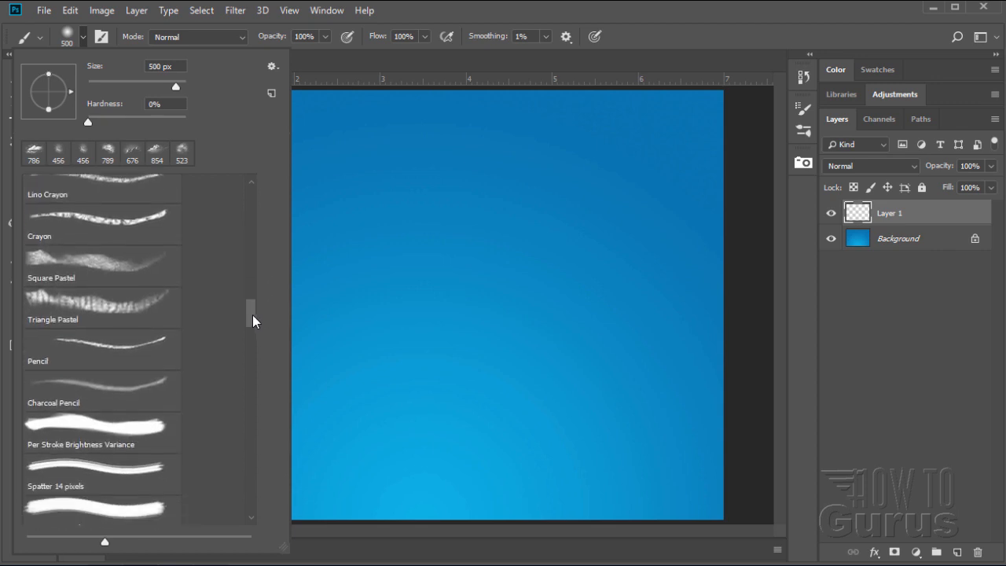
pyautogui.scroll(-3)
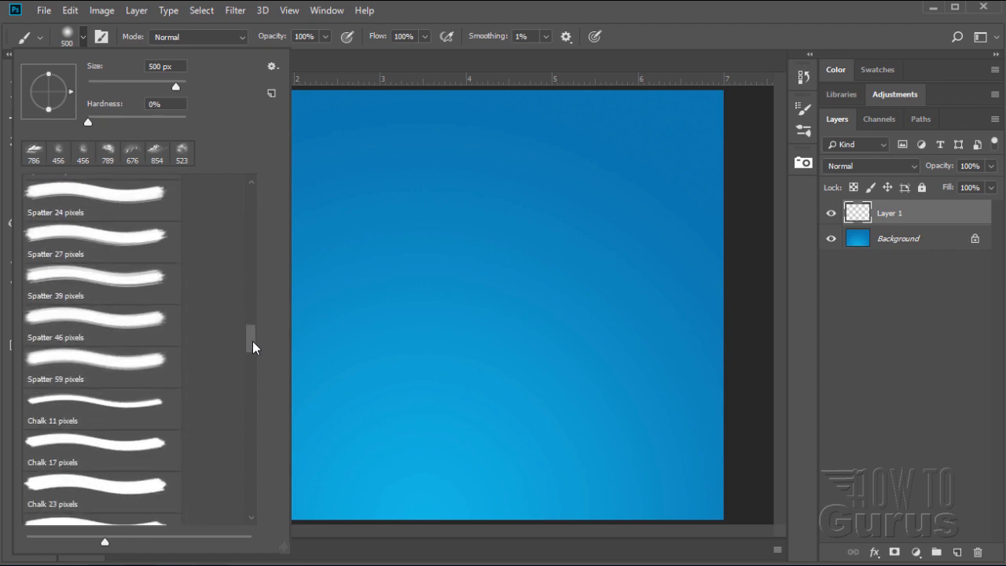
pyautogui.scroll(-3)
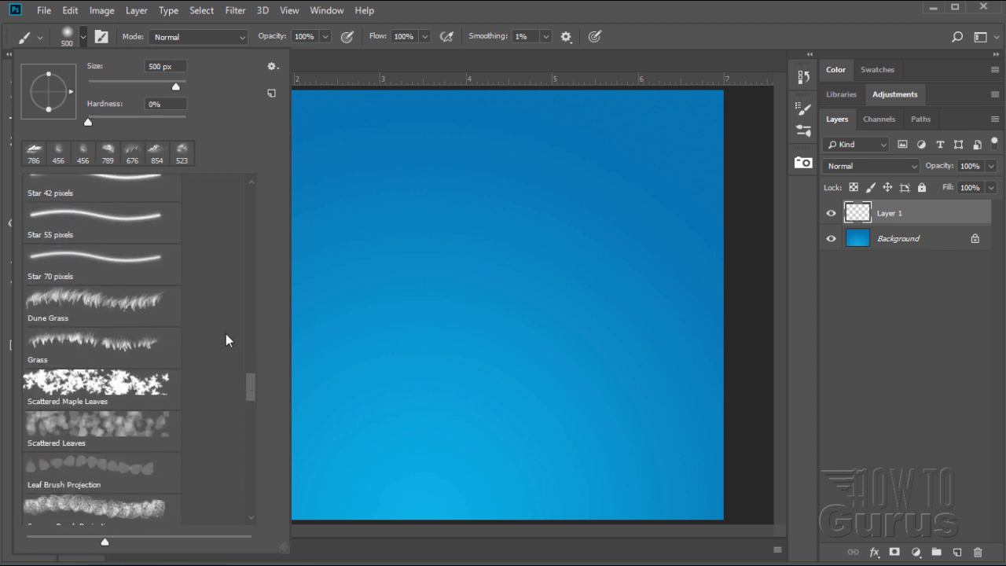
pyautogui.moveTo(83, 306)
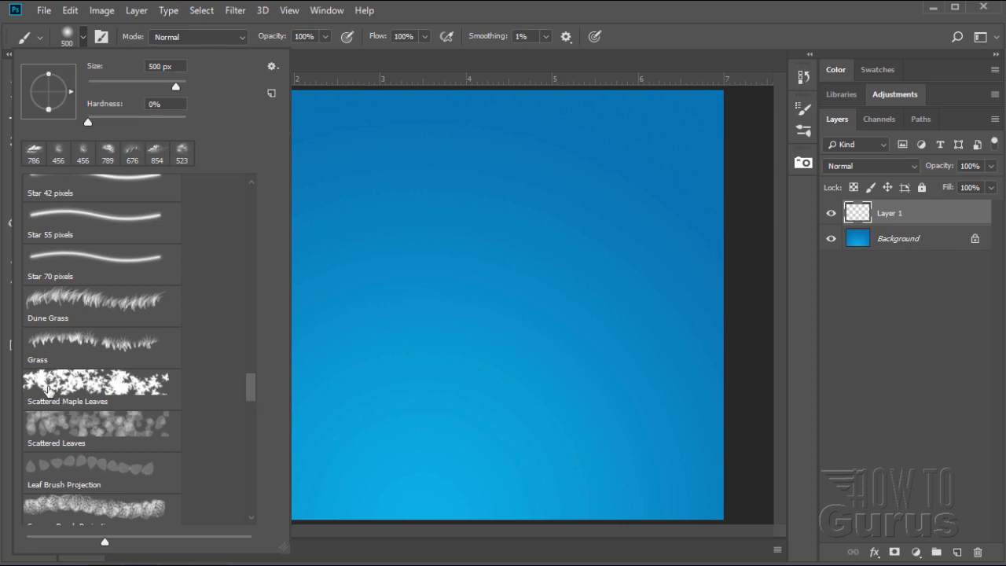
pyautogui.moveTo(109, 494)
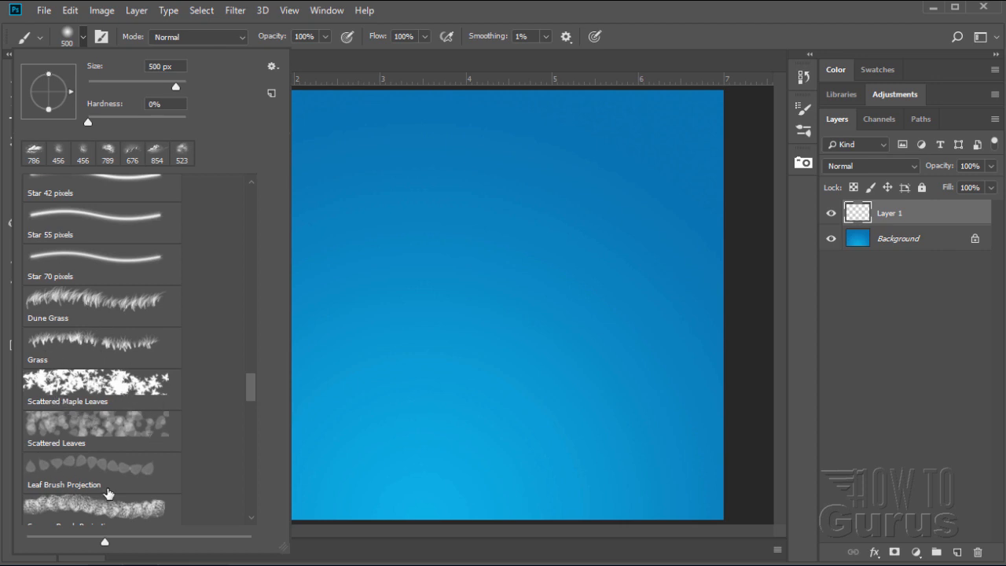
pyautogui.scroll(-3)
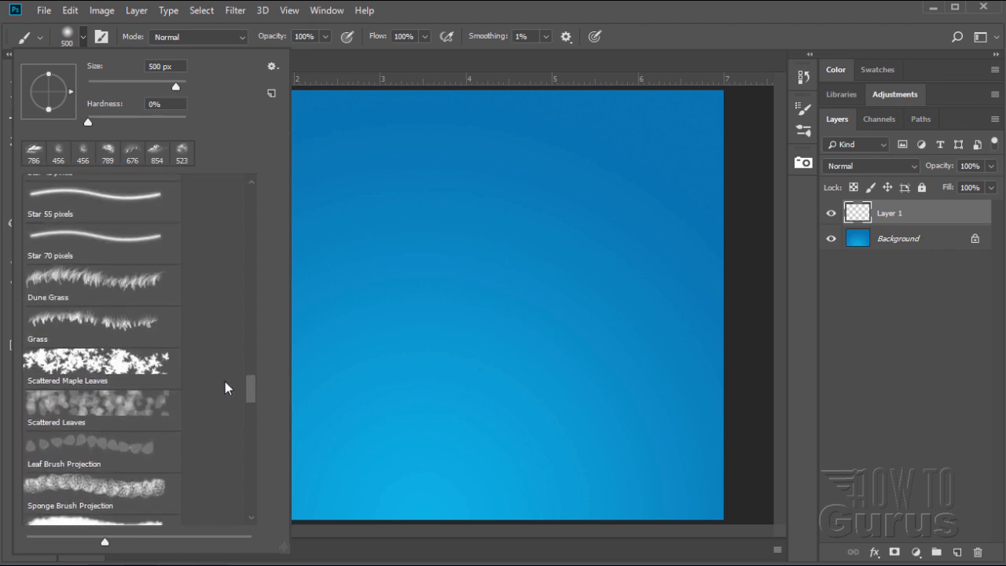
pyautogui.moveTo(45, 328)
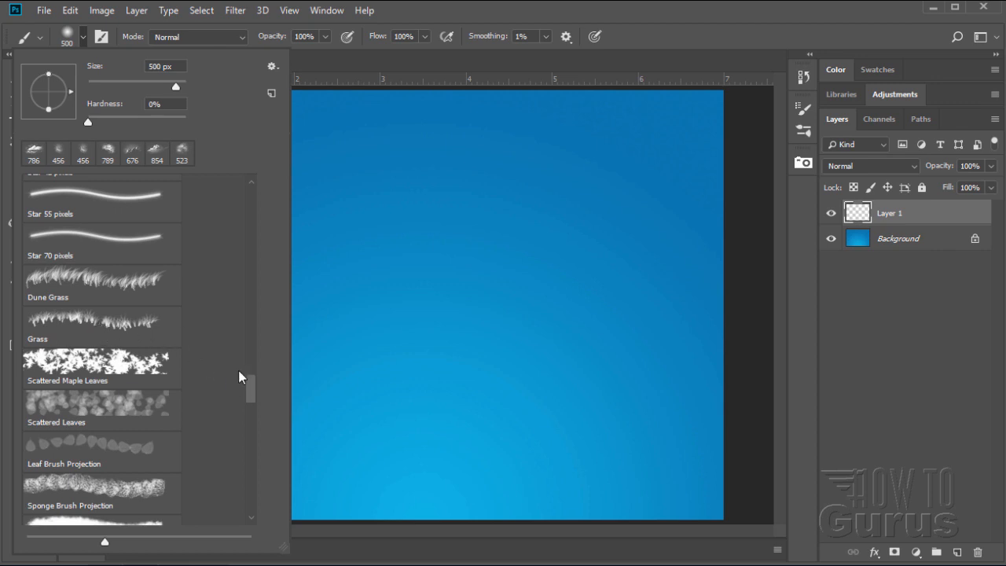
pyautogui.scroll(-3)
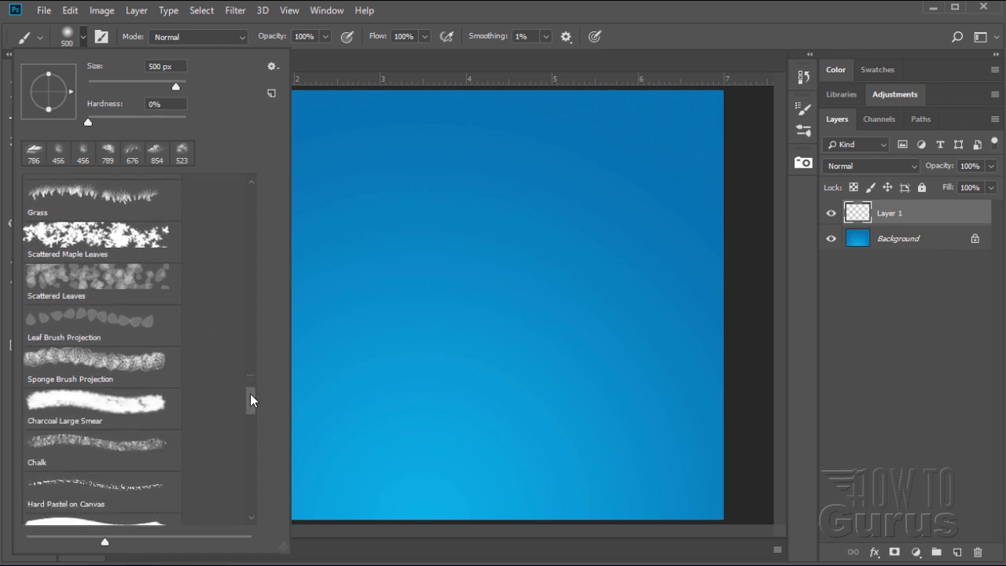
pyautogui.scroll(-3)
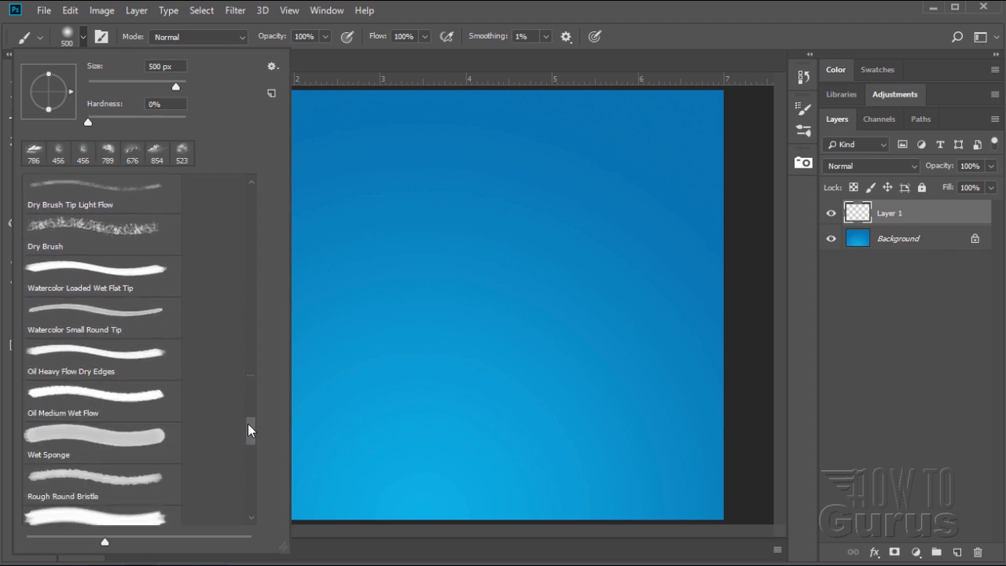
pyautogui.scroll(-3)
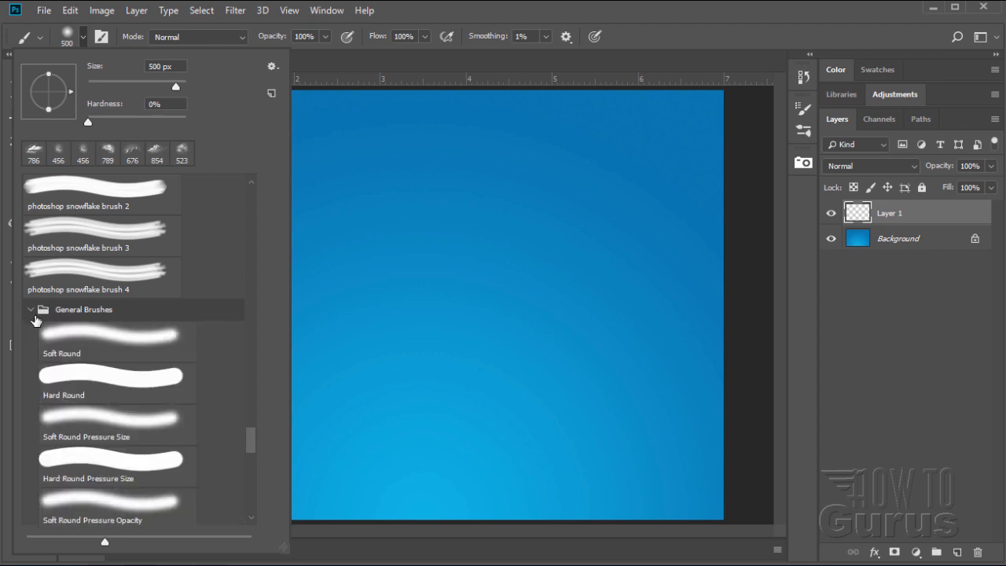
pyautogui.moveTo(65, 376)
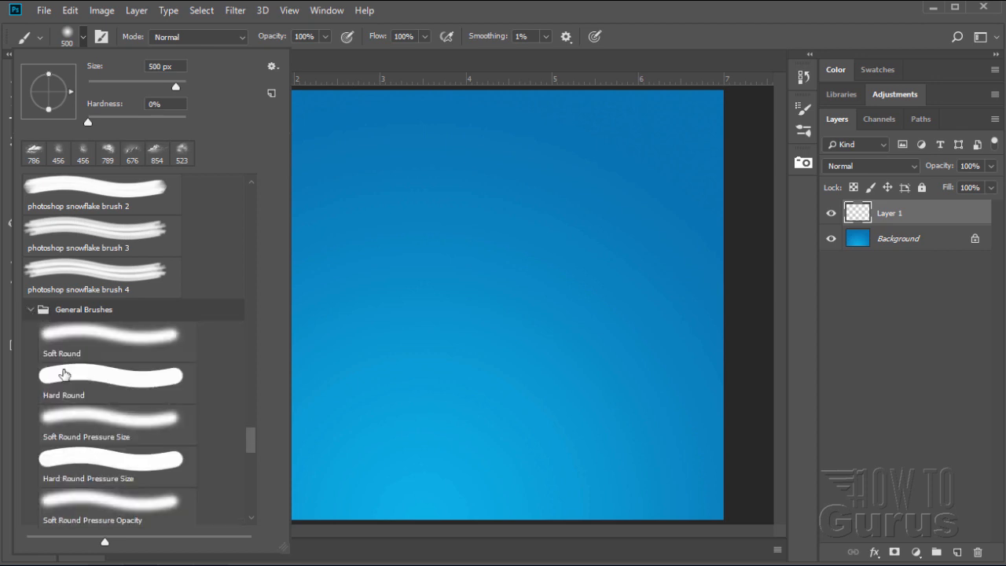
# - Collapse the General Brushes folder and scroll down the brush preset list
pyautogui.click(30, 309)
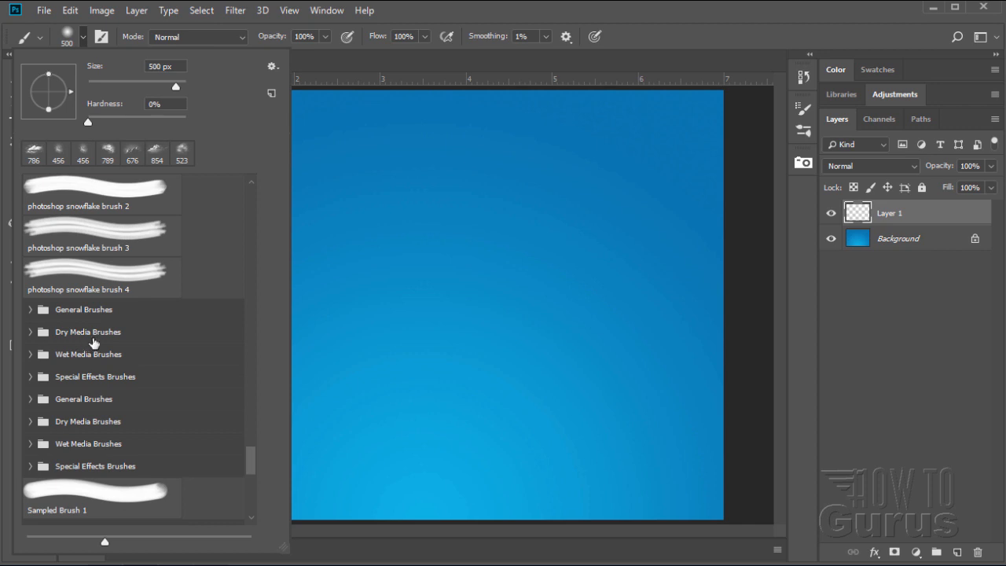
pyautogui.moveTo(77, 388)
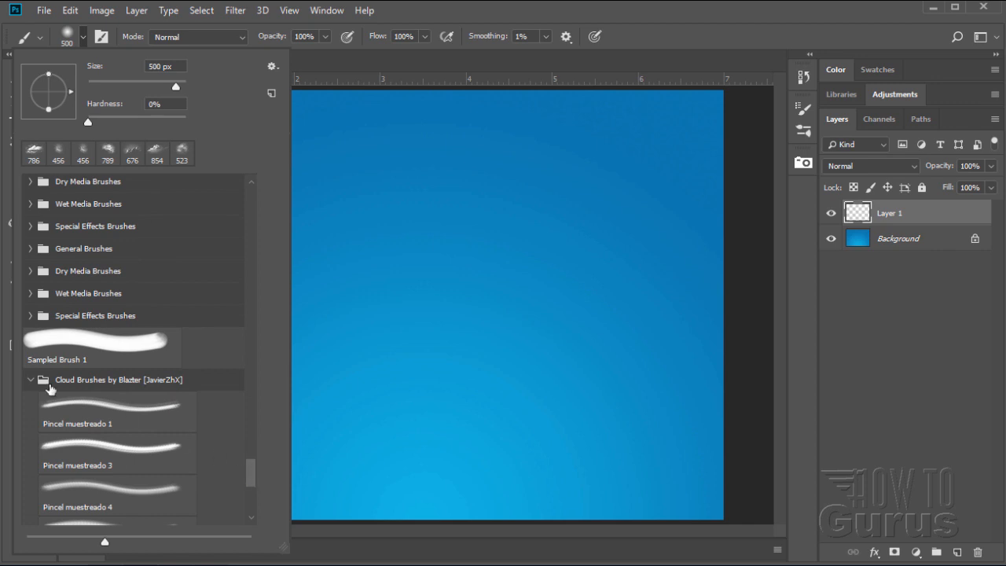
pyautogui.scroll(-3)
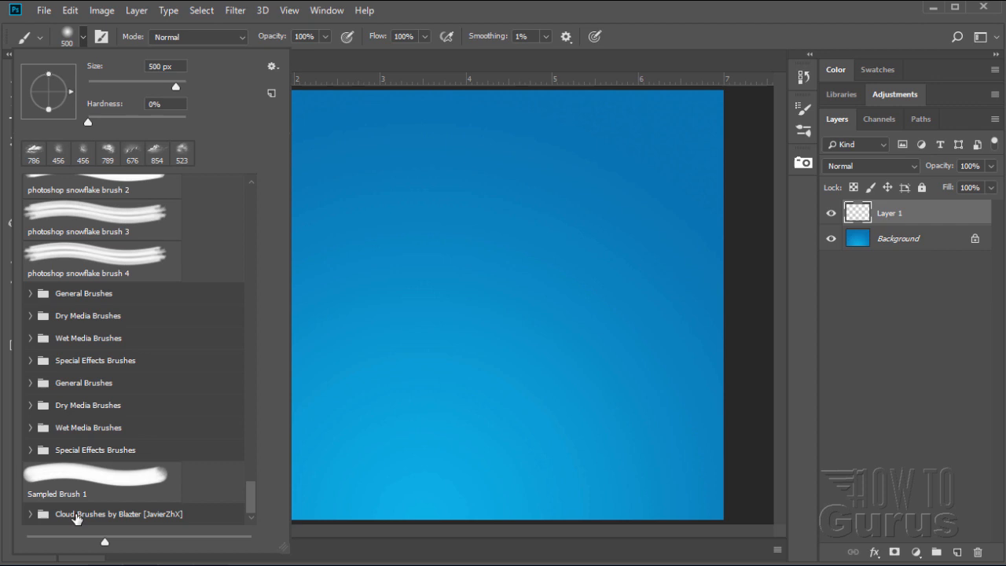
pyautogui.moveTo(106, 515)
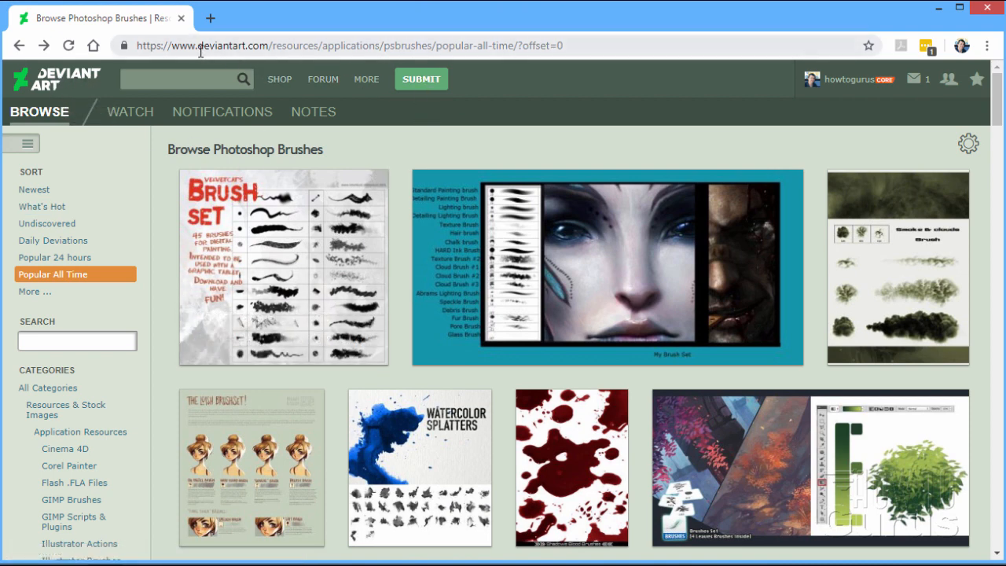
pyautogui.moveTo(305, 61)
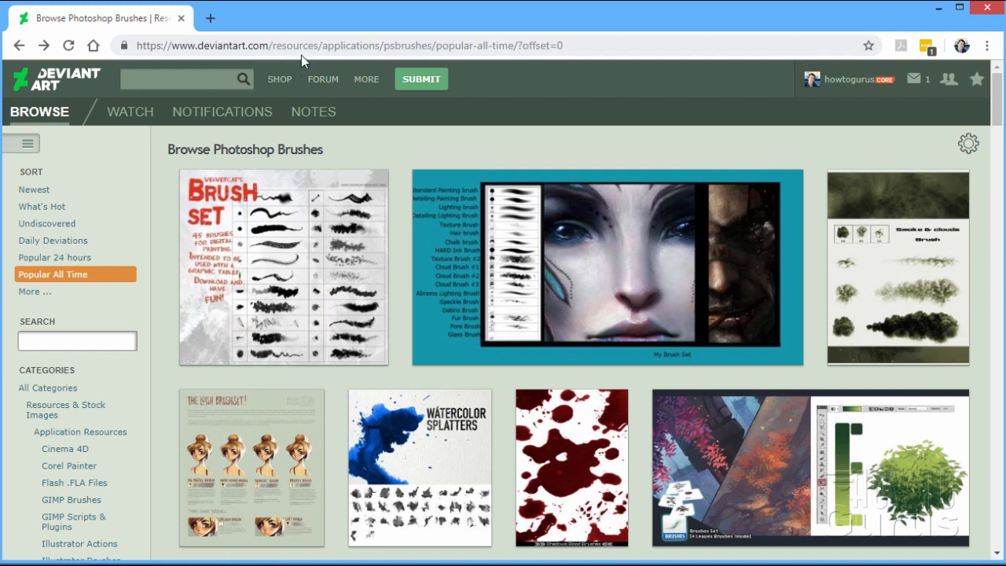
pyautogui.moveTo(408, 63)
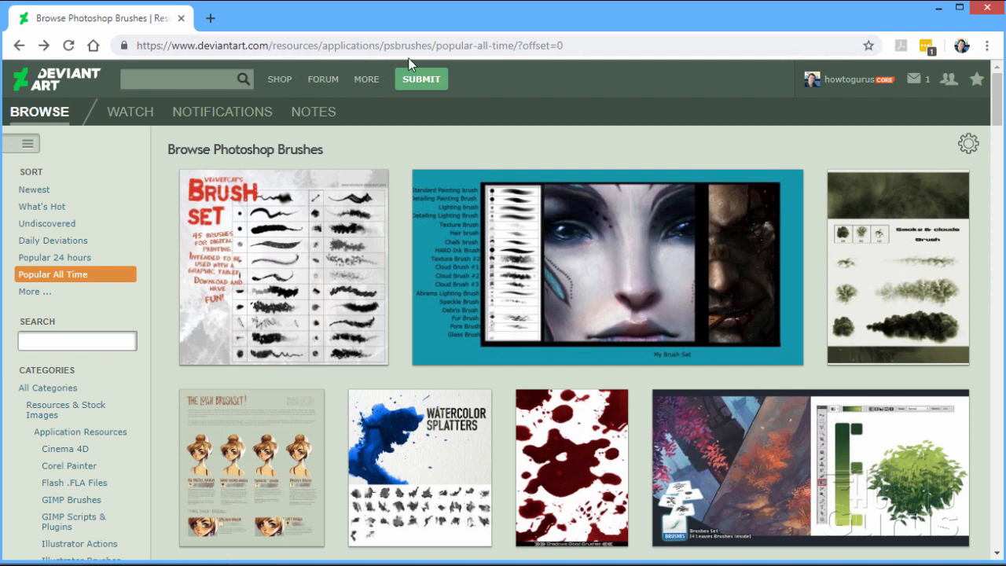
pyautogui.moveTo(488, 63)
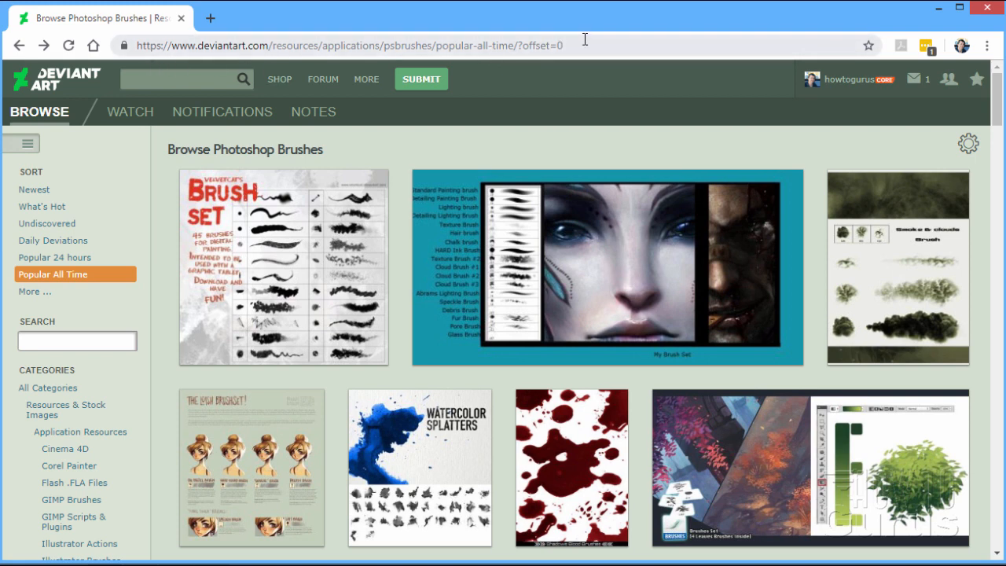
# - Select and then deselect the DeviantArt page address in the browser
pyautogui.click(354, 44)
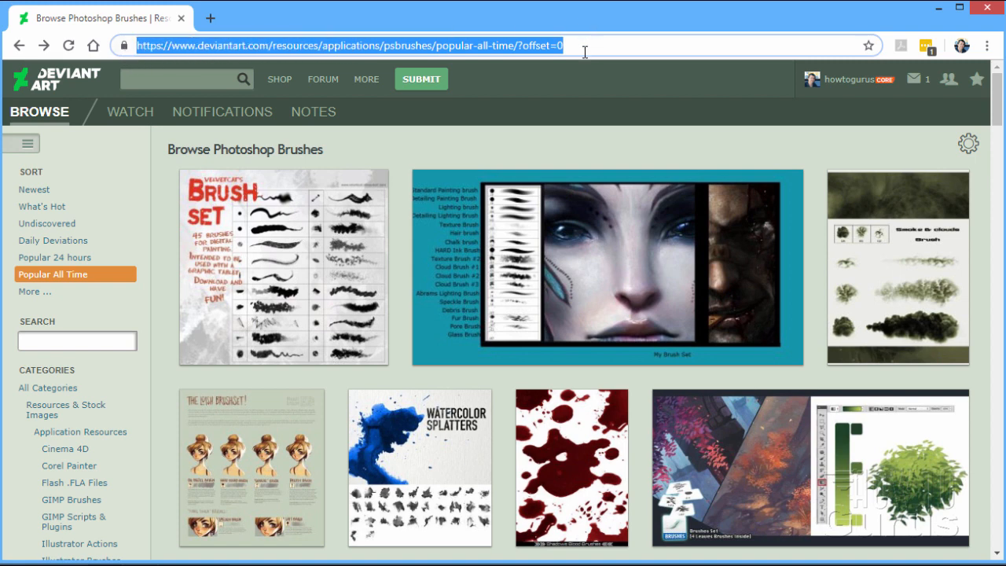
pyautogui.click(582, 44)
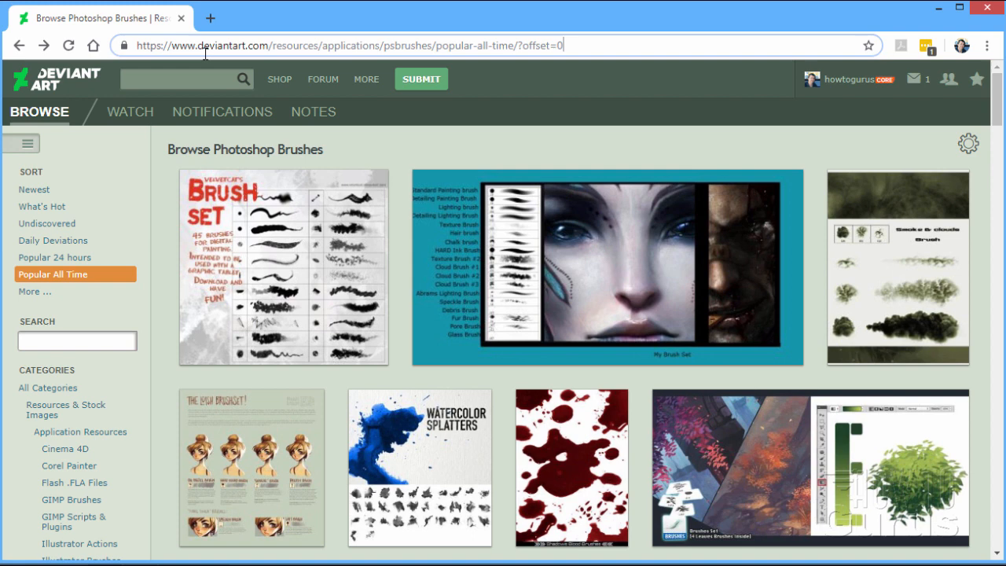
pyautogui.moveTo(415, 44)
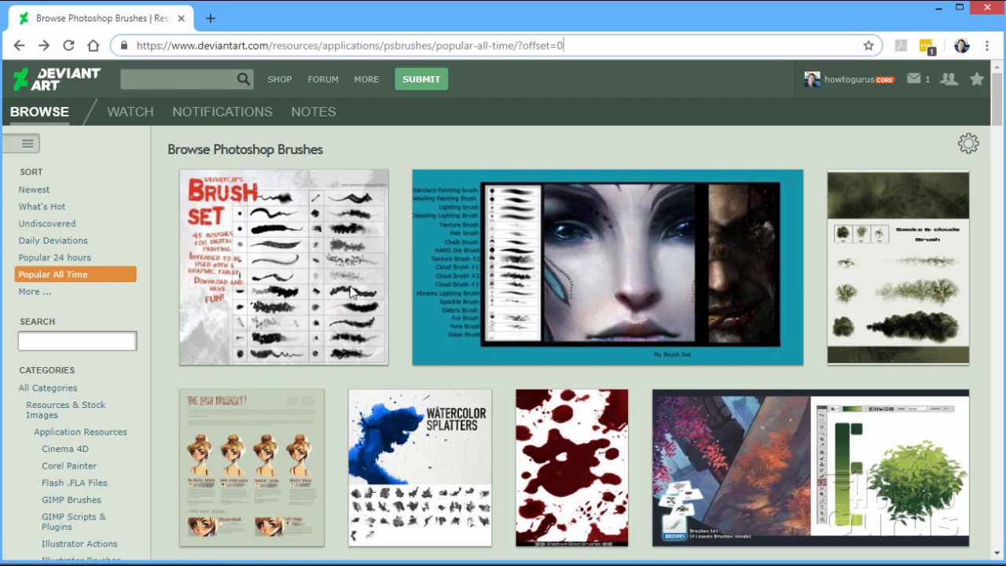
pyautogui.moveTo(70, 87)
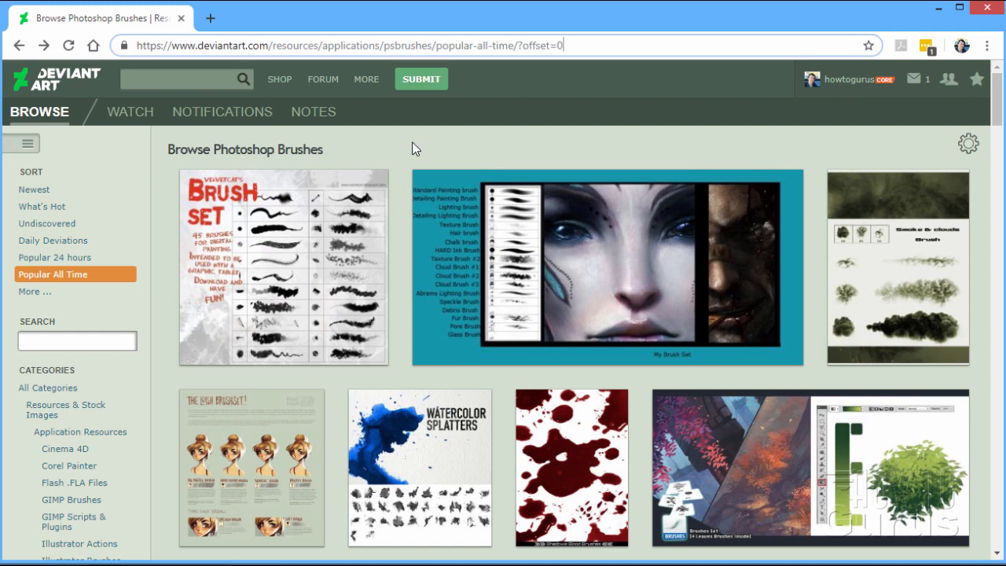
pyautogui.moveTo(430, 277)
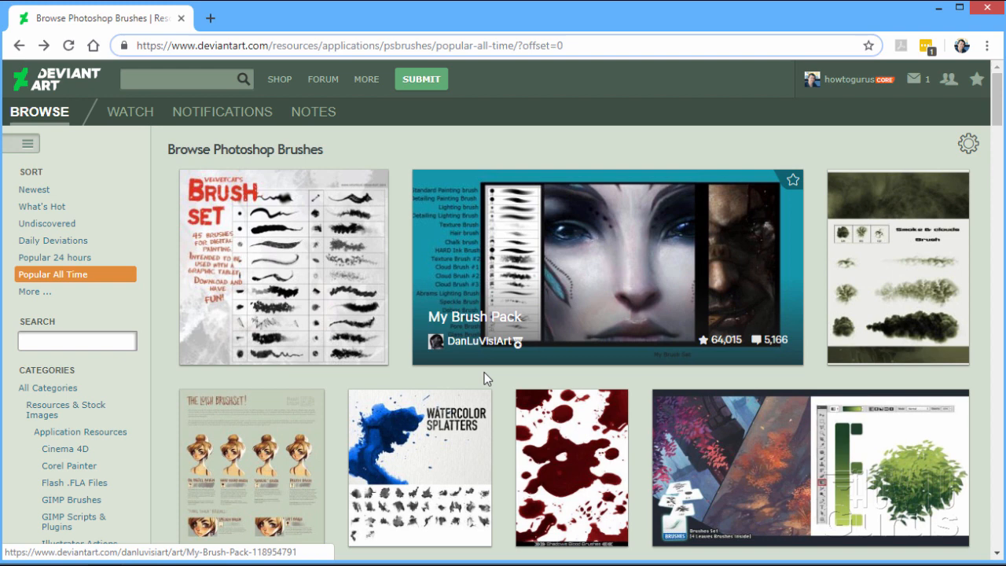
pyautogui.moveTo(771, 425)
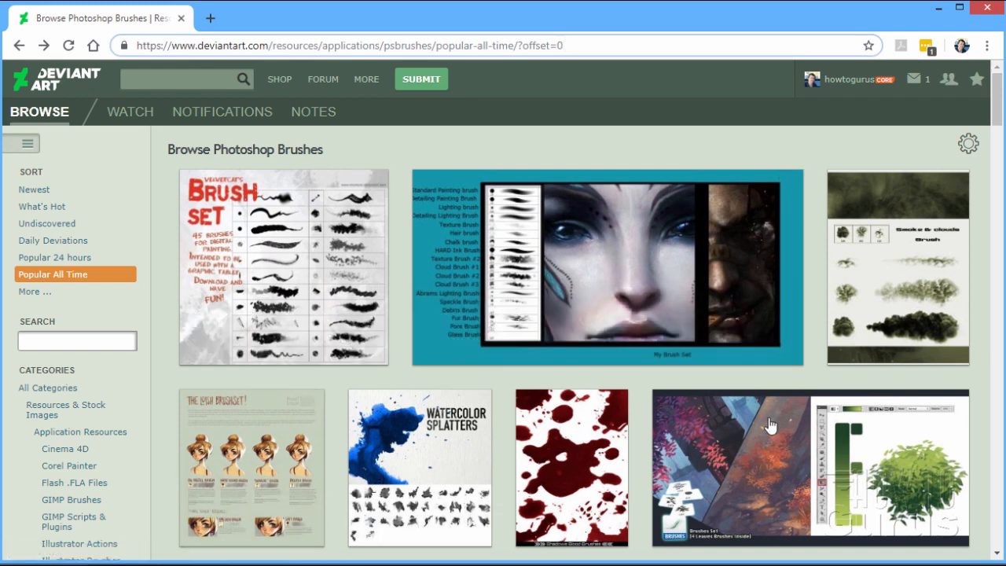
pyautogui.moveTo(397, 376)
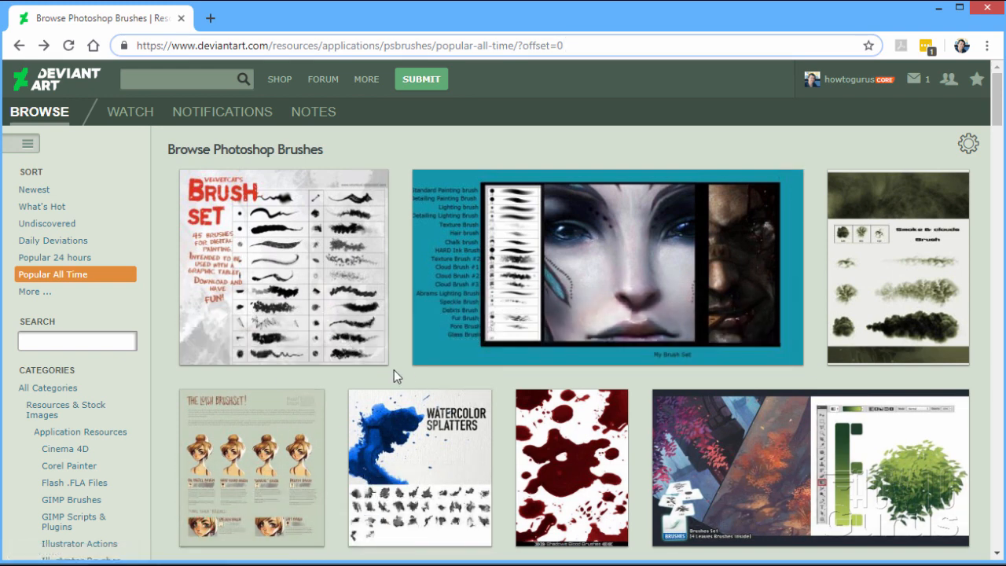
pyautogui.click(566, 45)
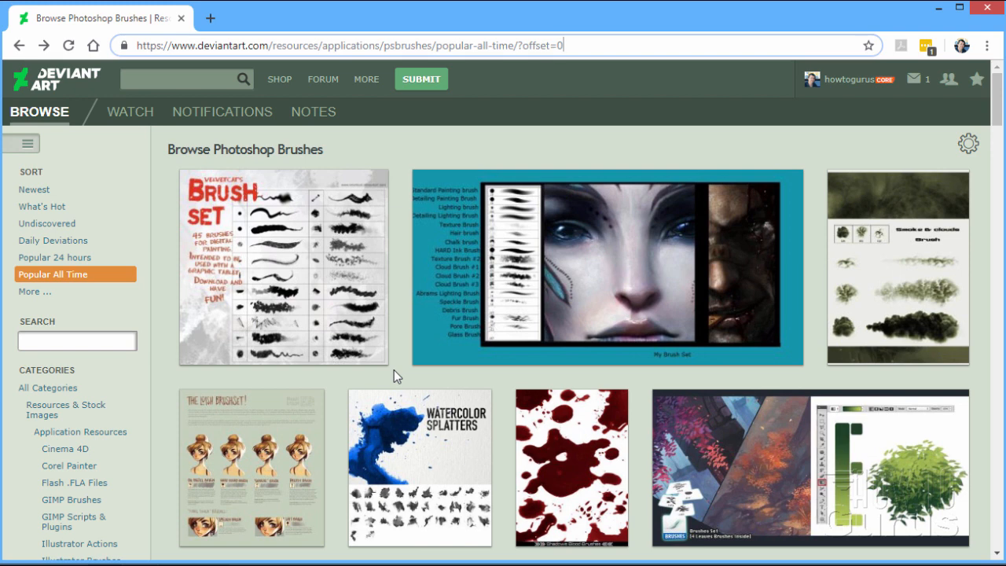
pyautogui.moveTo(350, 218)
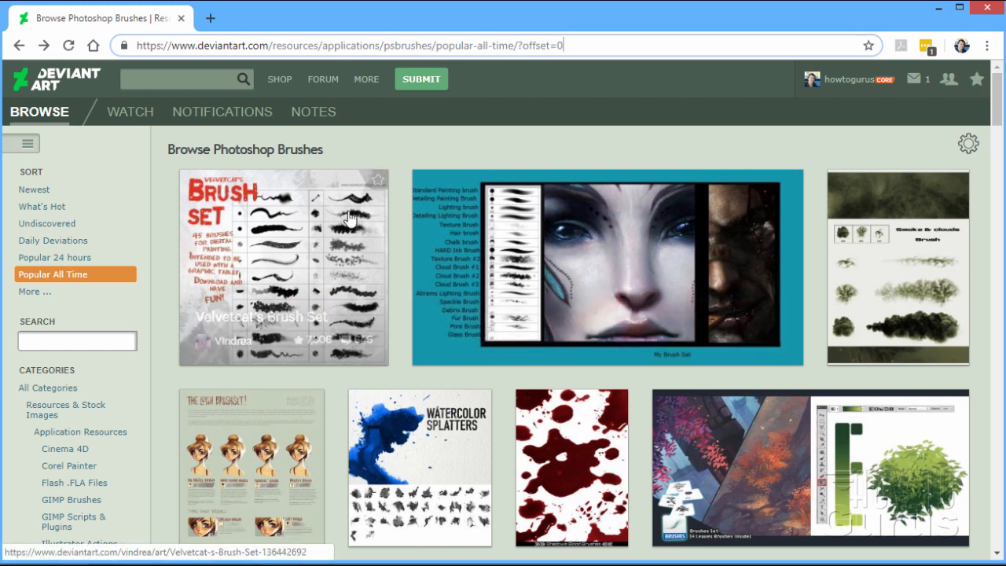
pyautogui.moveTo(398, 256)
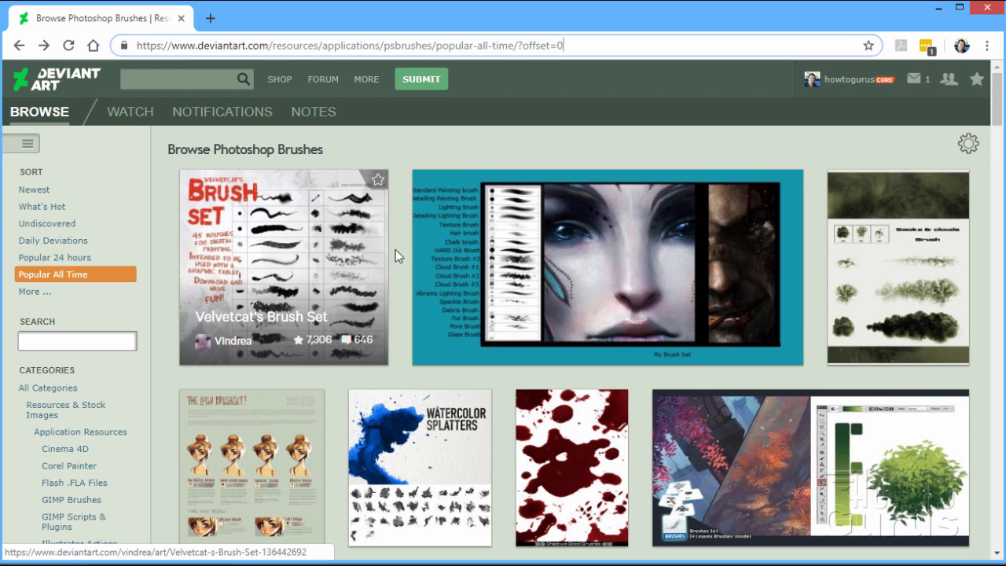
pyautogui.moveTo(398, 250)
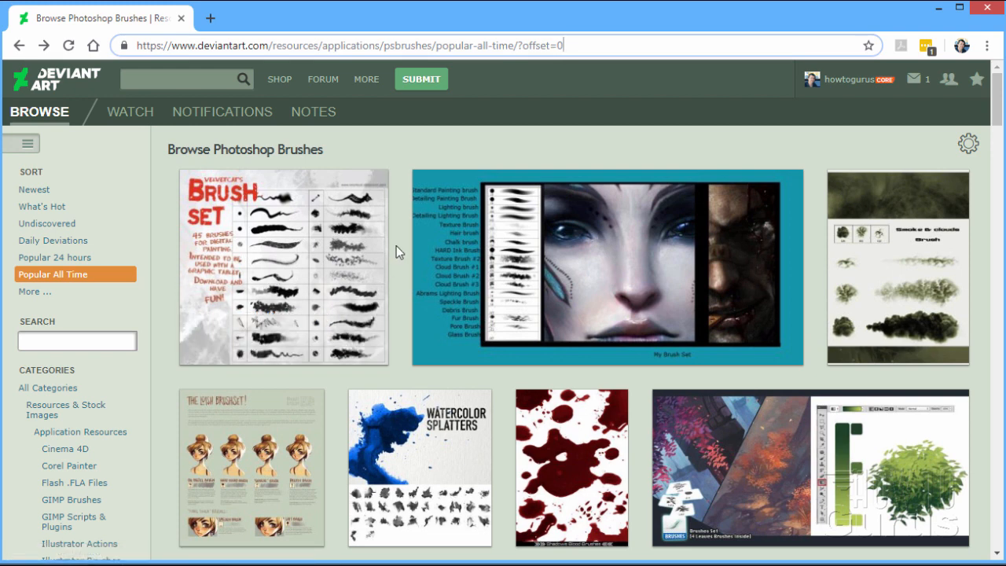
pyautogui.scroll(-3)
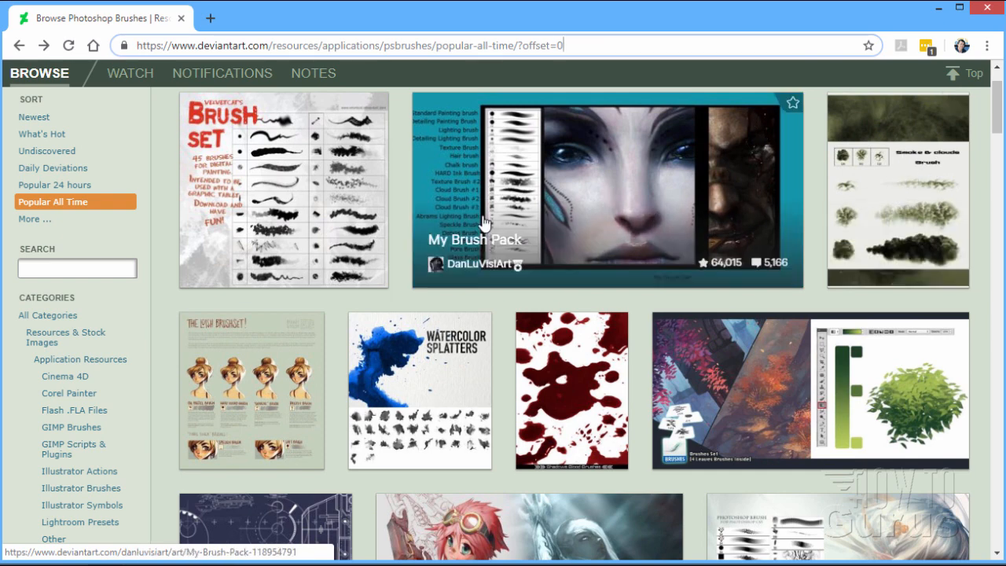
pyautogui.scroll(-3)
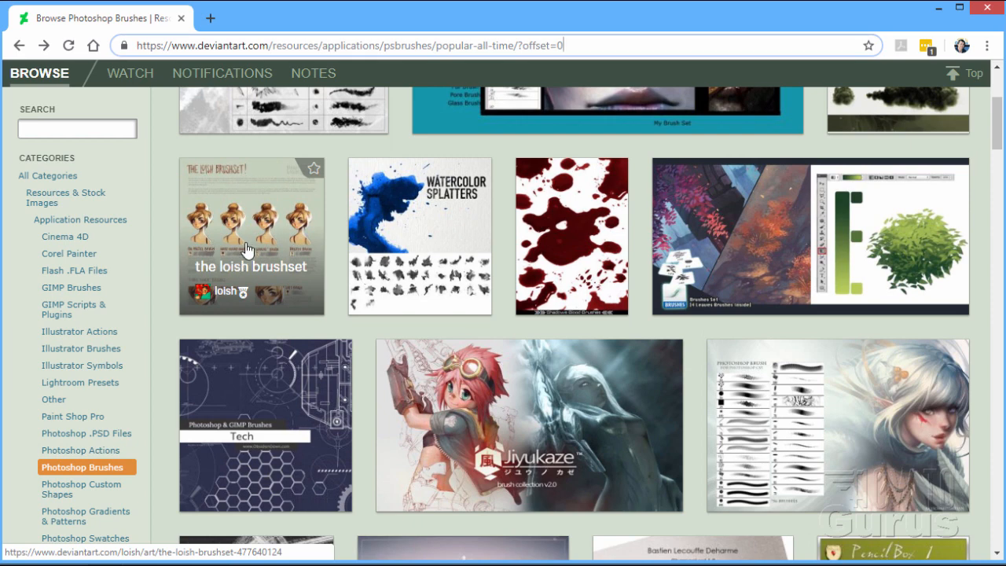
pyautogui.moveTo(485, 423)
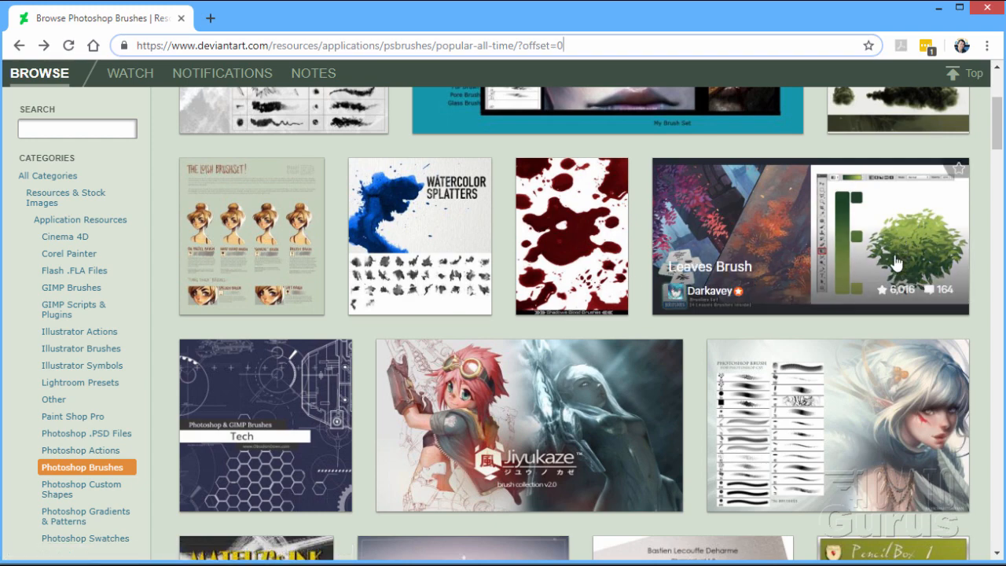
pyautogui.scroll(-3)
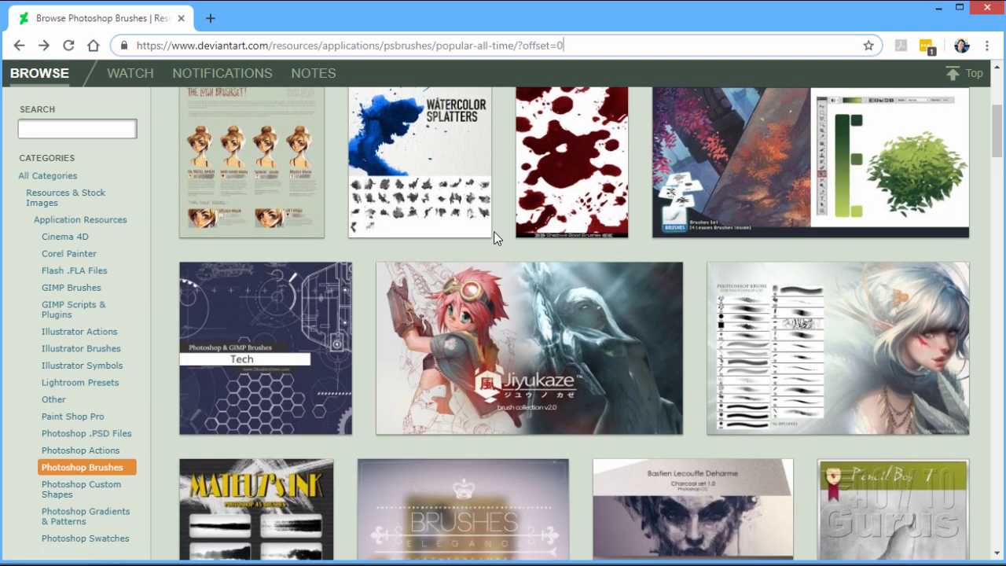
pyautogui.scroll(-3)
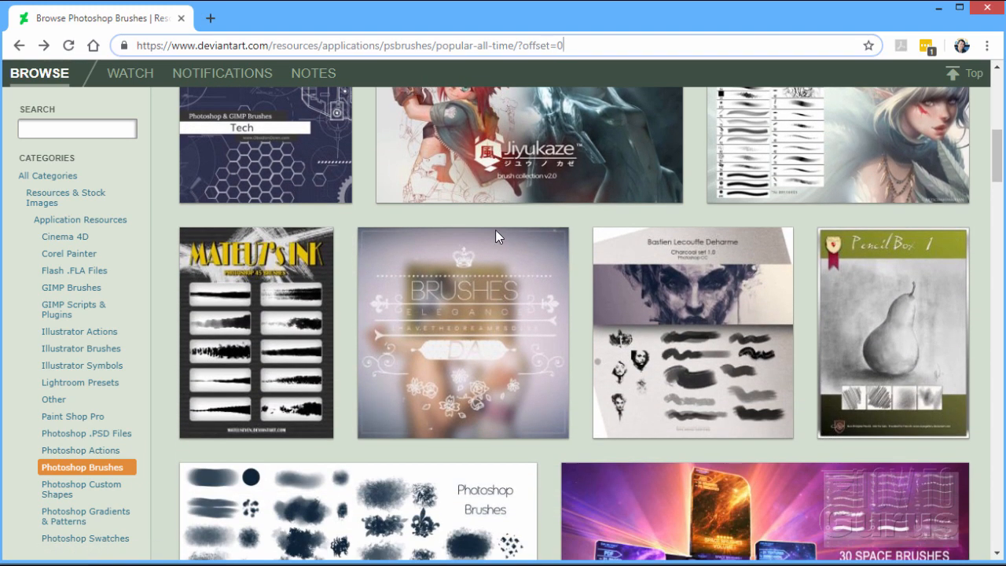
pyautogui.scroll(-3)
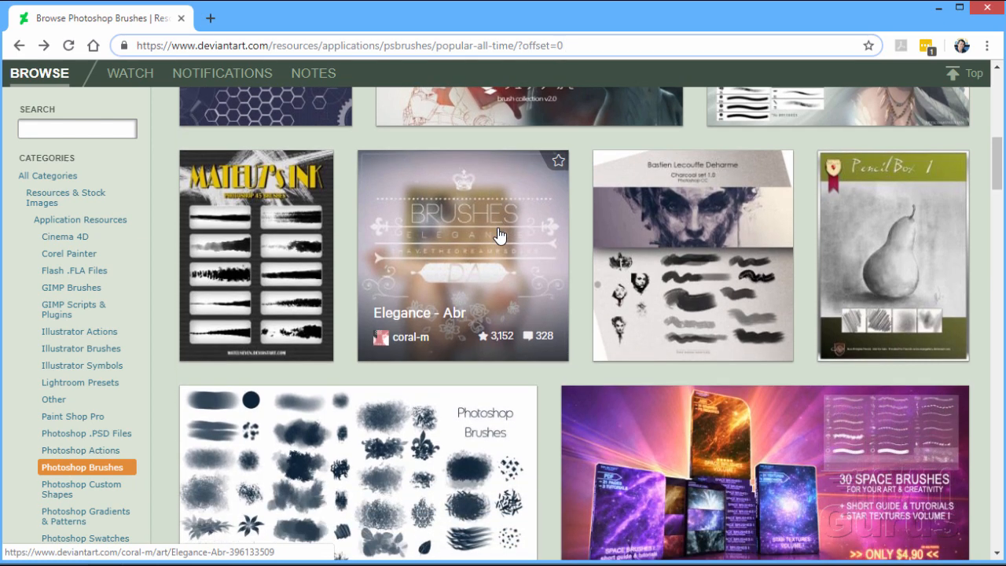
pyautogui.scroll(-3)
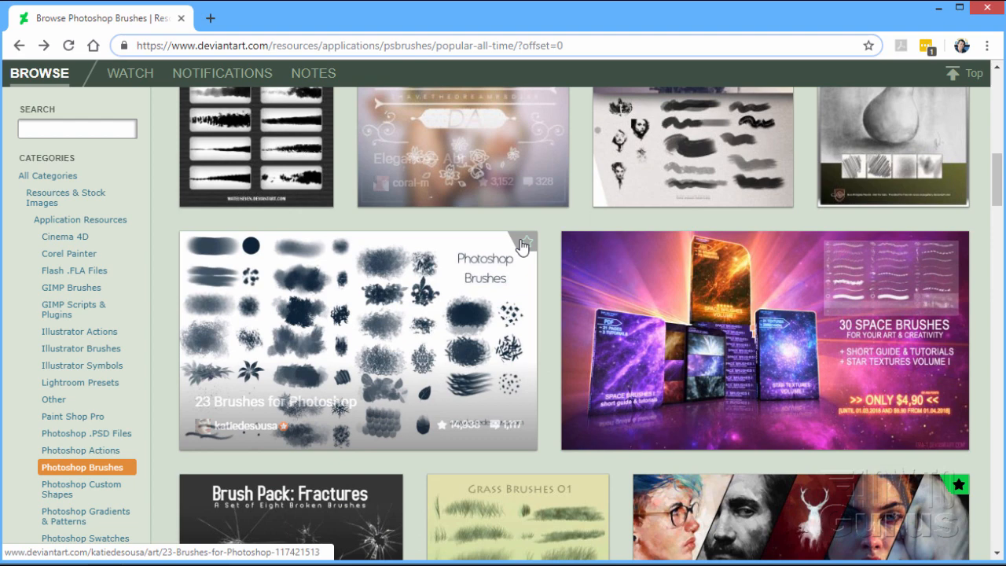
pyautogui.scroll(-3)
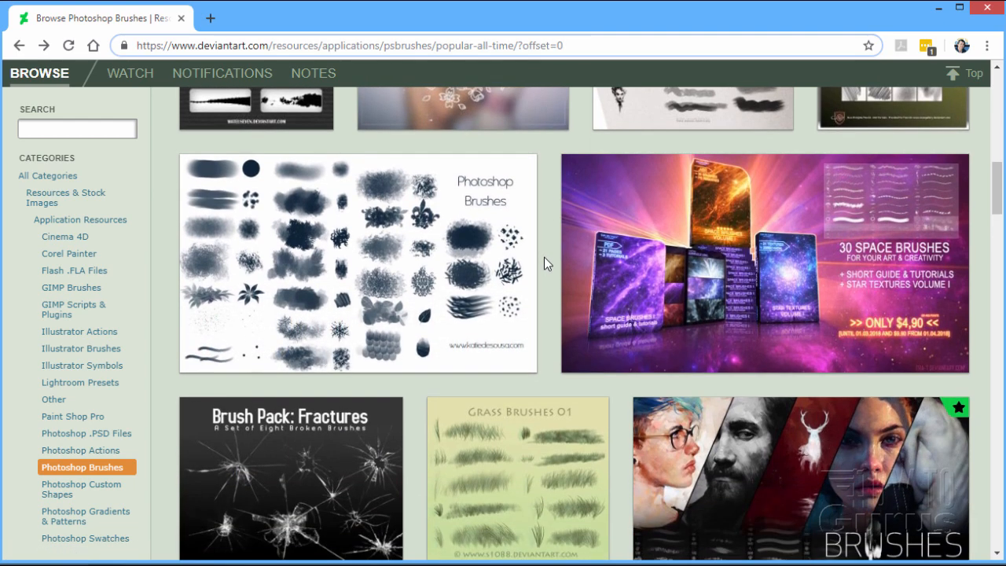
pyautogui.click(562, 45)
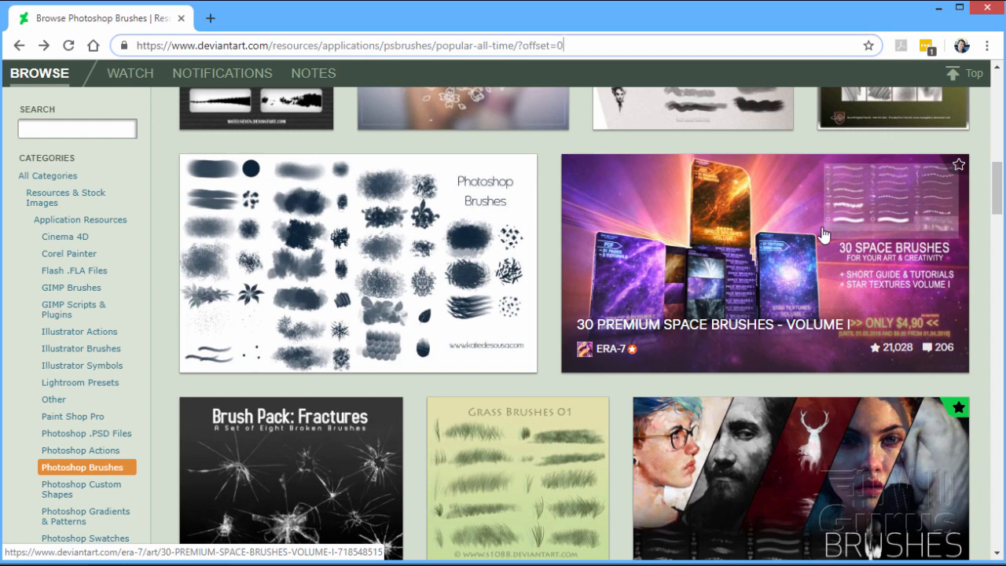
pyautogui.moveTo(897, 338)
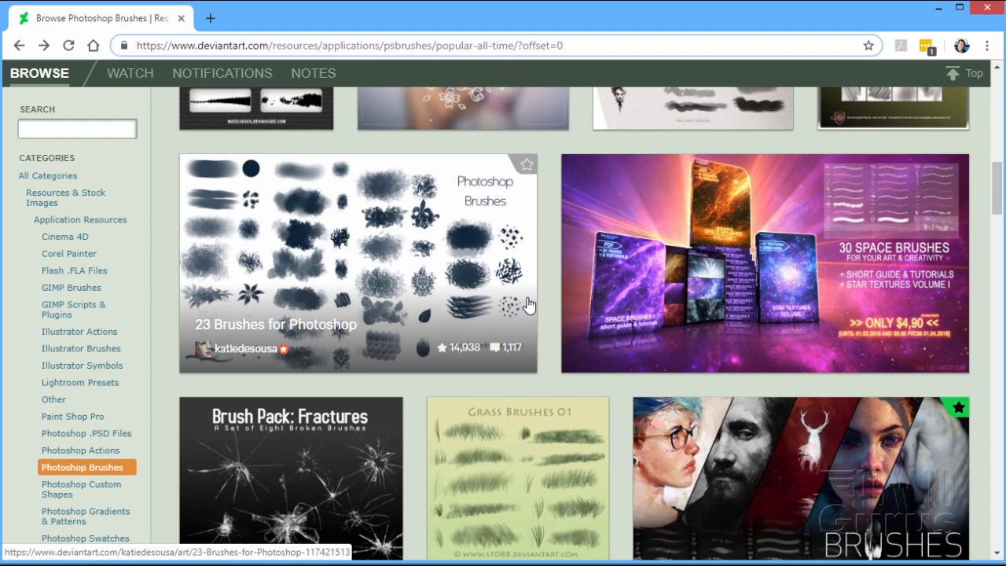
pyautogui.moveTo(546, 273)
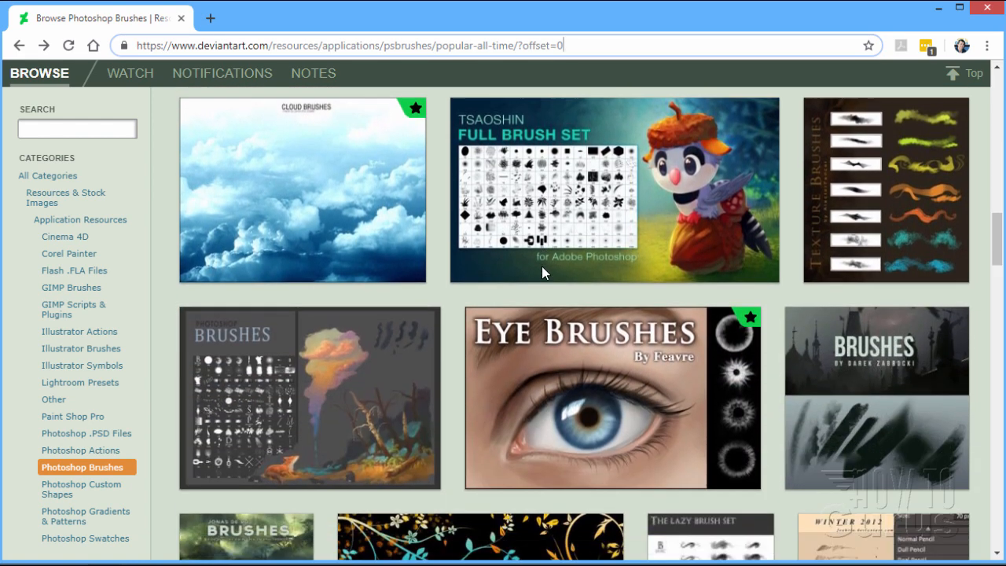
pyautogui.scroll(-3)
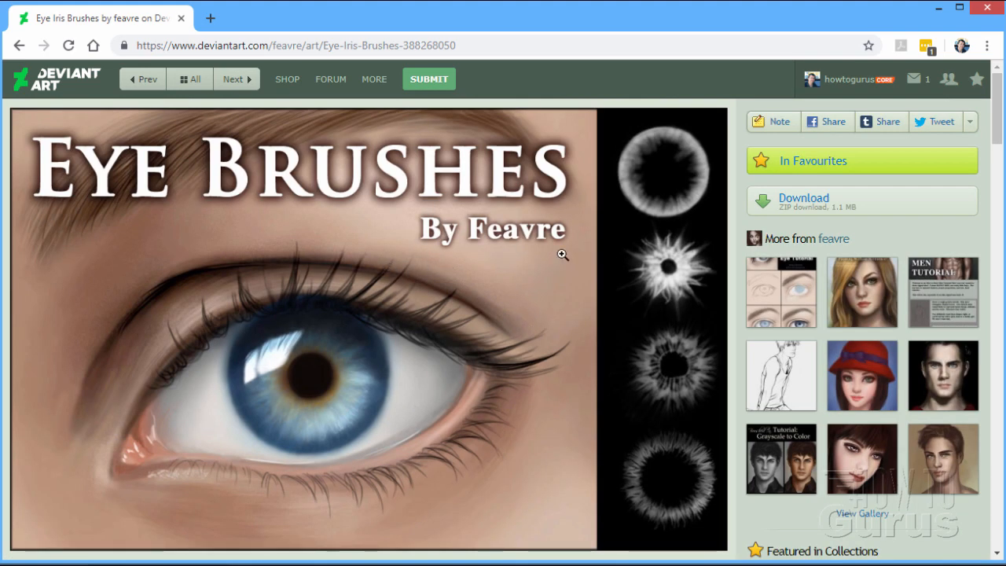
pyautogui.moveTo(669, 369)
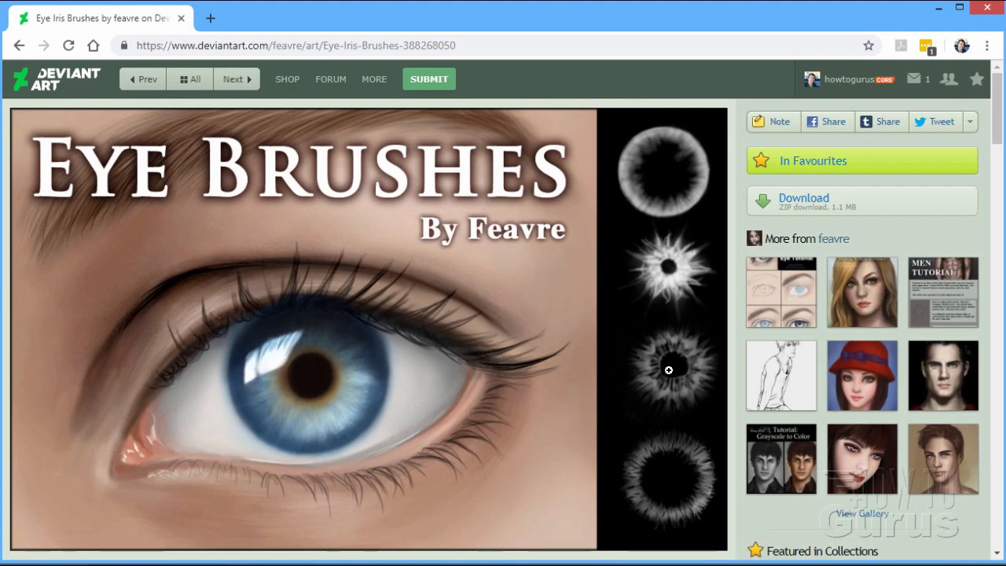
pyautogui.moveTo(664, 198)
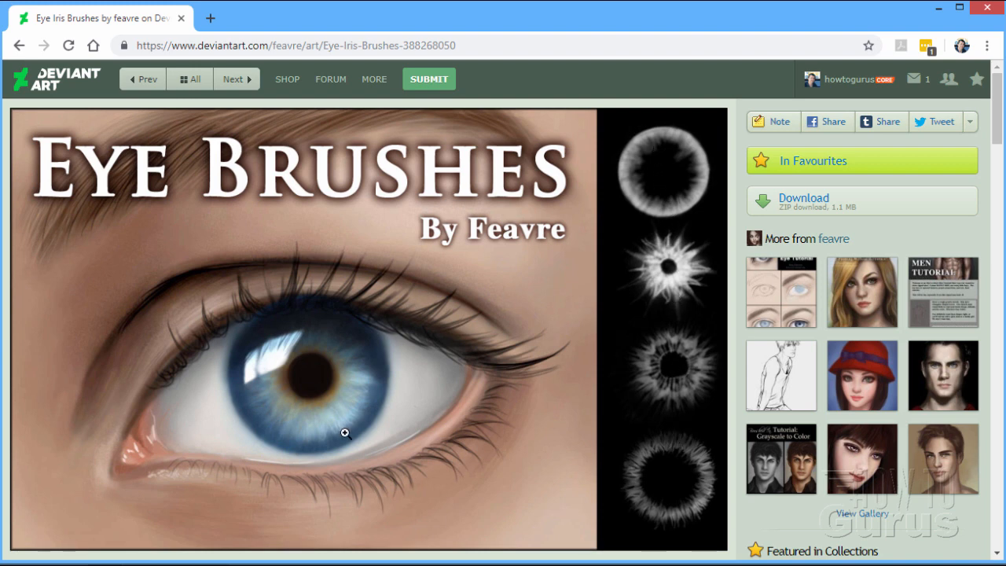
pyautogui.moveTo(678, 425)
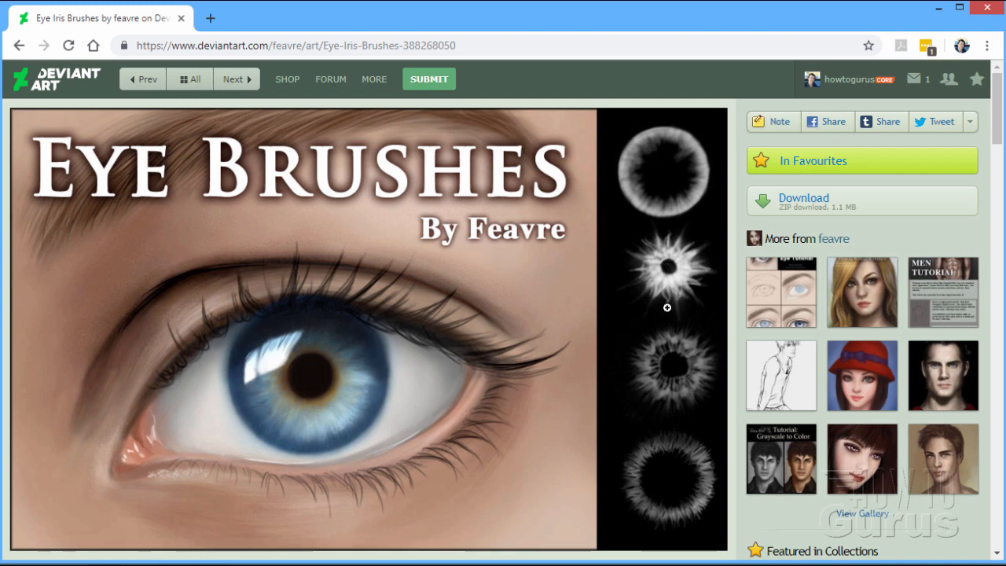
pyautogui.moveTo(677, 347)
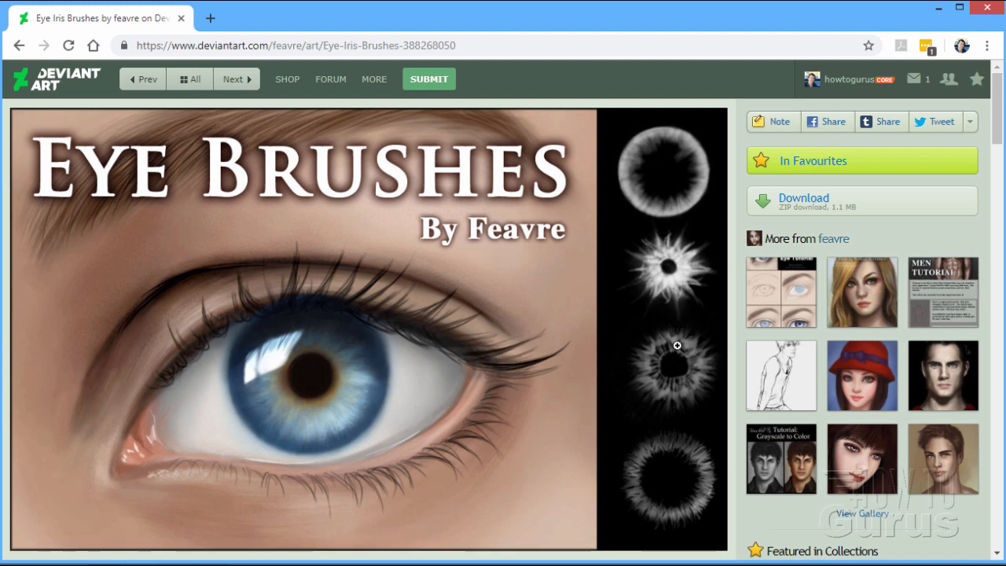
pyautogui.moveTo(549, 320)
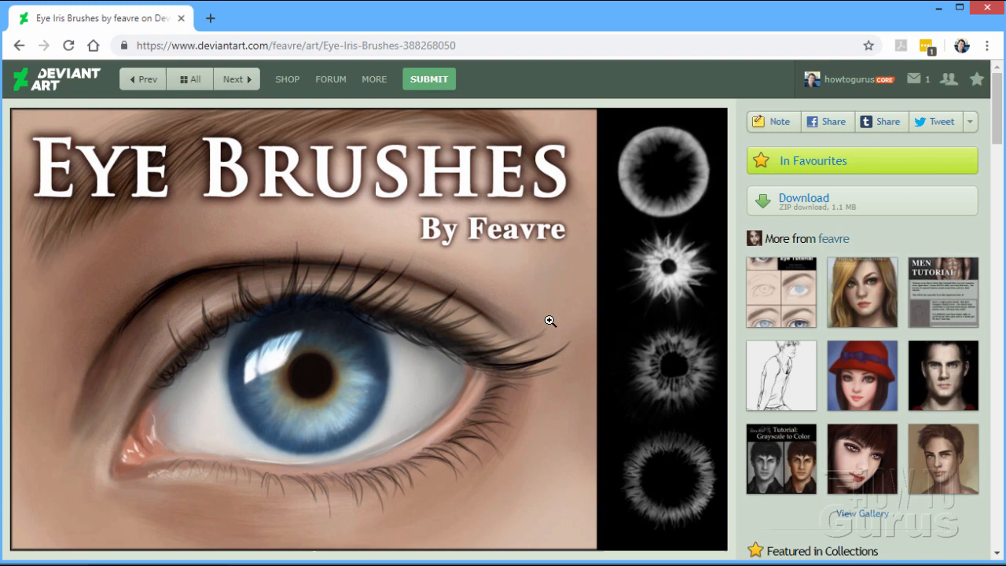
# - Scroll down the Eye Iris Brushes page to read its description and usage rules
pyautogui.scroll(-3)
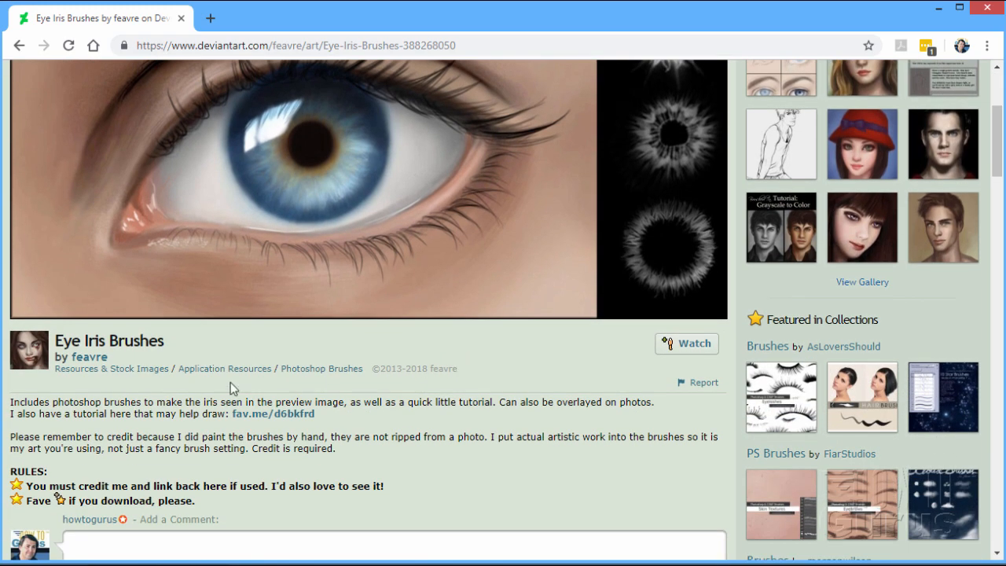
pyautogui.scroll(-3)
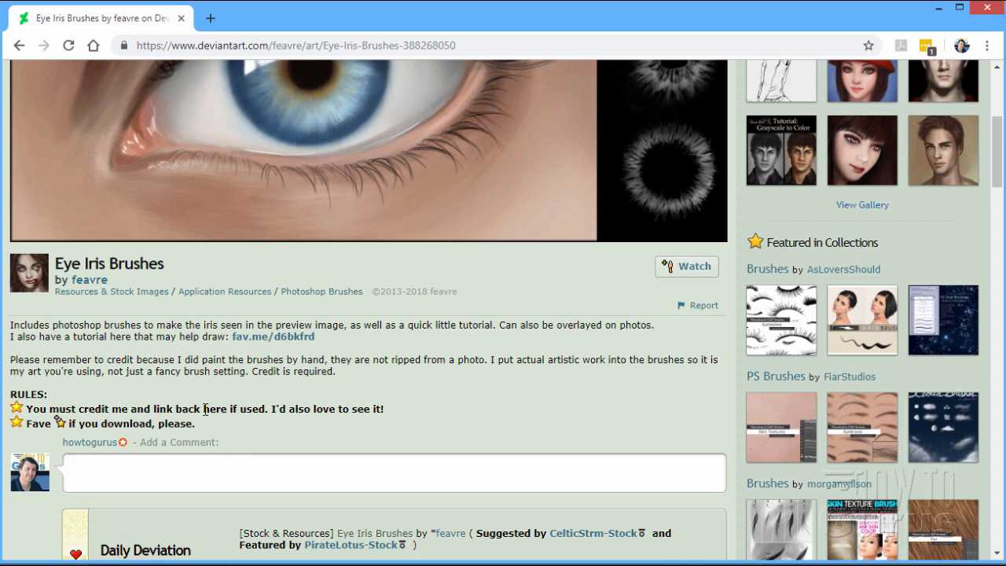
pyautogui.moveTo(336, 437)
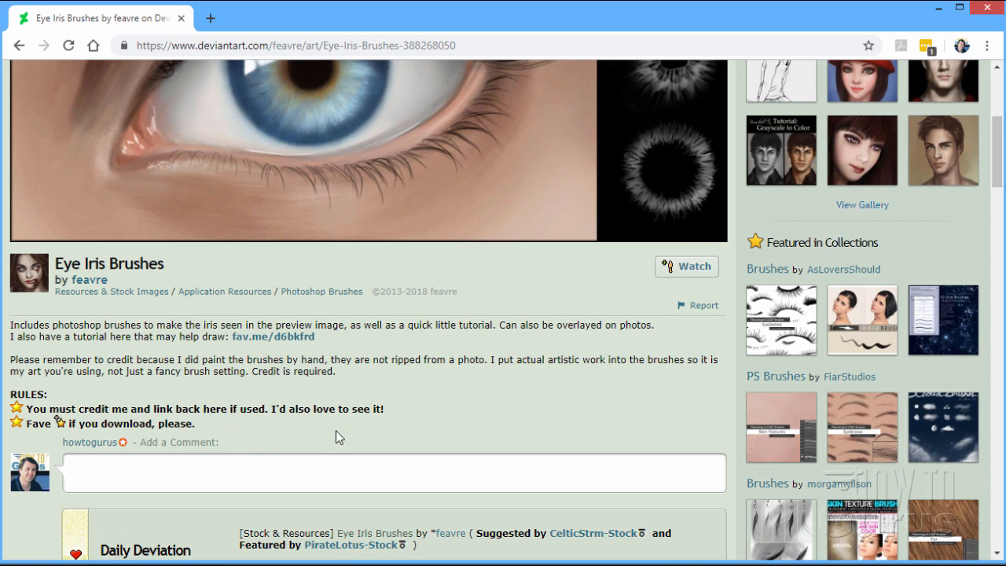
pyautogui.moveTo(275, 431)
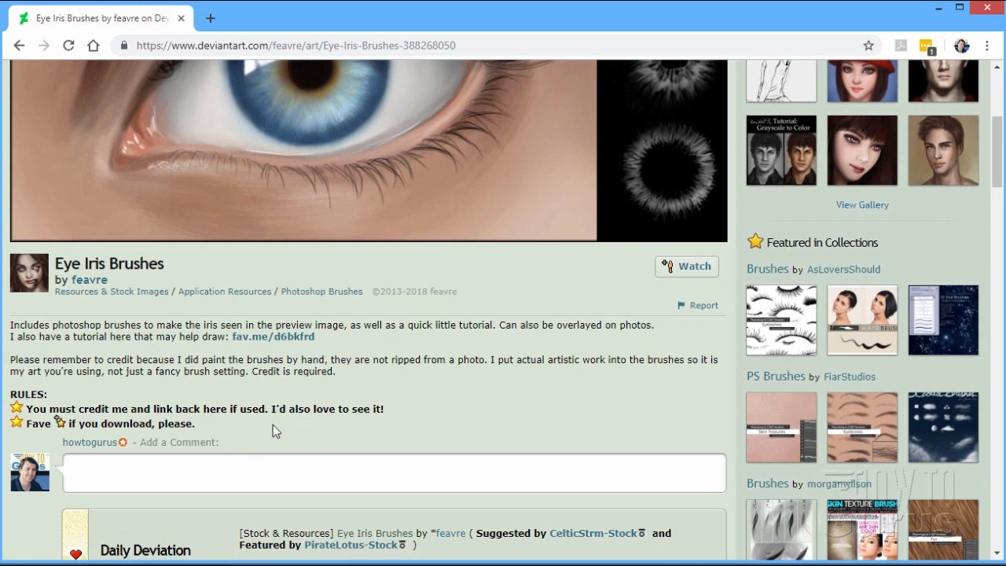
pyautogui.moveTo(370, 406)
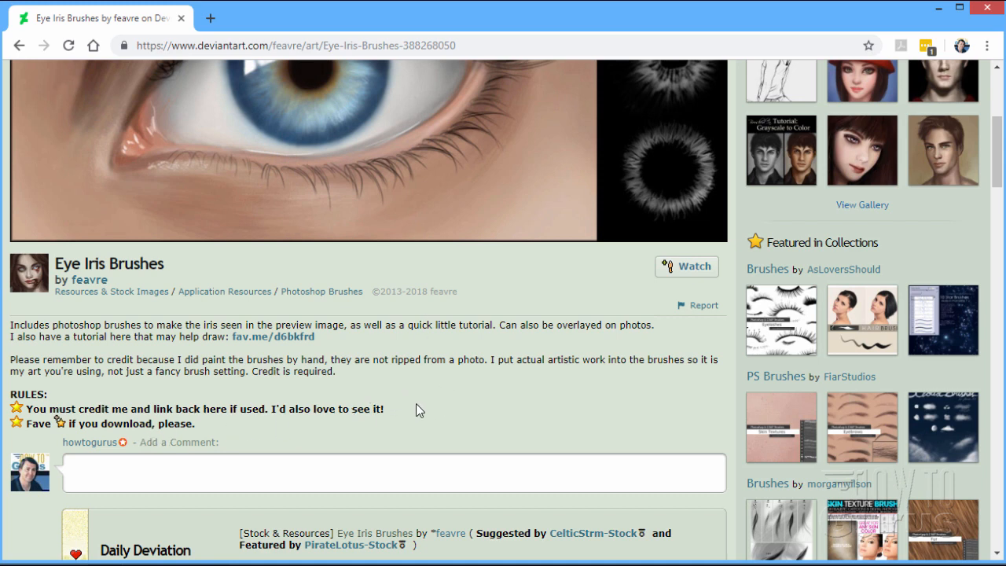
pyautogui.moveTo(534, 415)
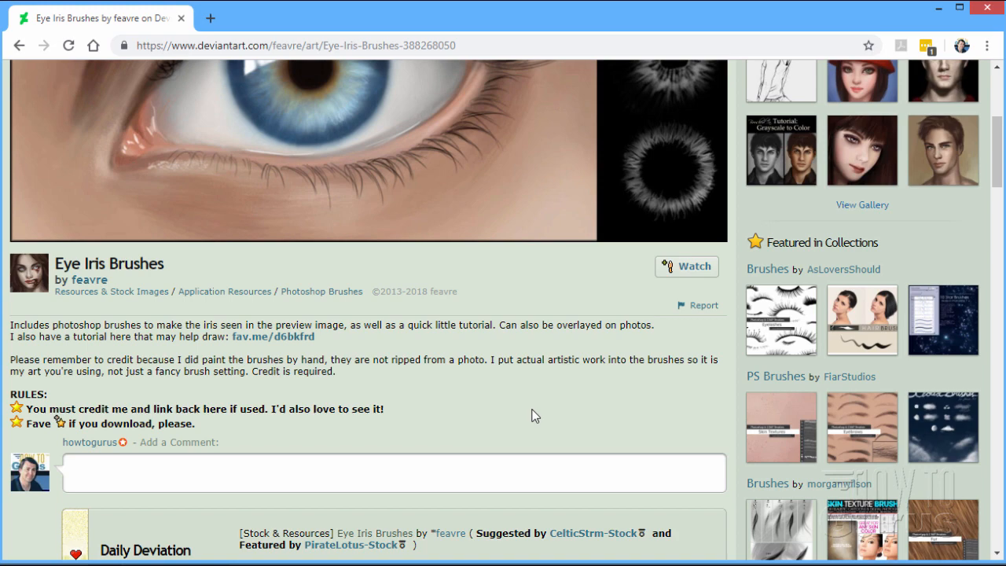
pyautogui.scroll(-3)
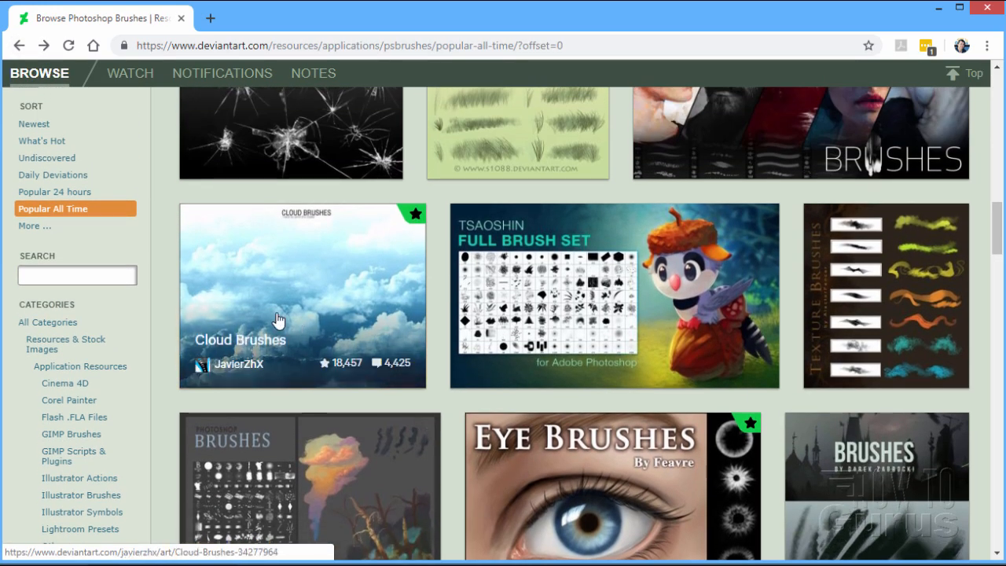
pyautogui.click(279, 319)
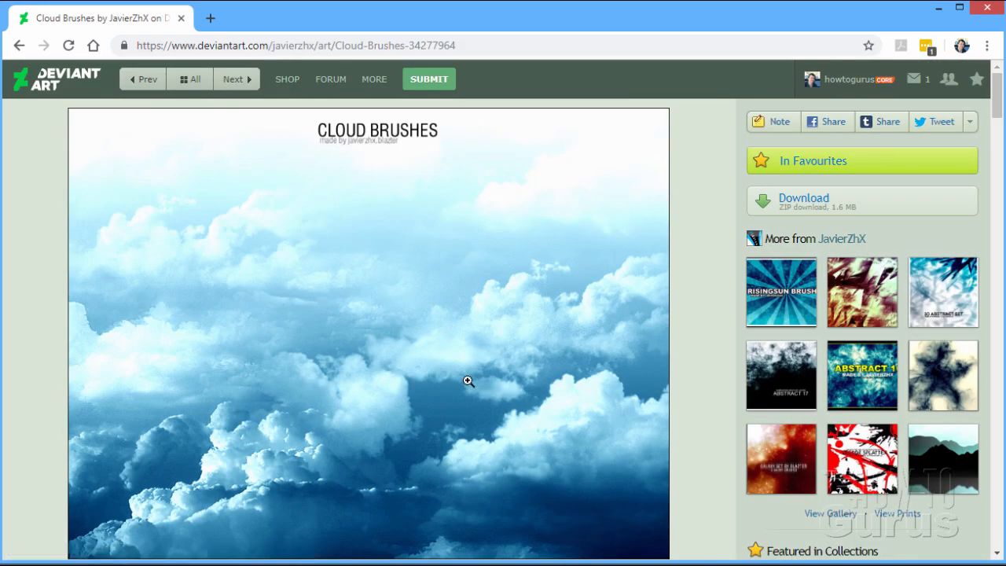
pyautogui.scroll(-3)
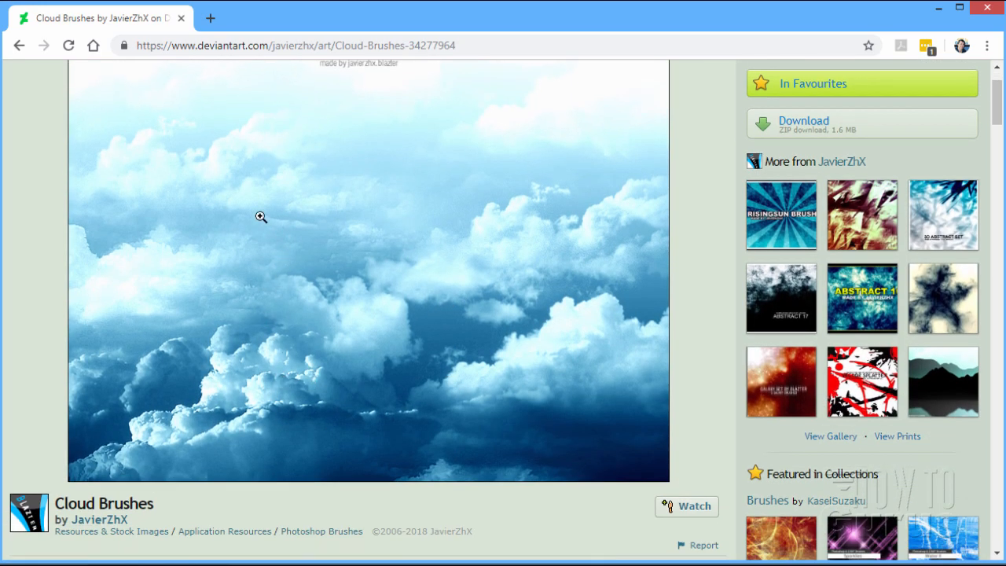
pyautogui.moveTo(328, 111)
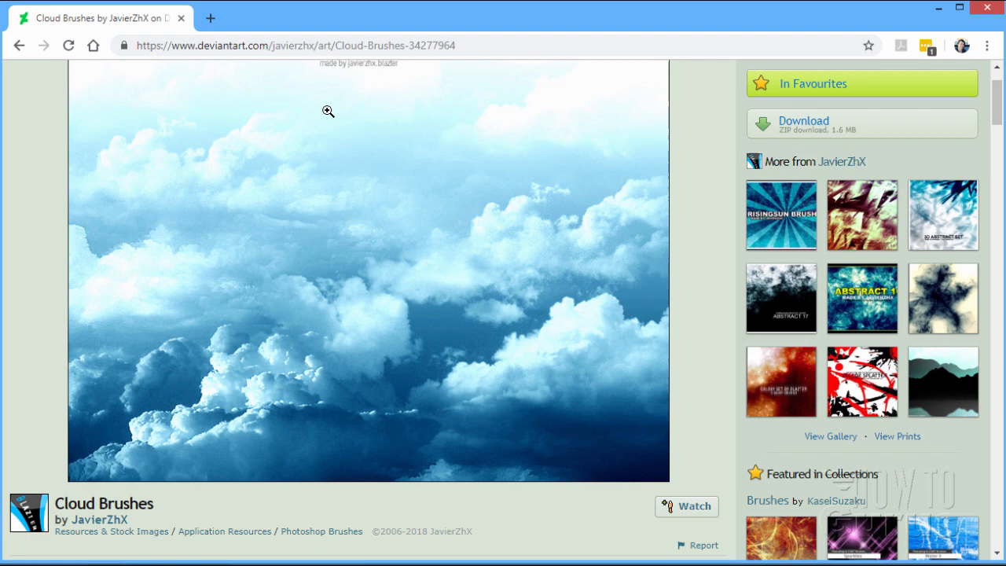
pyautogui.moveTo(330, 378)
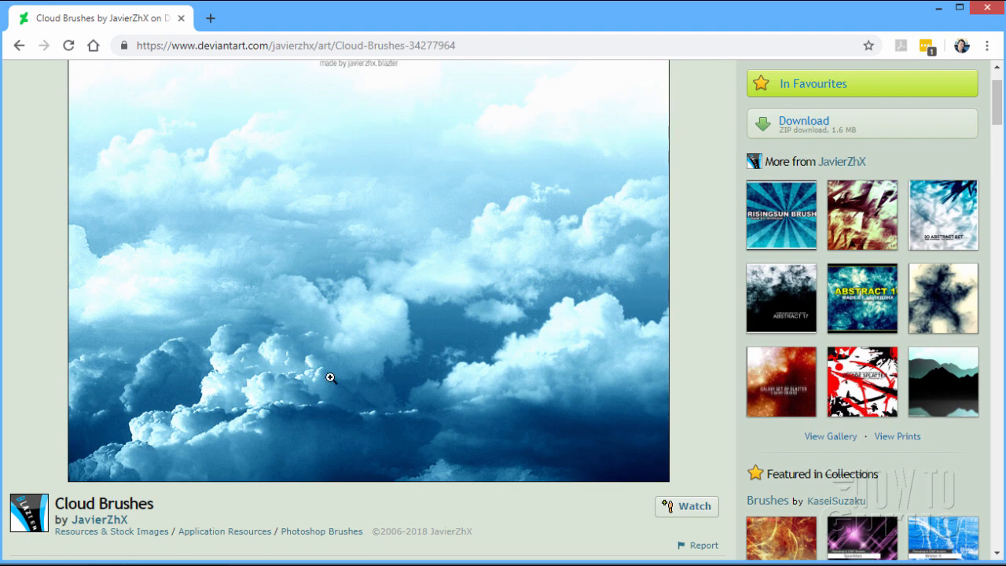
pyautogui.scroll(-3)
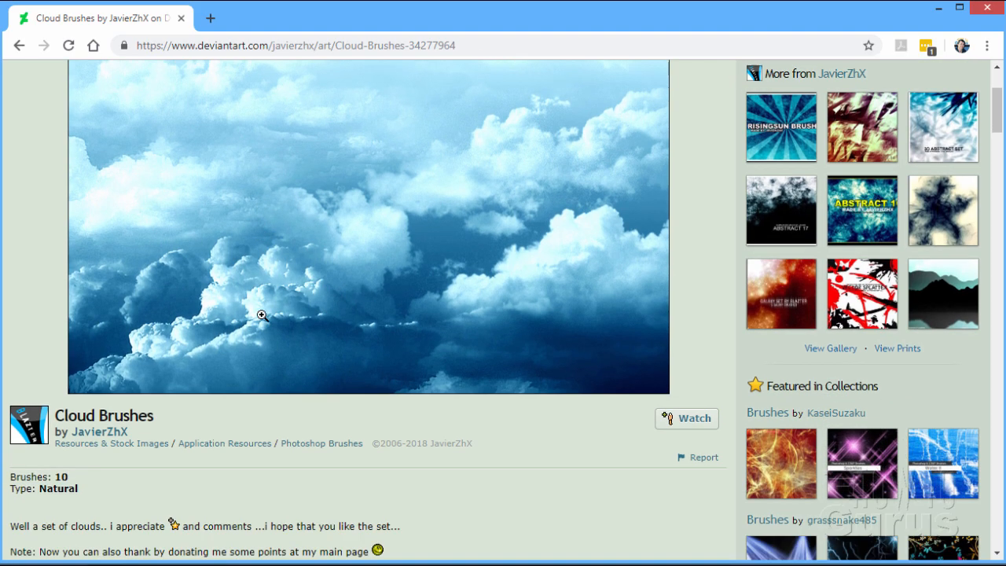
pyautogui.scroll(-3)
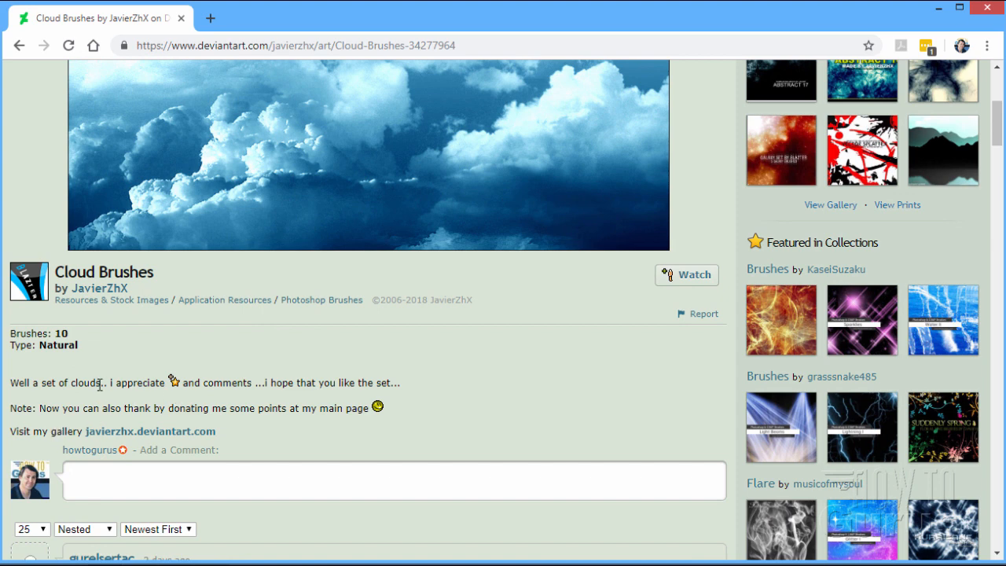
pyautogui.moveTo(235, 362)
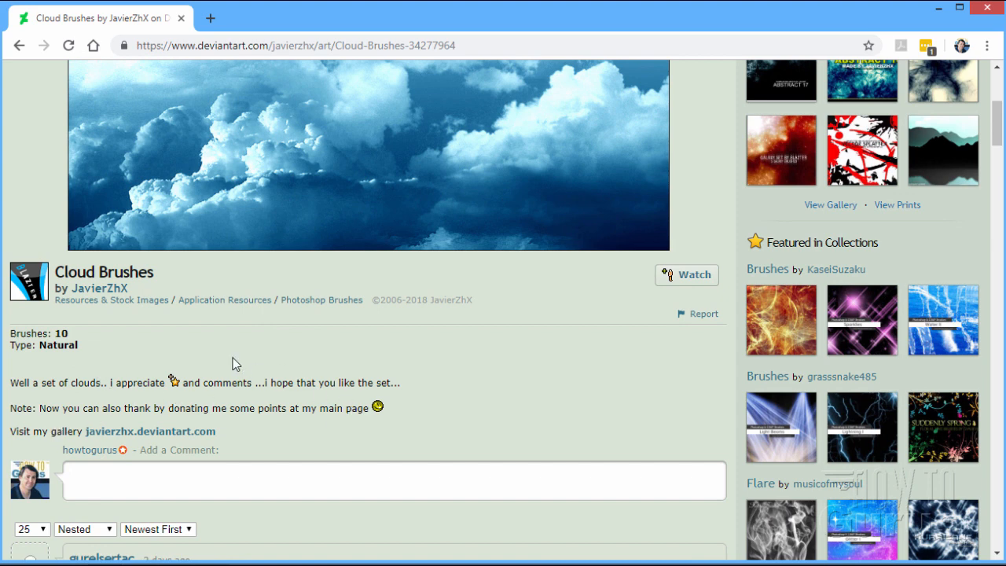
pyautogui.scroll(-3)
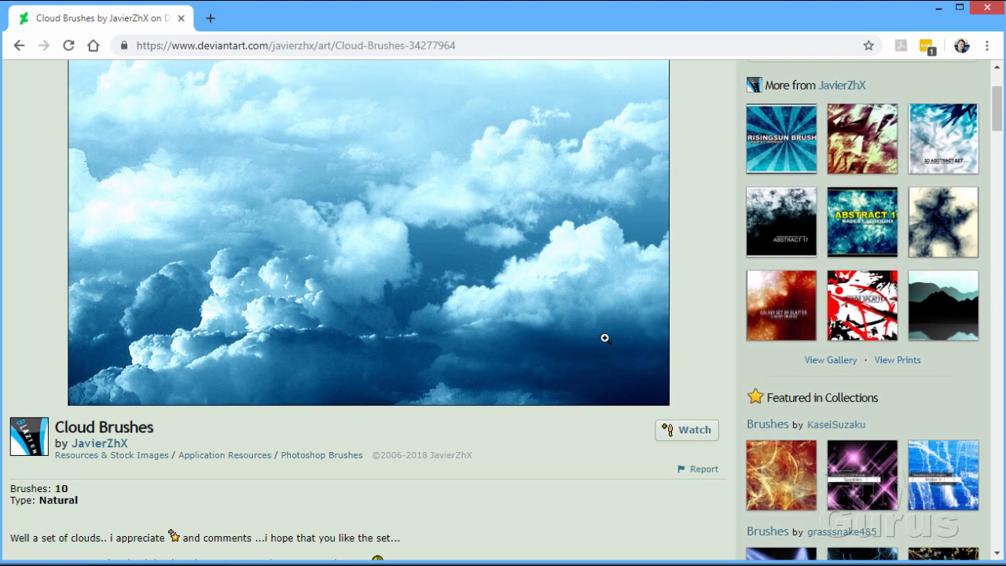
pyautogui.scroll(3)
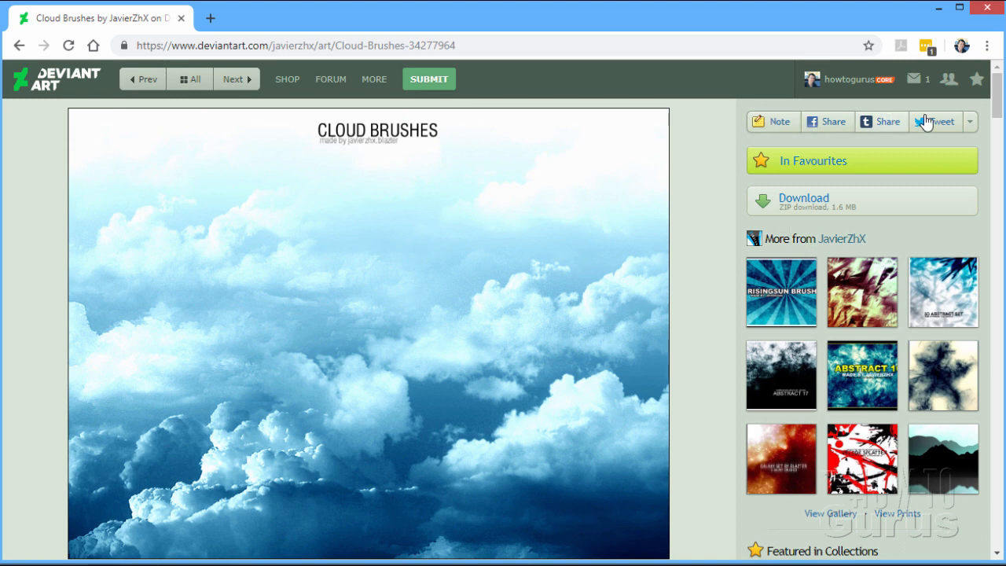
pyautogui.moveTo(748, 210)
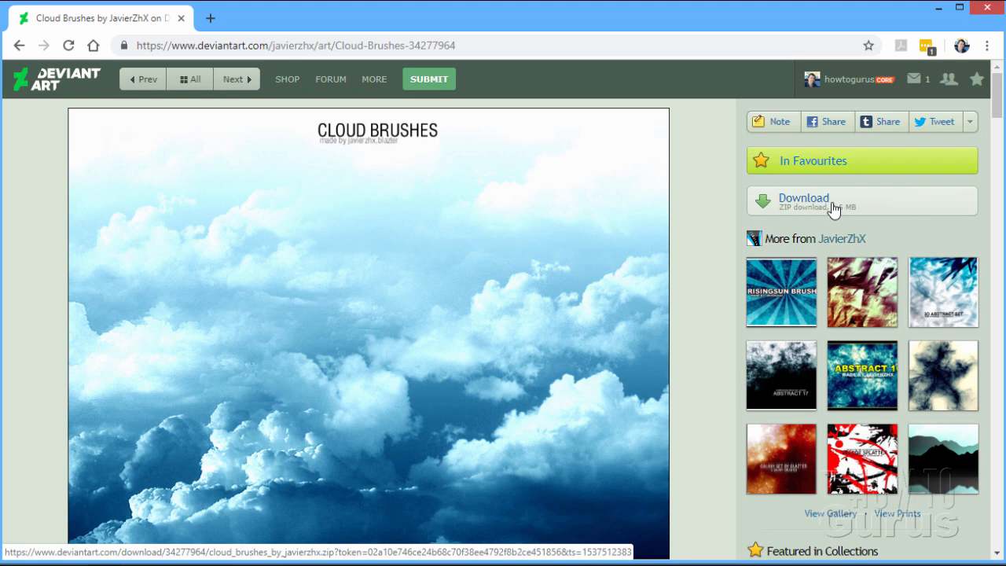
pyautogui.click(803, 201)
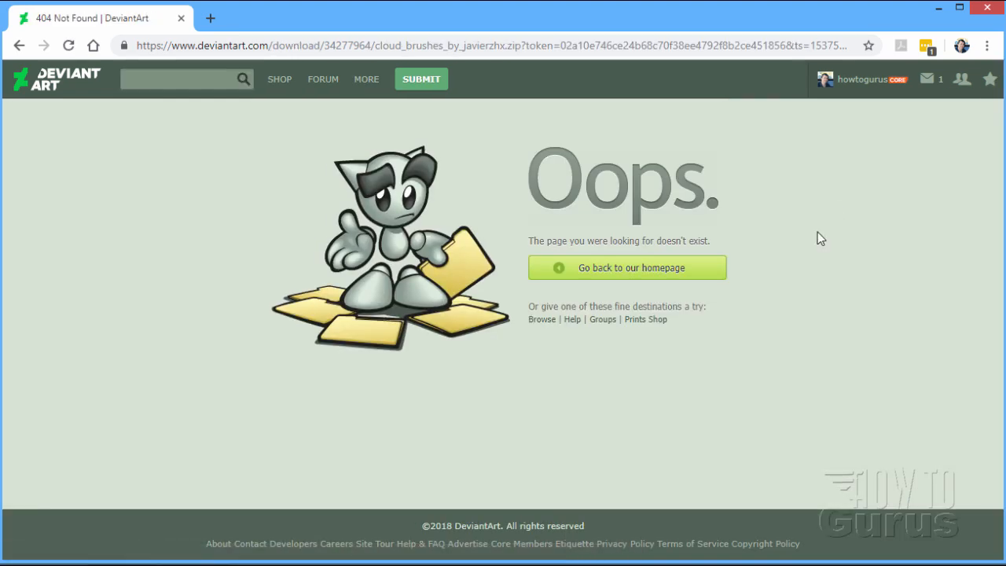
pyautogui.moveTo(476, 306)
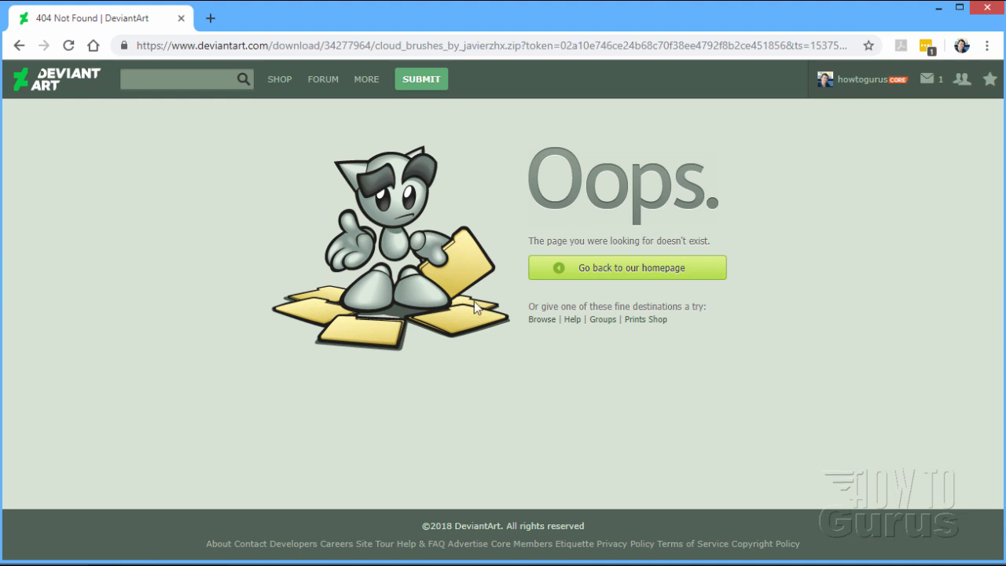
pyautogui.moveTo(761, 303)
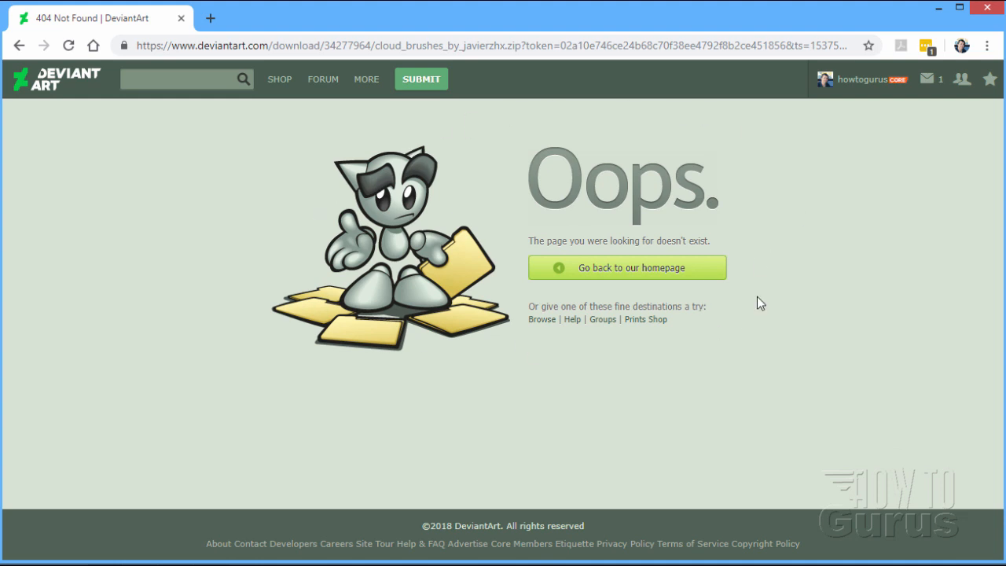
pyautogui.moveTo(364, 186)
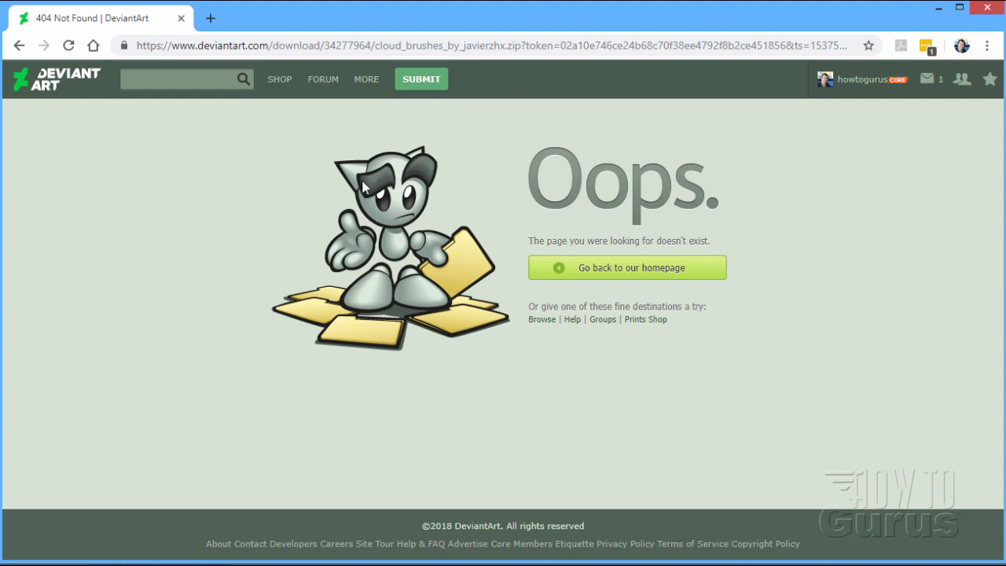
pyautogui.click(19, 44)
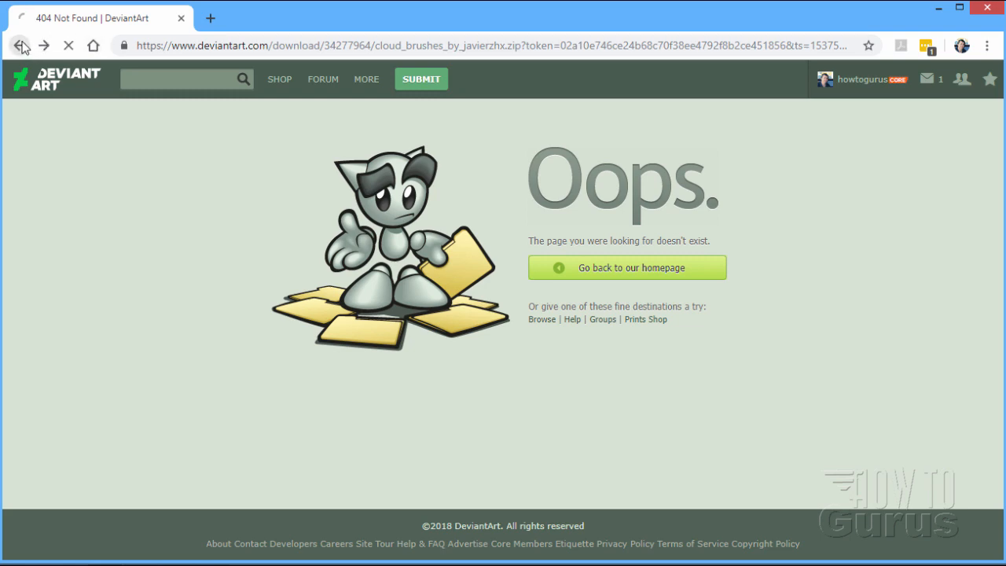
pyautogui.click(18, 45)
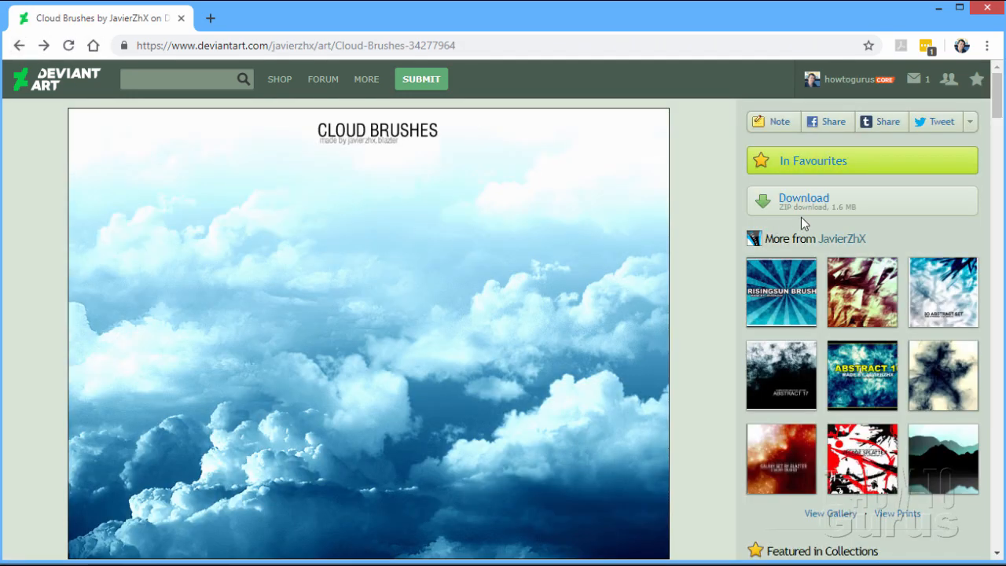
# - Download Cloud Brushes again and browse Photoshop Brushes to the existing cloud_brushes_by_javierzhx.zip
pyautogui.click(803, 198)
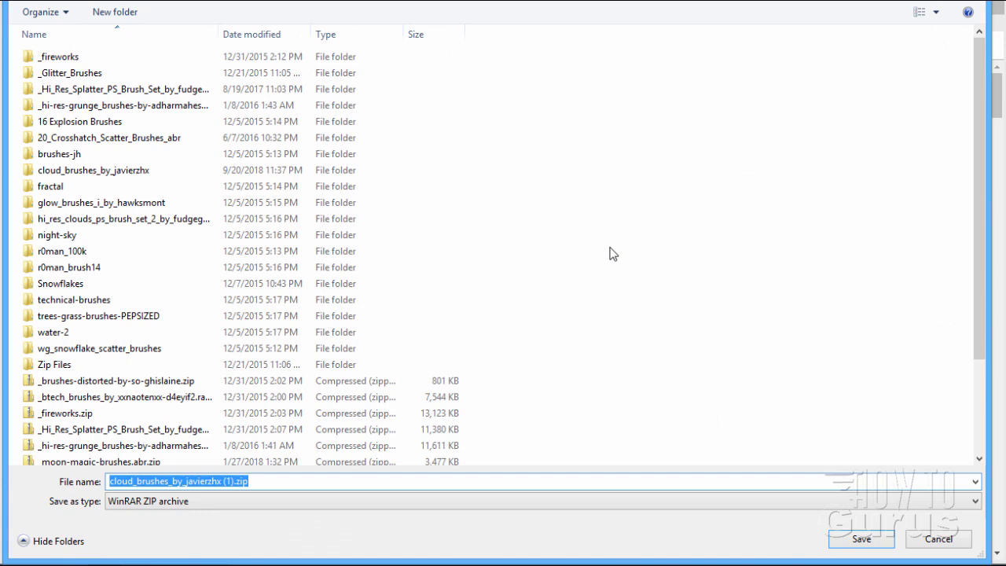
pyautogui.moveTo(628, 43)
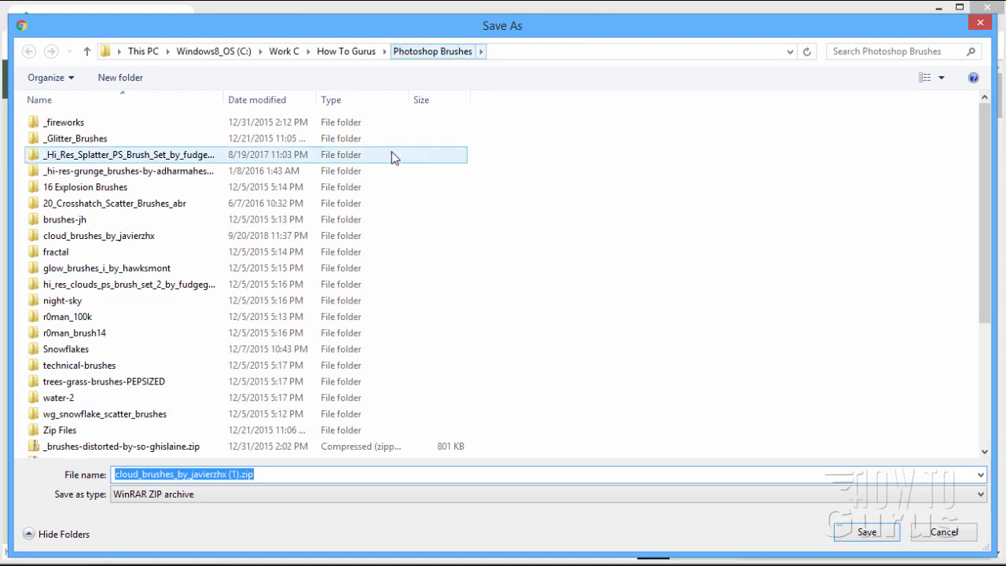
pyautogui.click(60, 431)
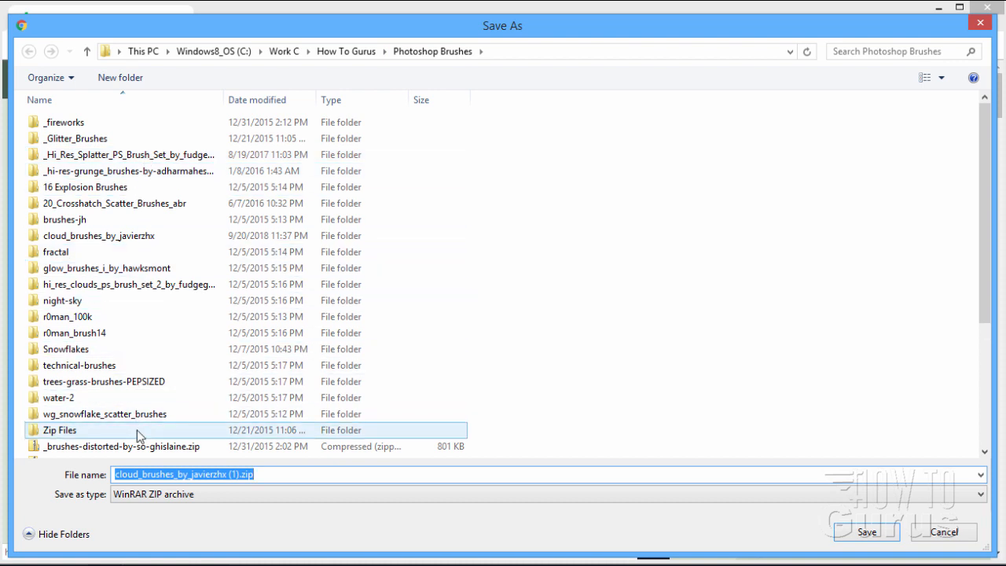
pyautogui.click(75, 333)
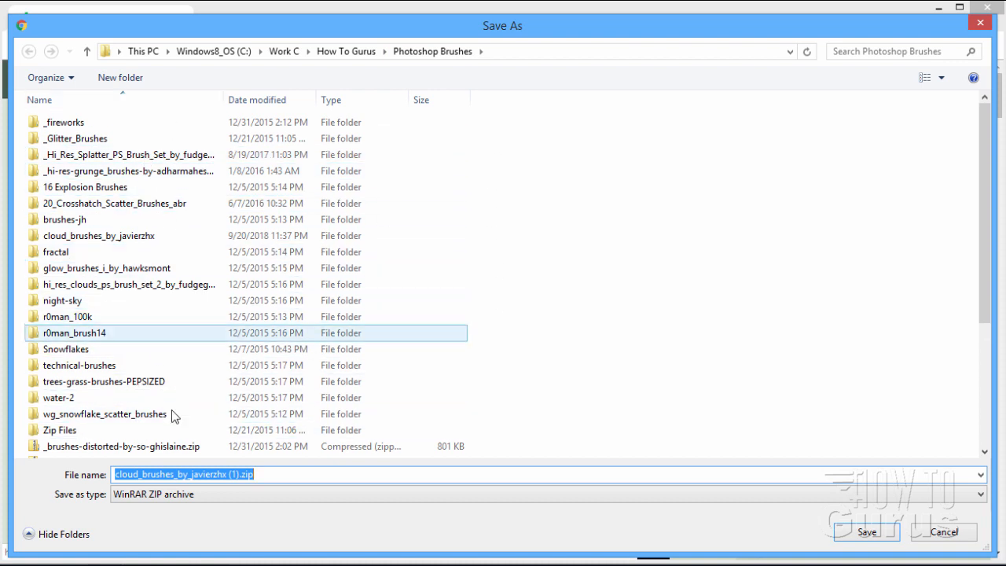
pyautogui.click(67, 316)
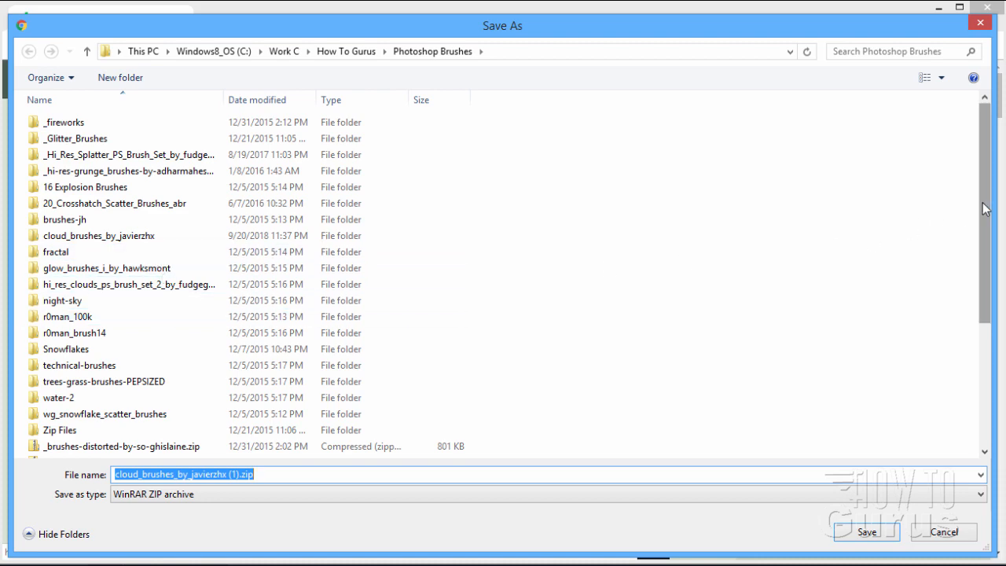
pyautogui.scroll(-3)
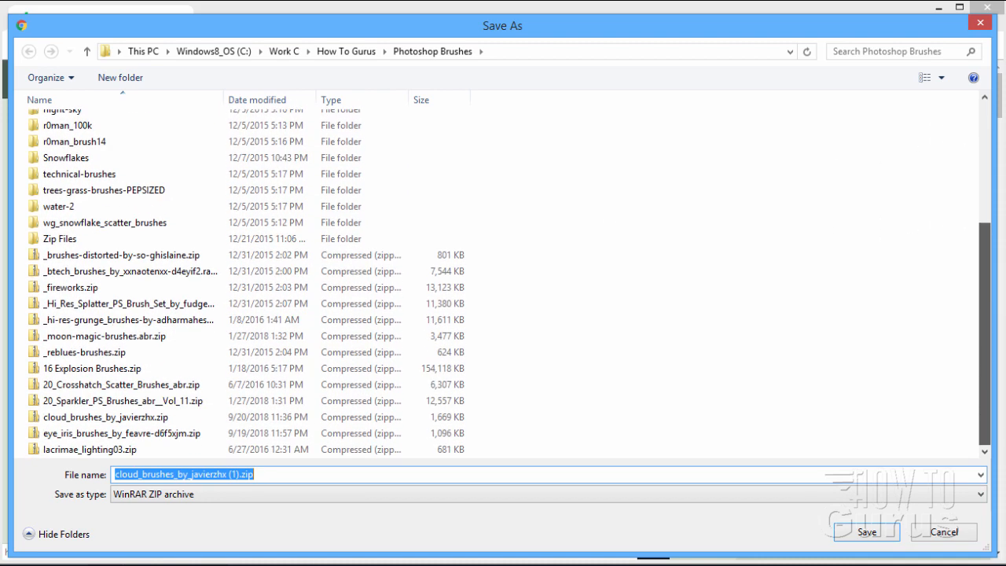
pyautogui.click(106, 417)
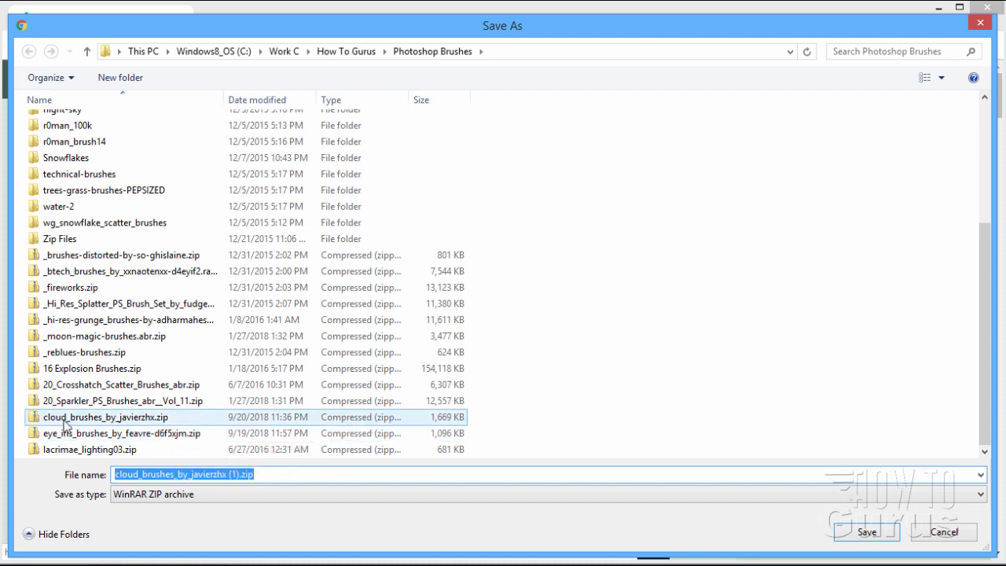
pyautogui.moveTo(102, 422)
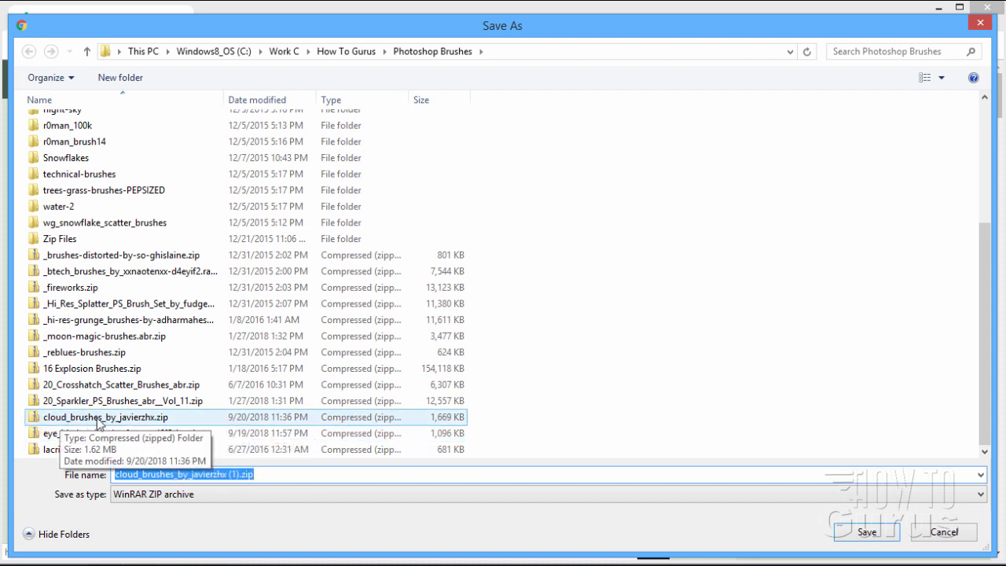
pyautogui.moveTo(139, 422)
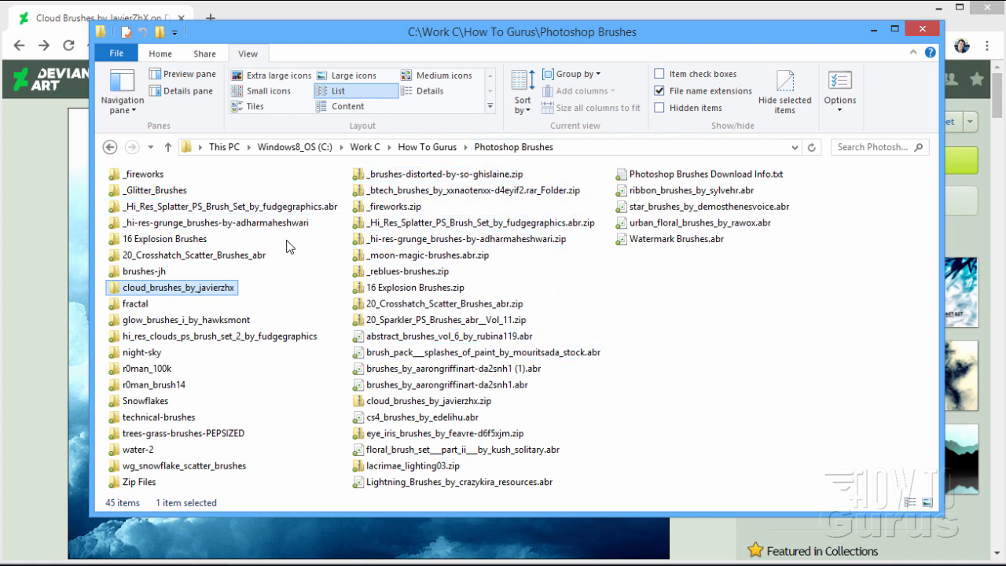
pyautogui.moveTo(165, 287)
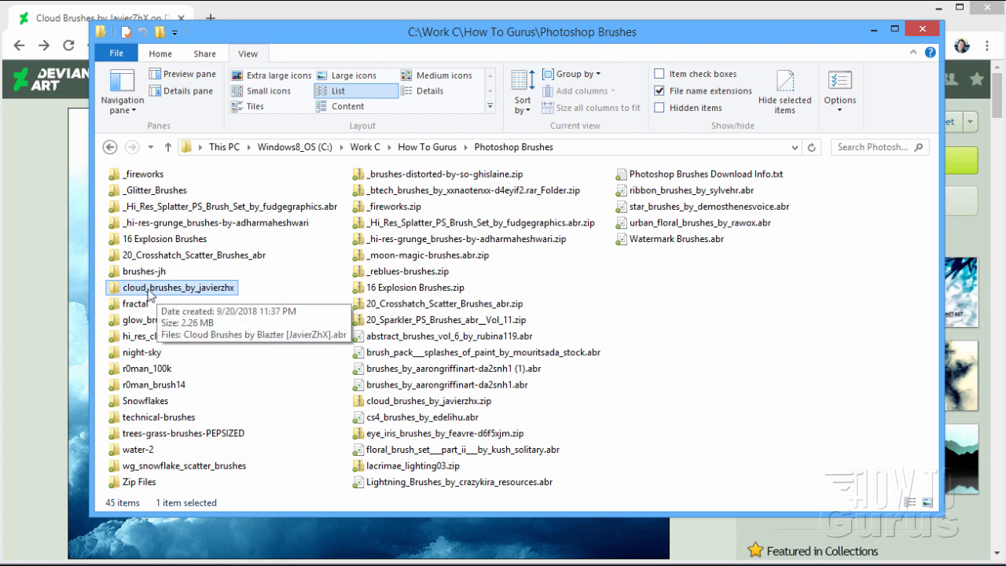
# - Open the cloud_brushes_by_javierzhx folder to see Cloud Brushes by Blazter [JavierZhX].abr
pyautogui.doubleClick(177, 287)
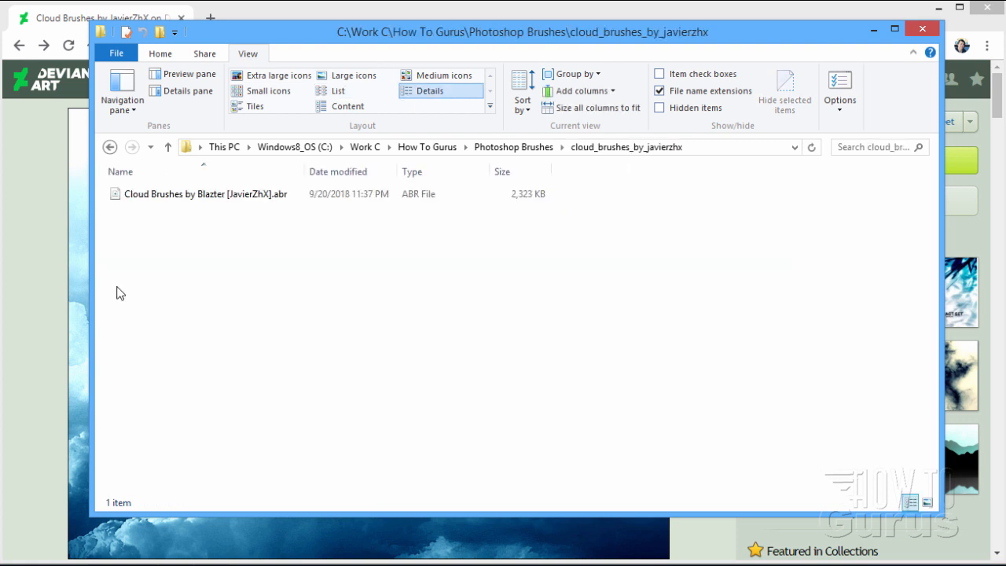
pyautogui.click(204, 195)
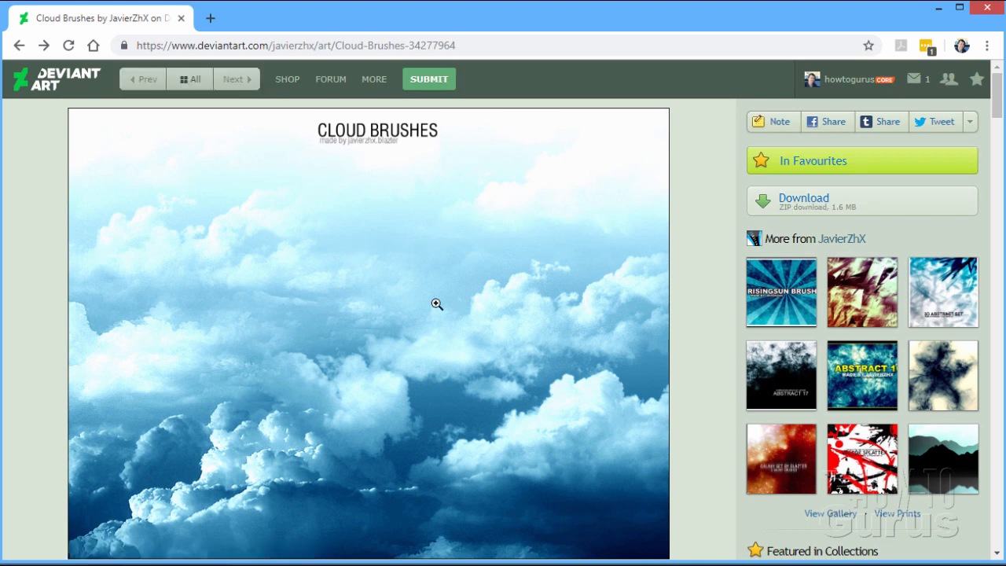
pyautogui.moveTo(781, 292)
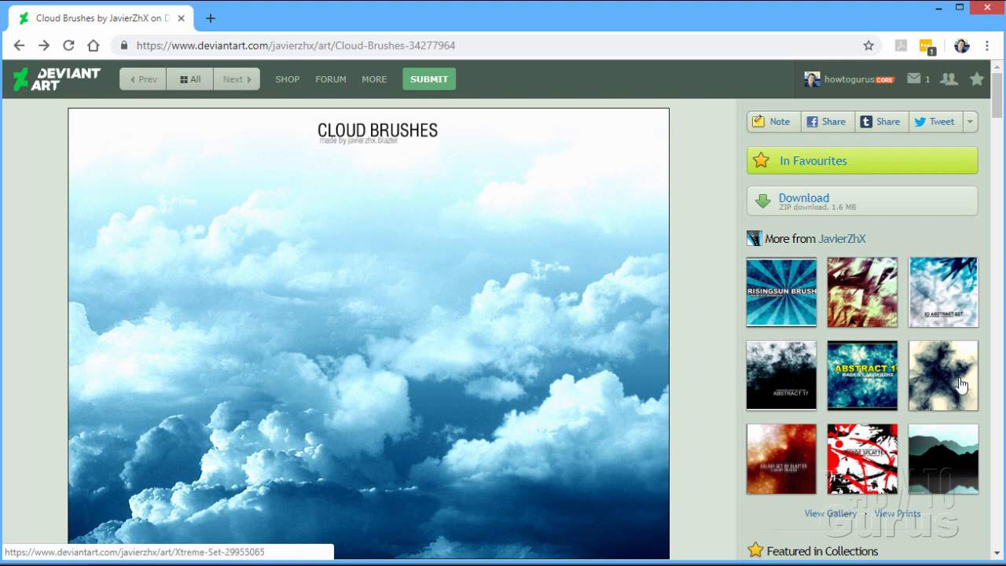
pyautogui.moveTo(915, 302)
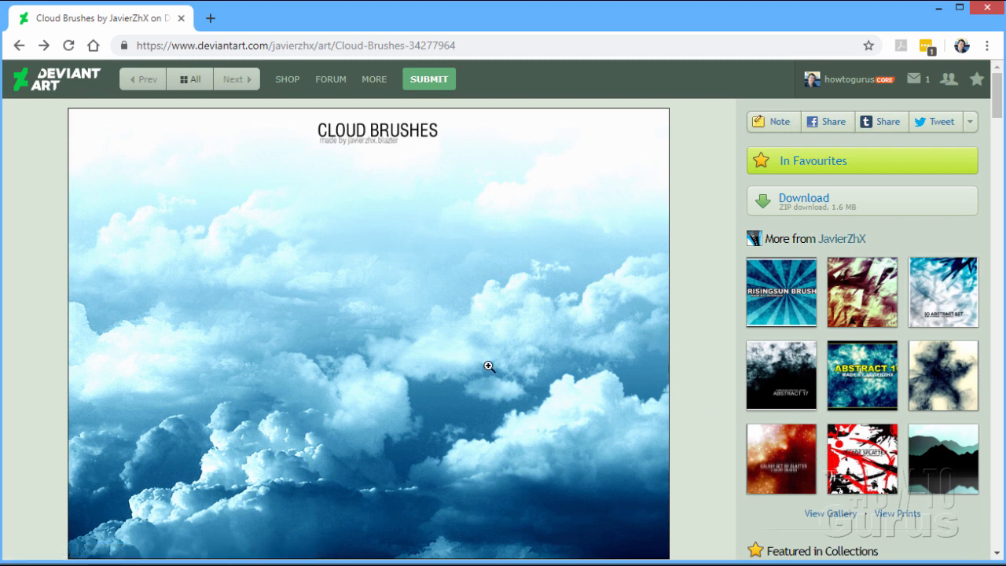
pyautogui.moveTo(745, 475)
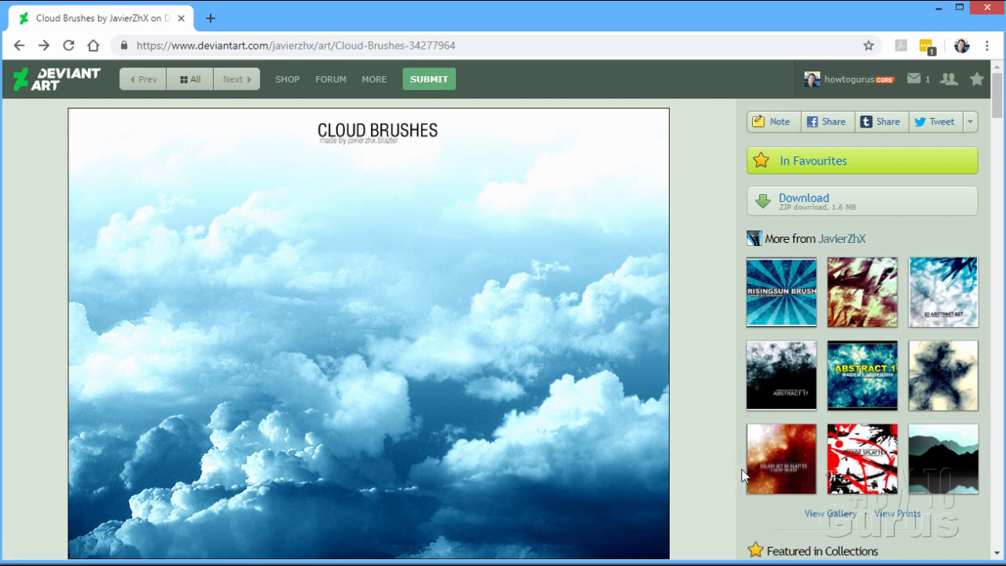
pyautogui.moveTo(824, 518)
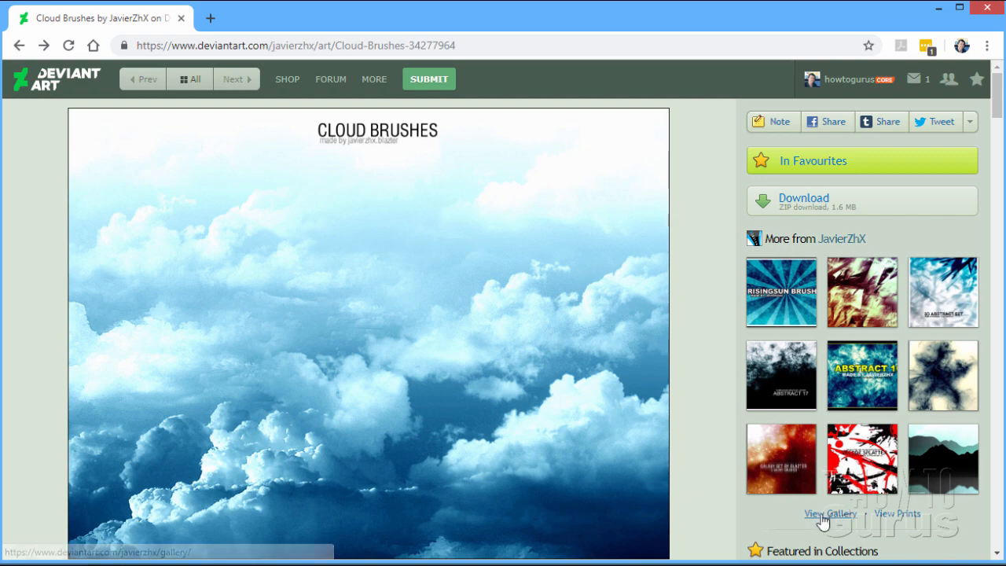
pyautogui.moveTo(20, 82)
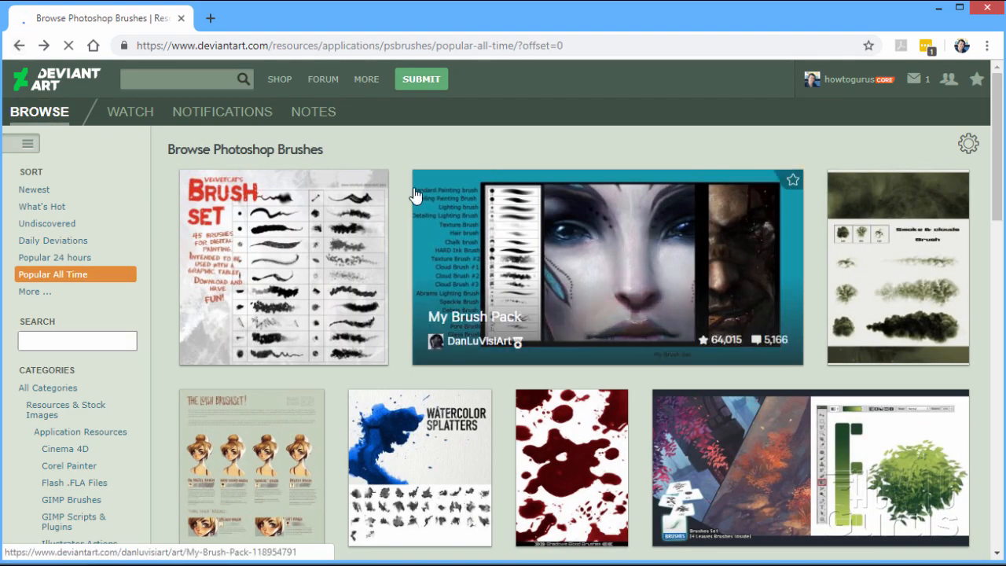
# - Scroll through further pages of the popular Photoshop brush packs
pyautogui.scroll(-3)
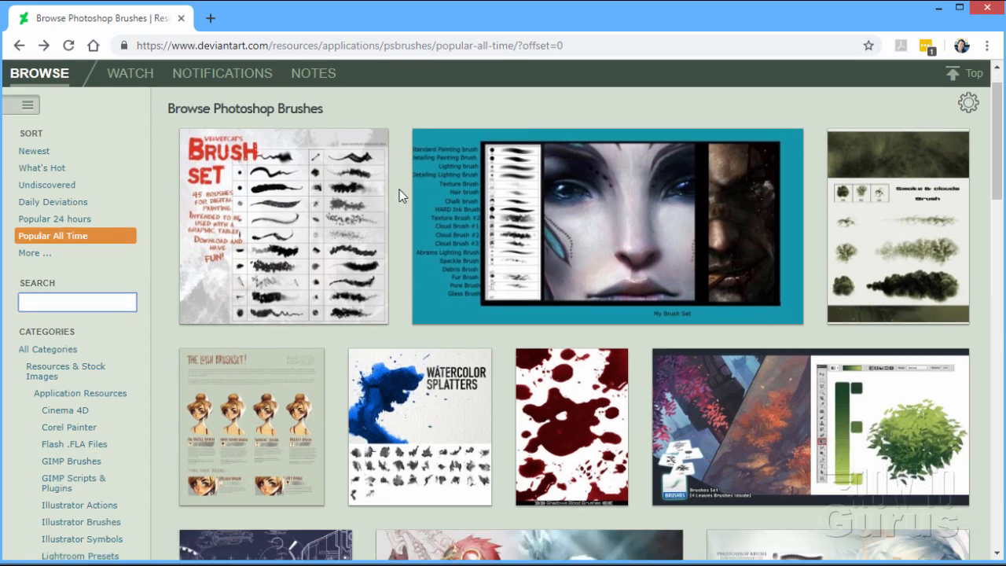
pyautogui.scroll(-3)
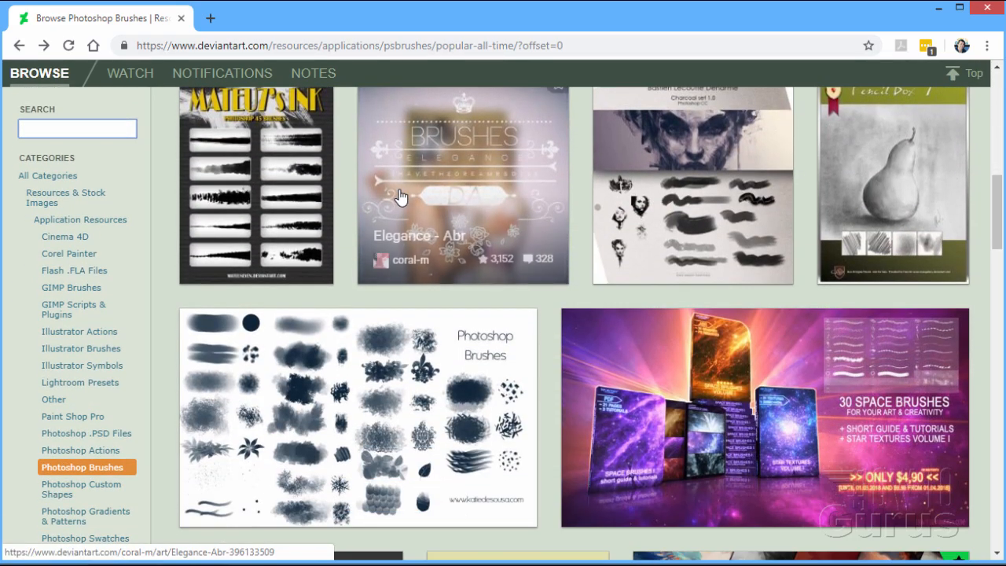
pyautogui.scroll(-3)
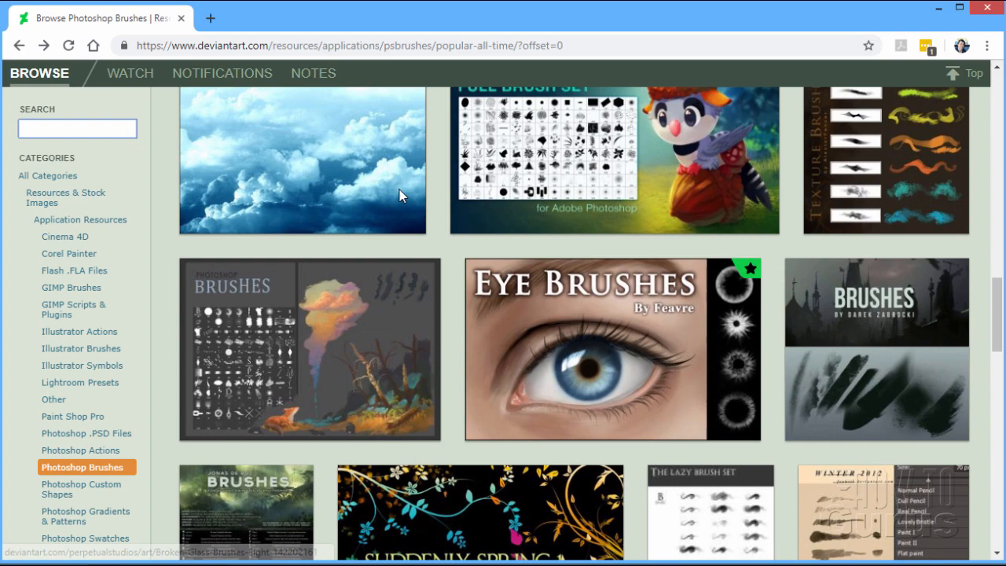
pyautogui.scroll(-3)
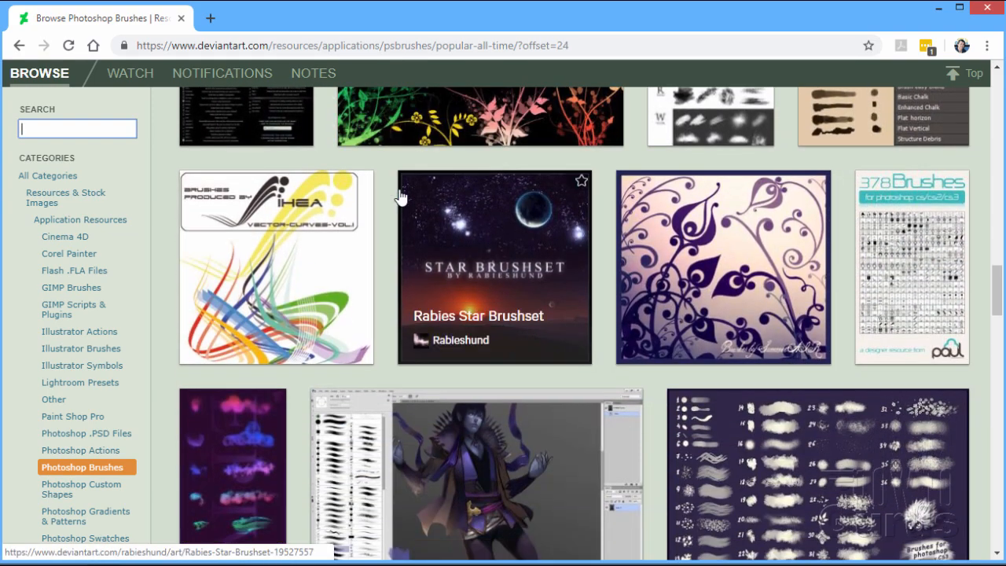
pyautogui.scroll(-3)
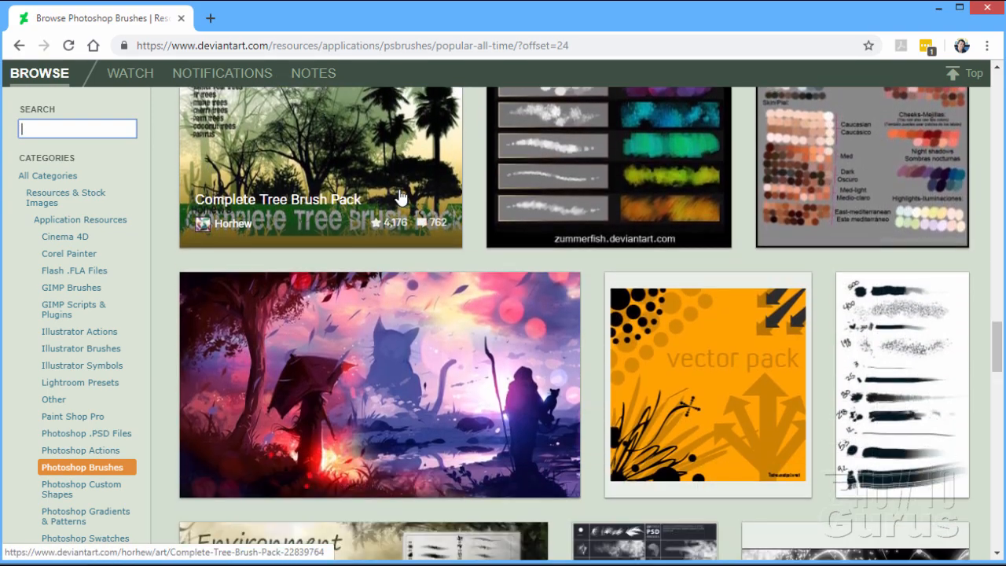
pyautogui.scroll(-3)
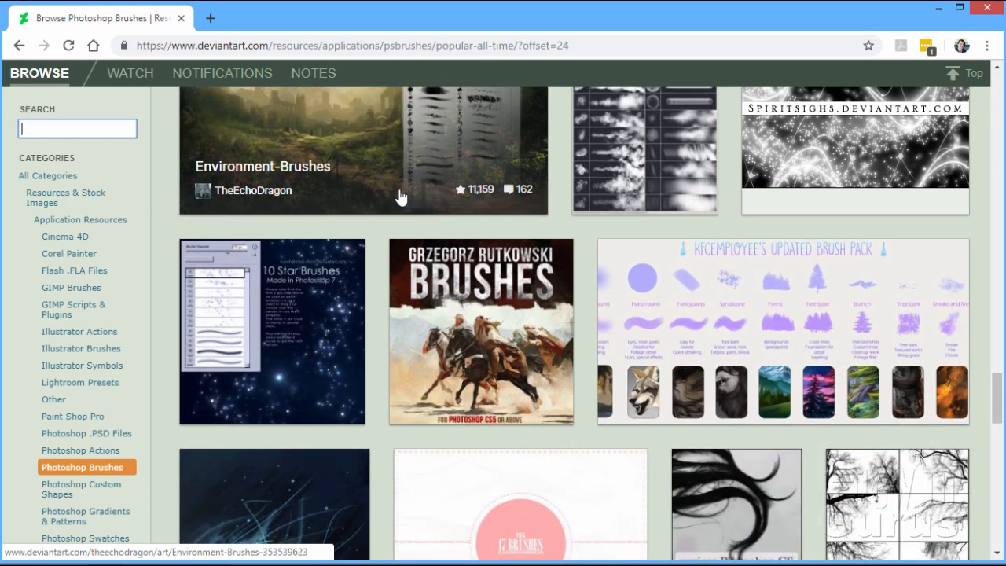
pyautogui.scroll(-3)
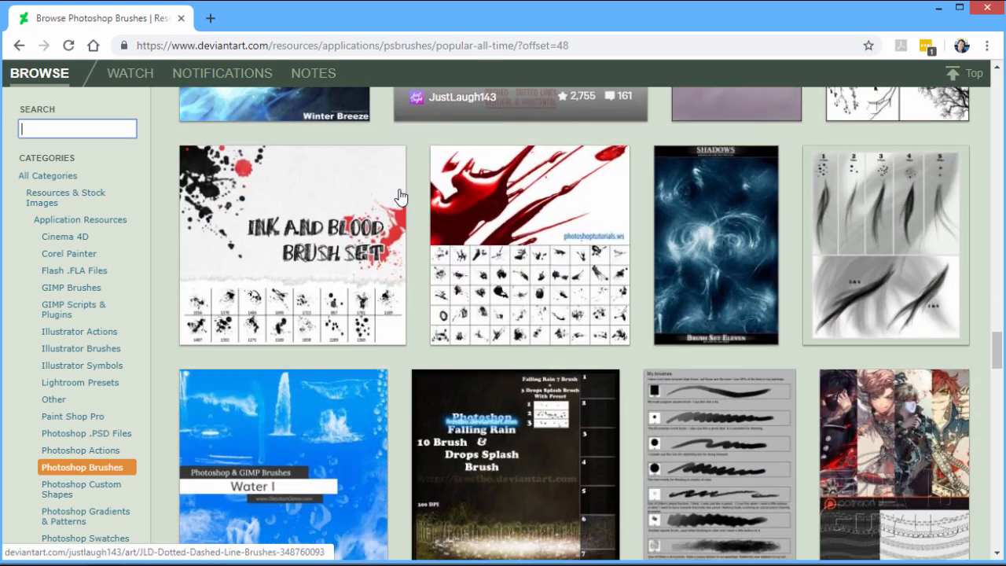
pyautogui.scroll(-3)
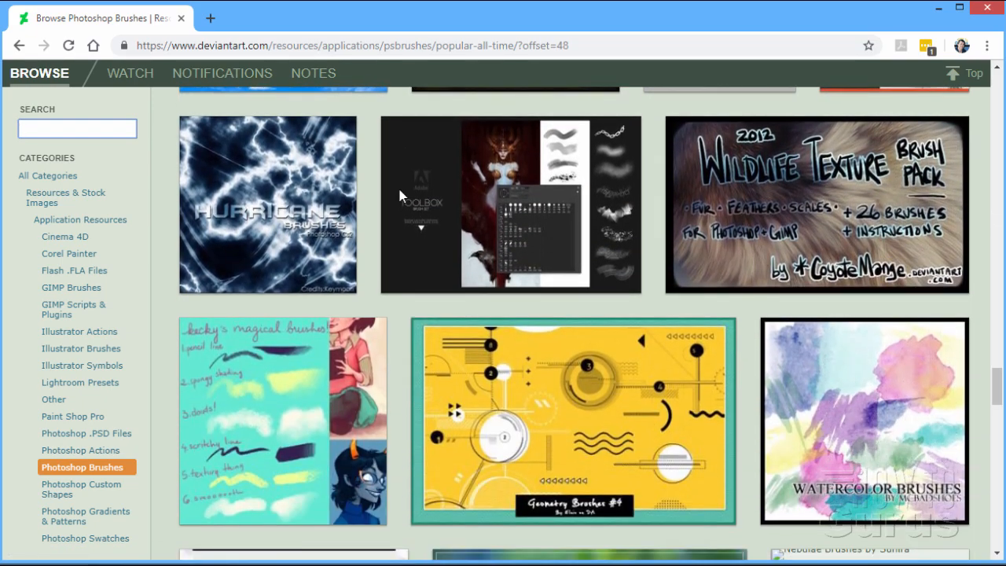
pyautogui.scroll(-3)
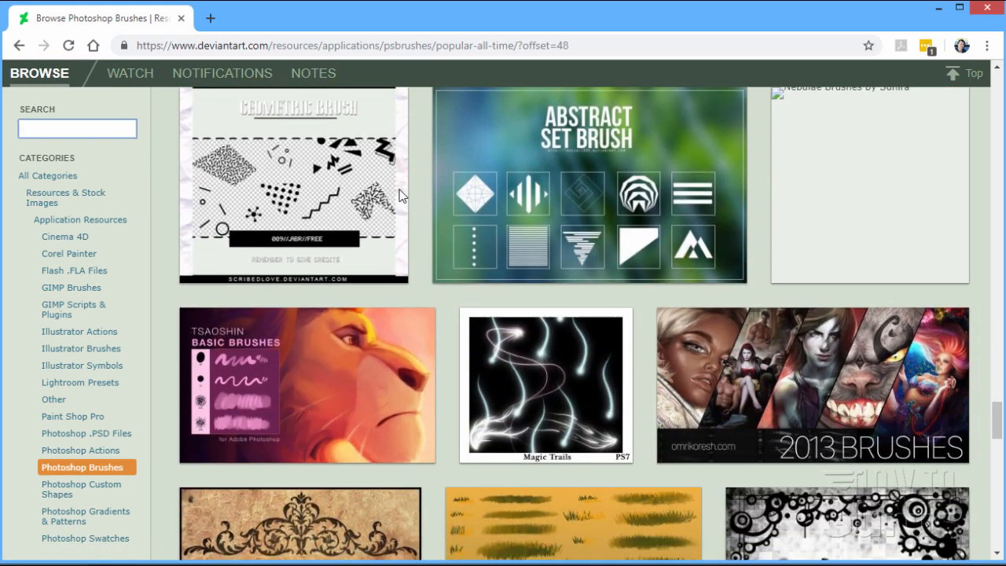
pyautogui.scroll(-3)
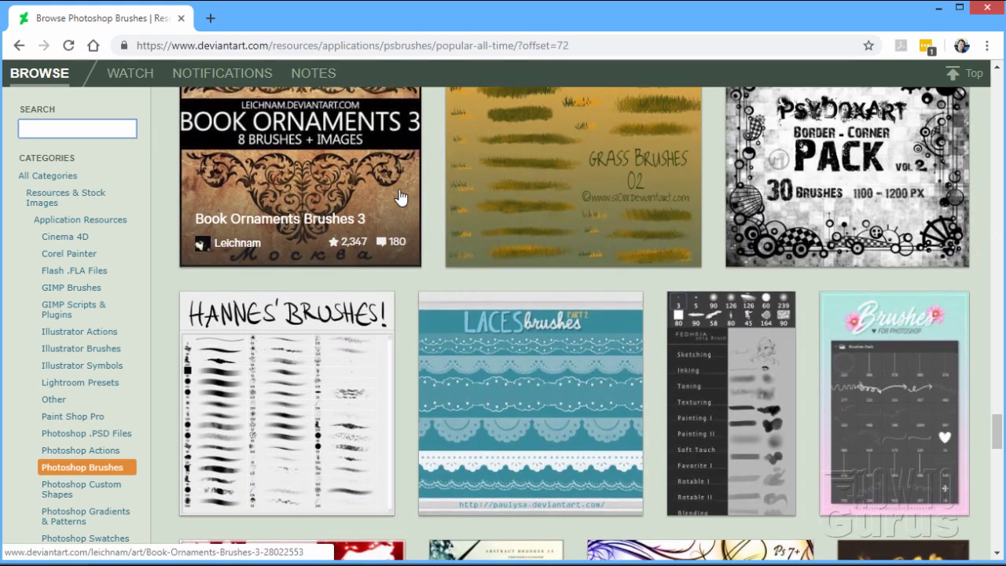
pyautogui.scroll(-3)
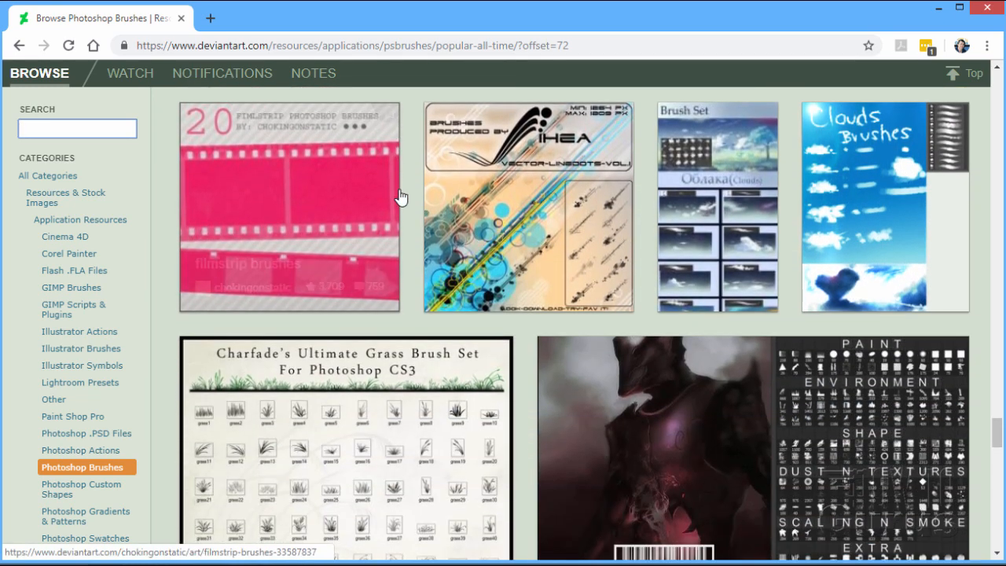
pyautogui.scroll(-3)
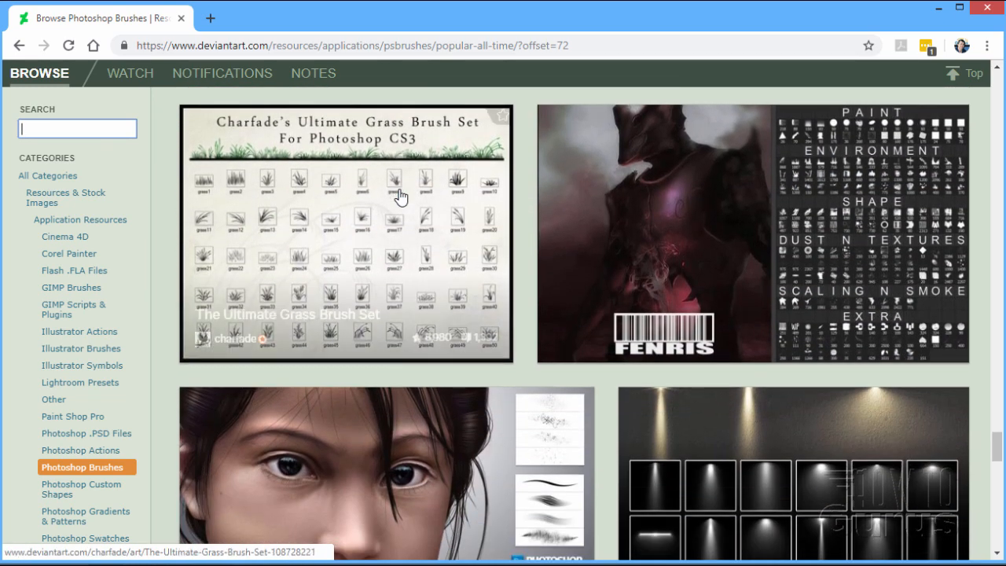
pyautogui.scroll(-3)
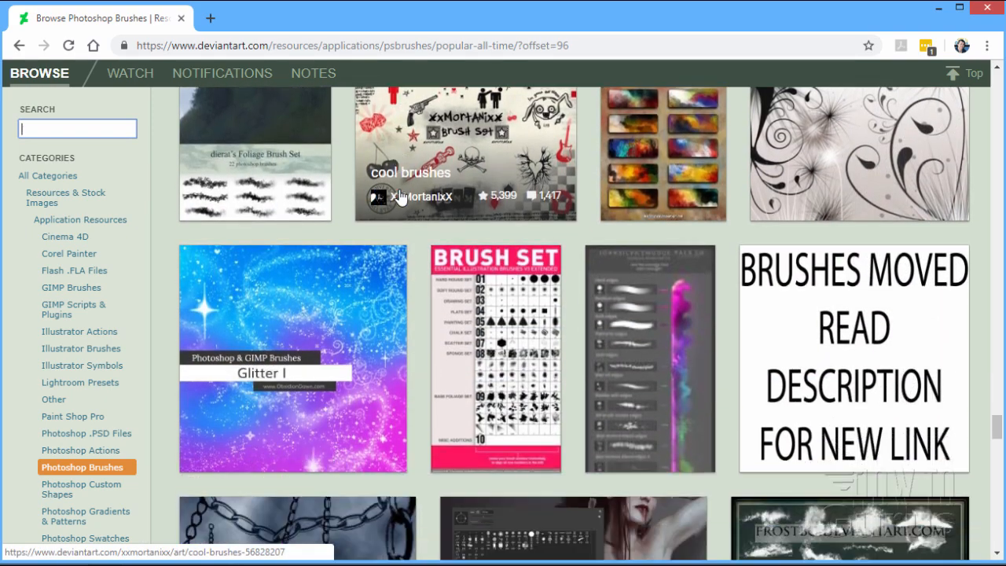
pyautogui.scroll(-3)
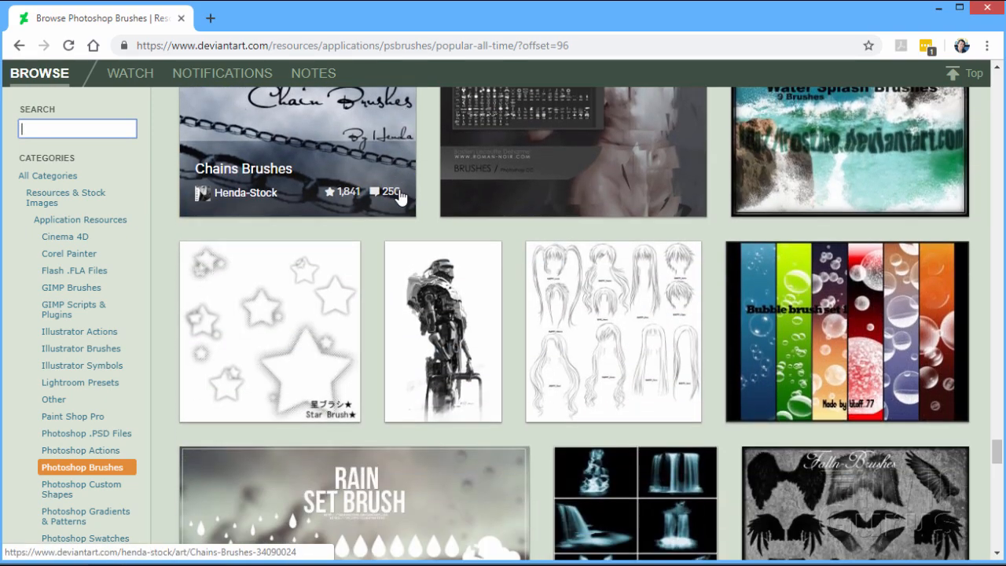
pyautogui.scroll(-3)
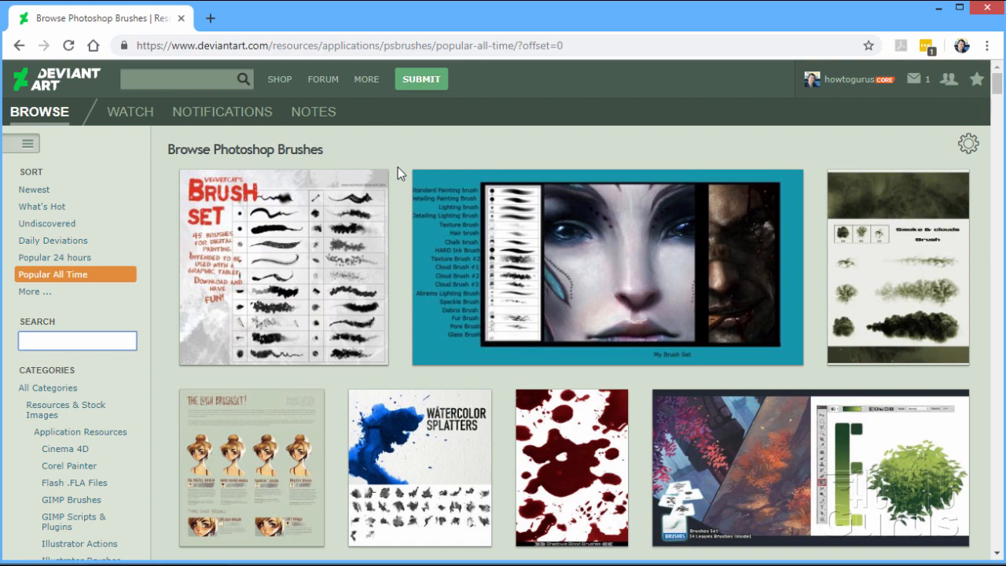
pyautogui.moveTo(941, 6)
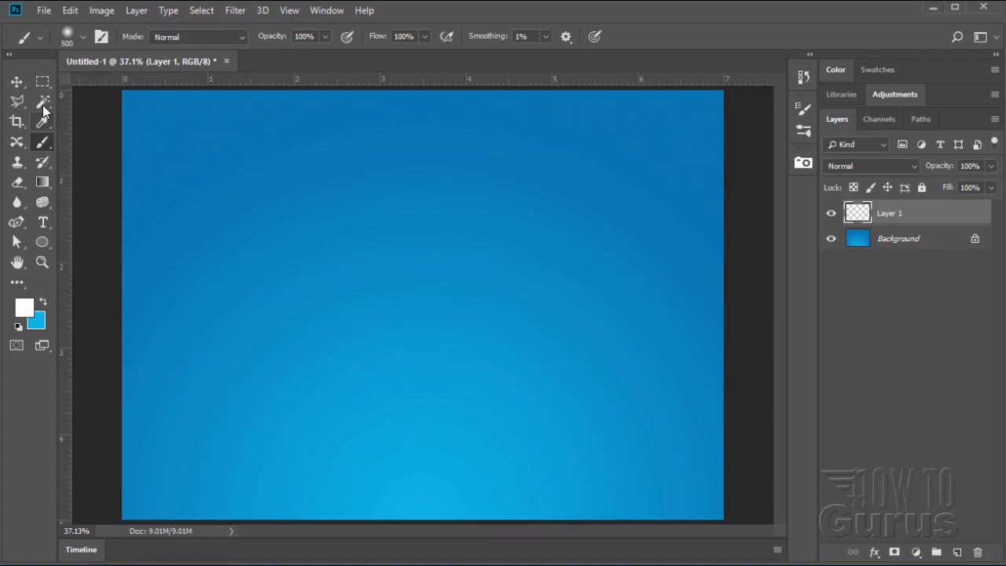
# - With the Brush tool, choose Import Brushes from the preset picker's gear menu
pyautogui.click(16, 82)
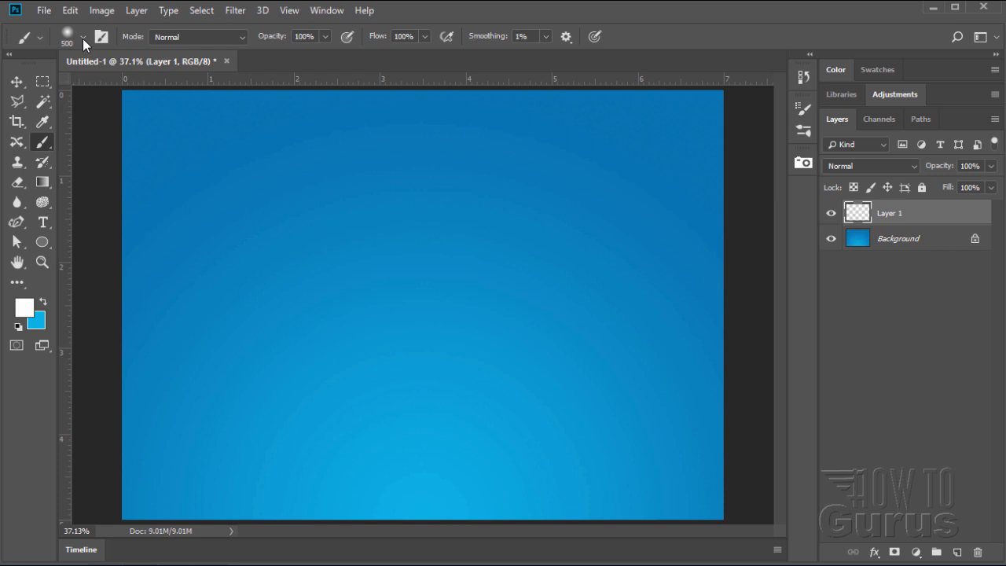
pyautogui.click(82, 36)
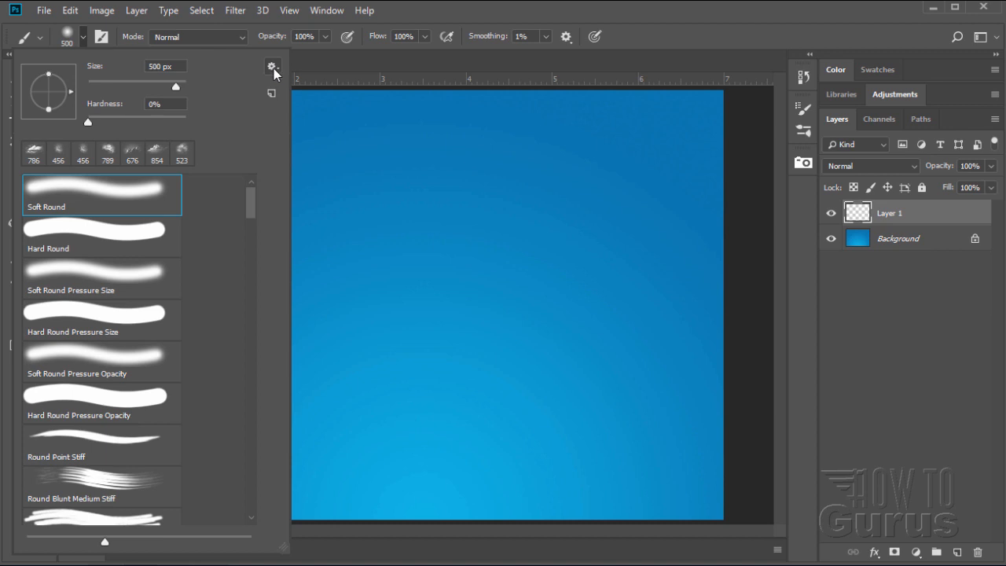
pyautogui.click(272, 65)
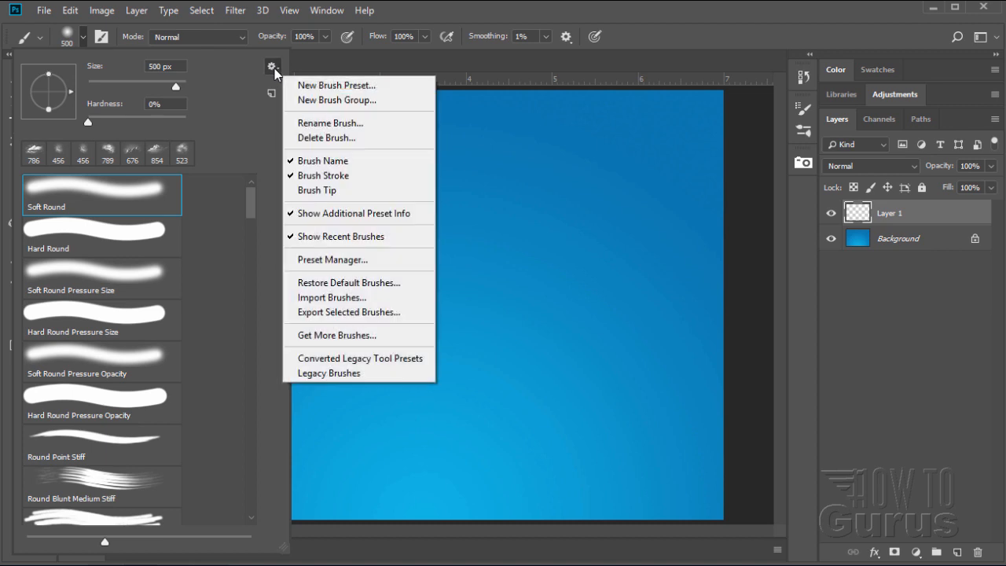
pyautogui.moveTo(332, 298)
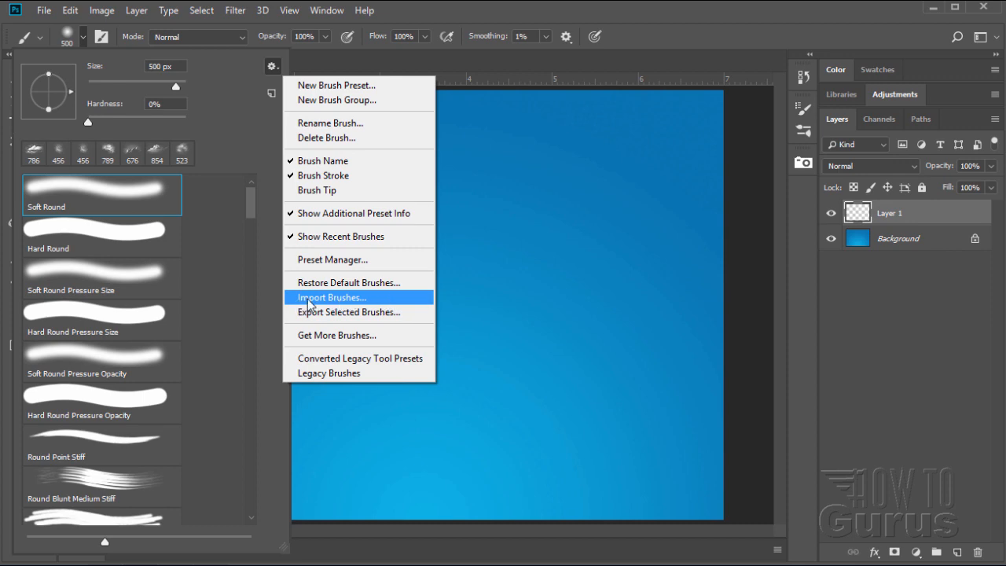
pyautogui.click(333, 298)
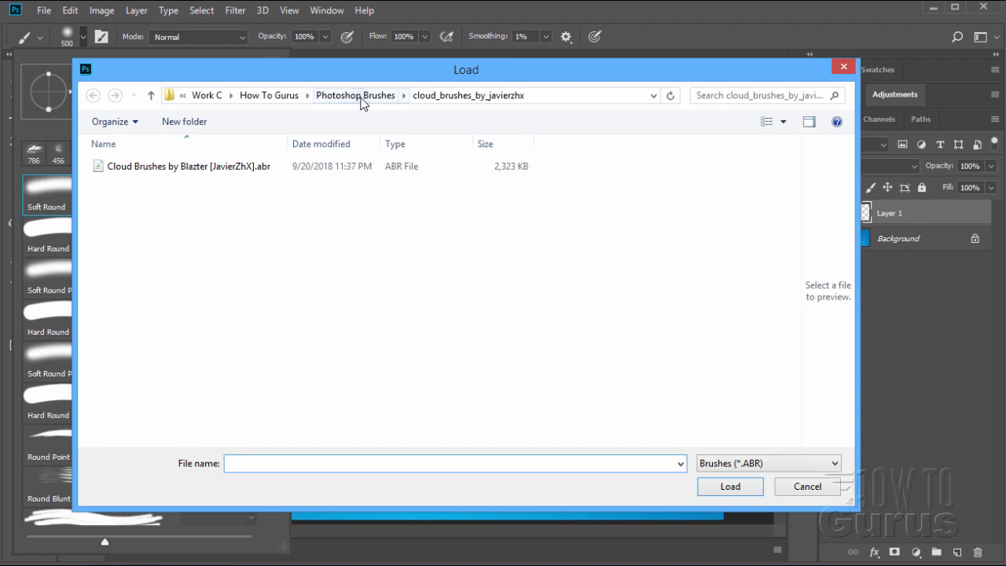
# - Select Cloud Brushes by Blazter [JavierZhX].abr inside the cloud_brushes_by_javierzhx folder
pyautogui.click(356, 96)
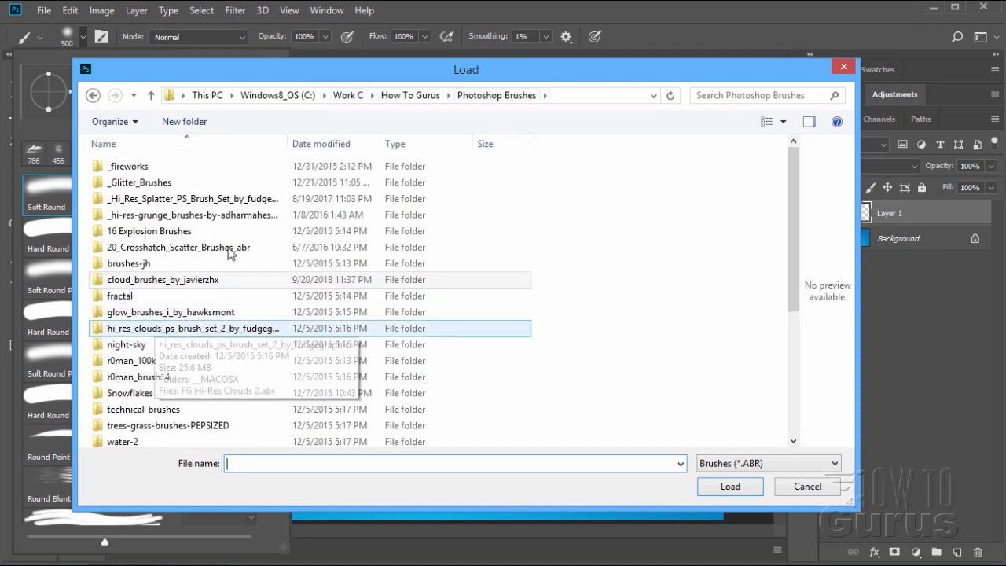
pyautogui.click(162, 279)
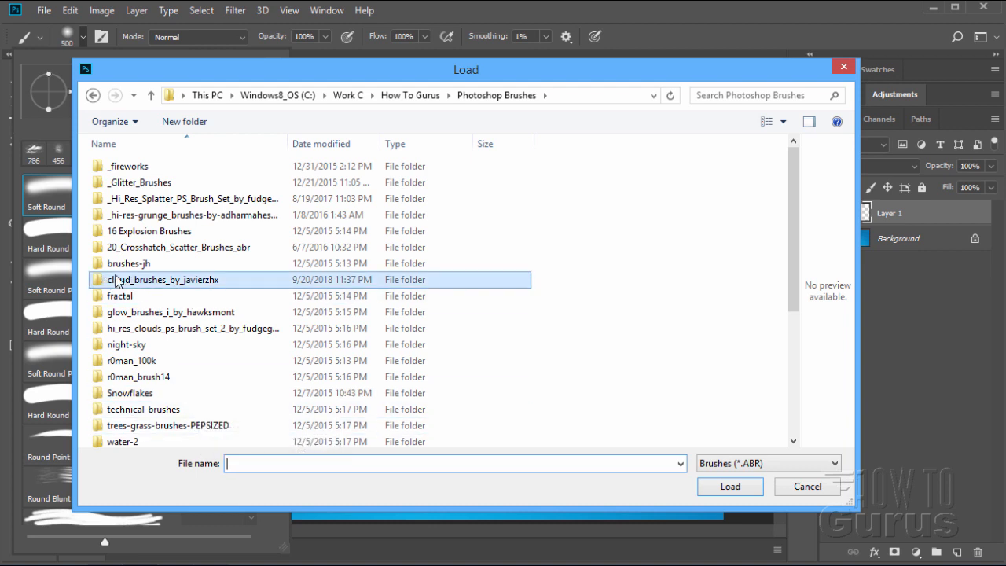
pyautogui.doubleClick(166, 280)
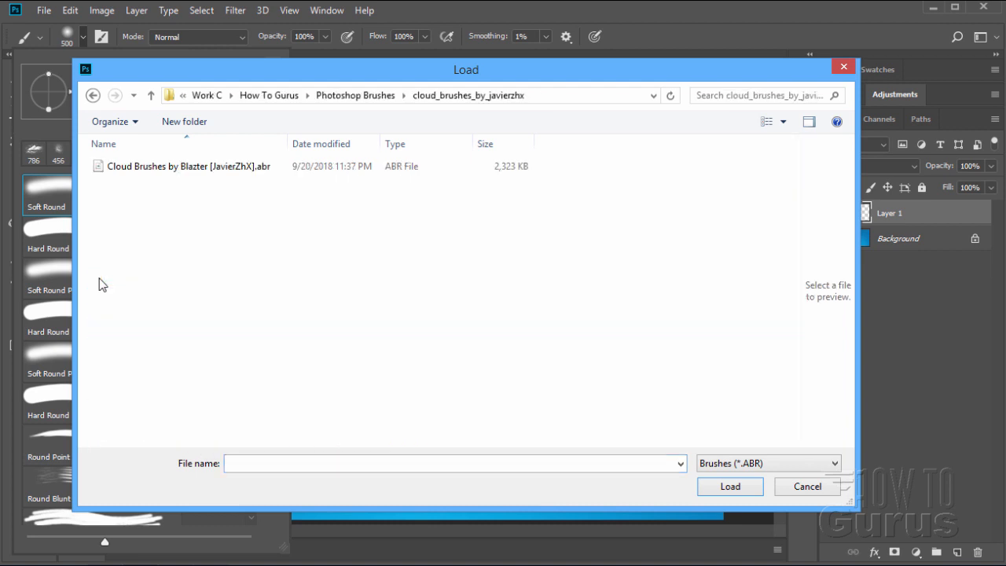
pyautogui.click(188, 166)
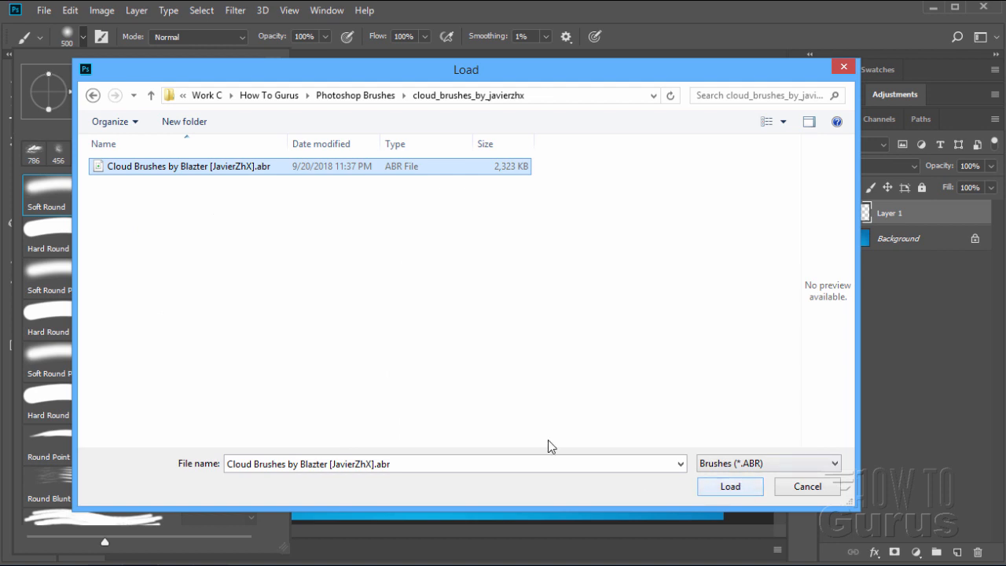
pyautogui.moveTo(208, 192)
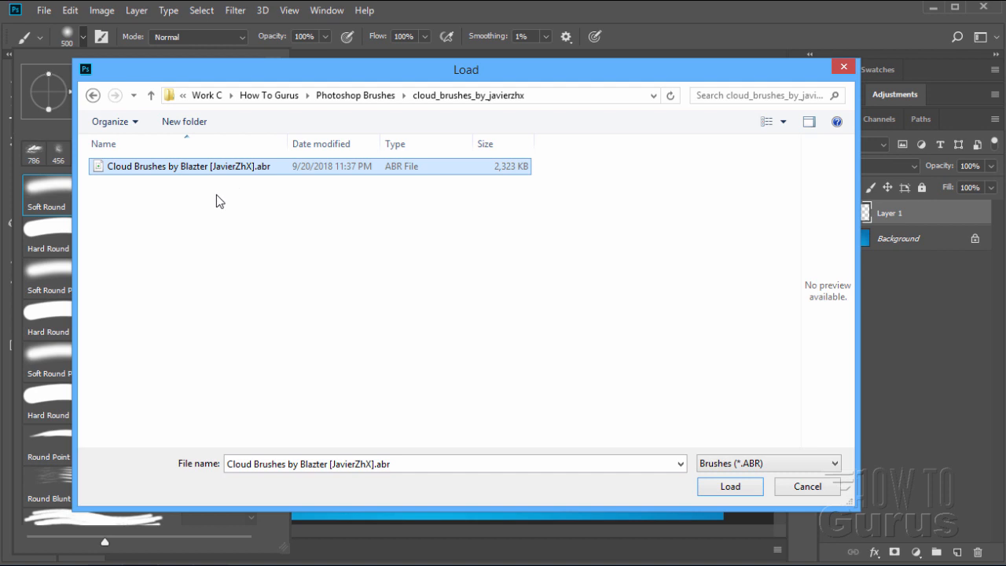
# - Load the .abr file and expand the new Cloud Brushes by Blazter group at the list's end
pyautogui.click(730, 486)
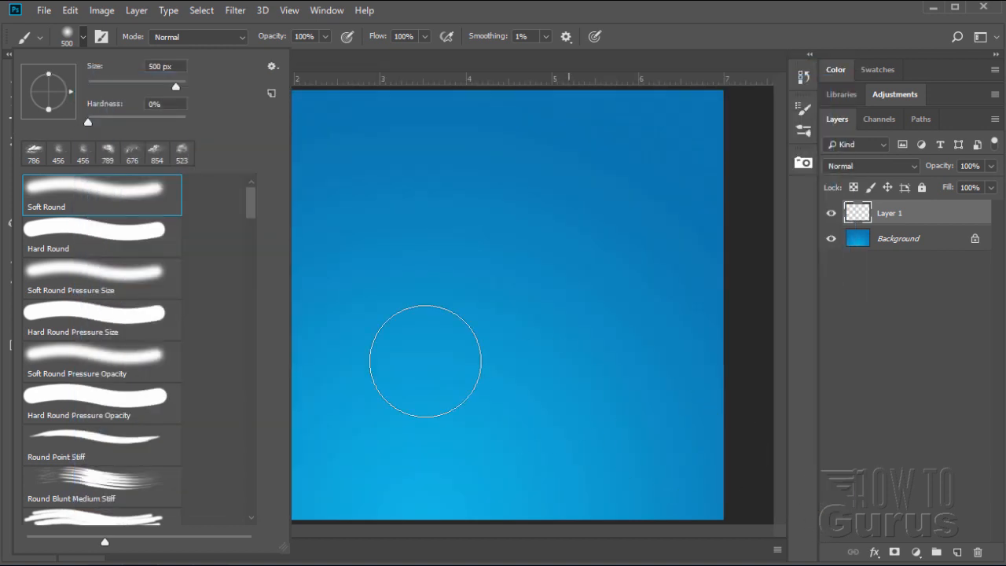
pyautogui.moveTo(232, 219)
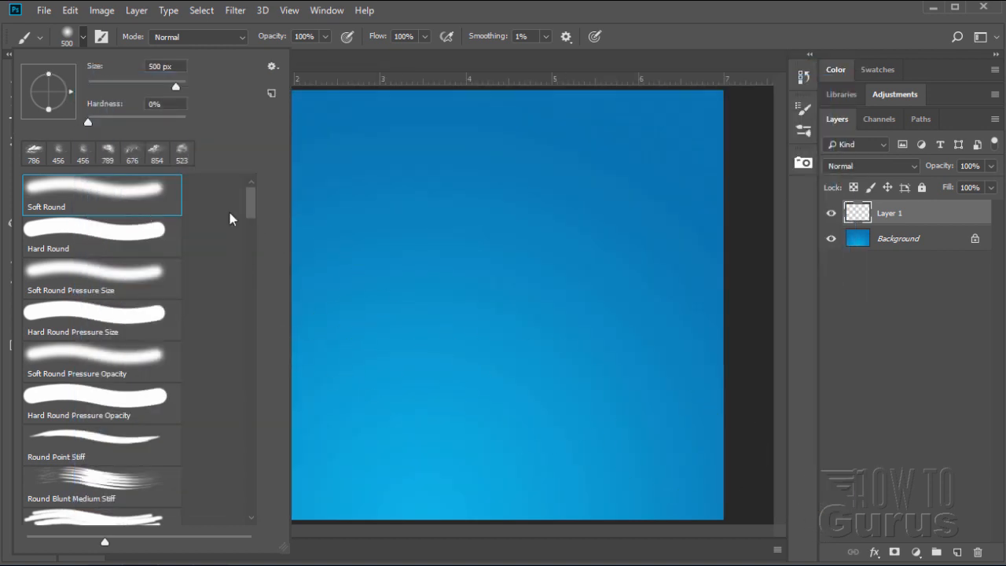
pyautogui.moveTo(224, 228)
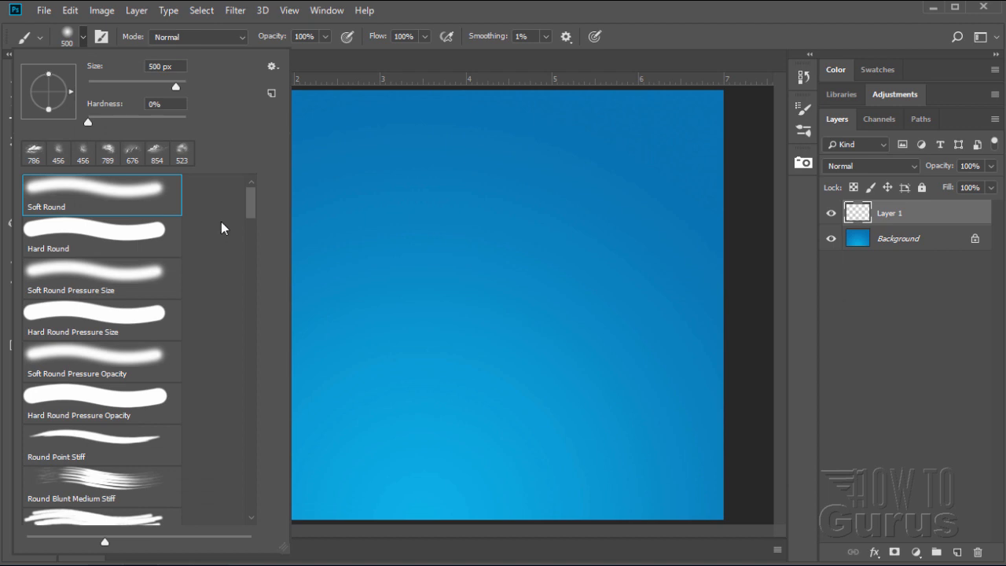
pyautogui.scroll(-3)
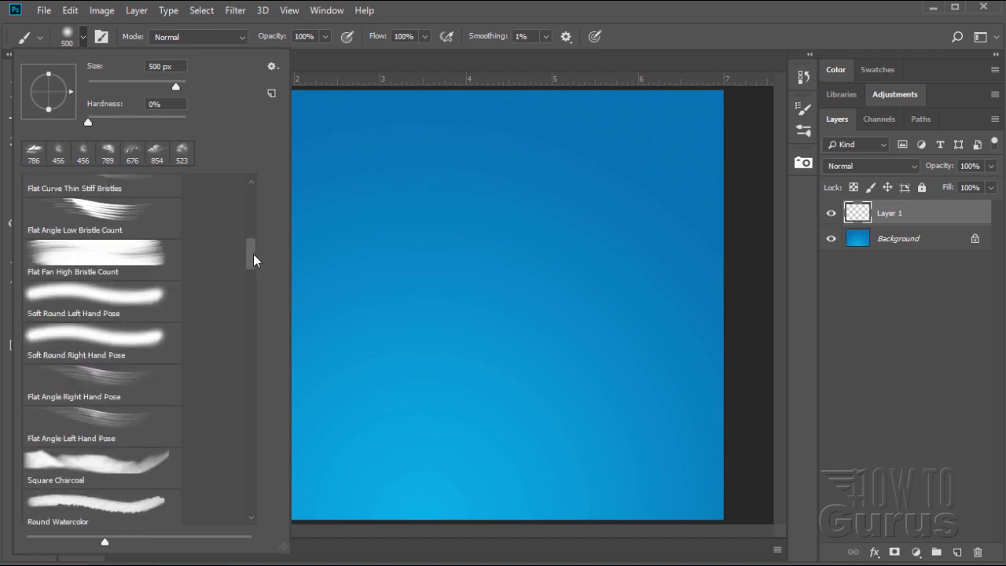
pyautogui.scroll(-3)
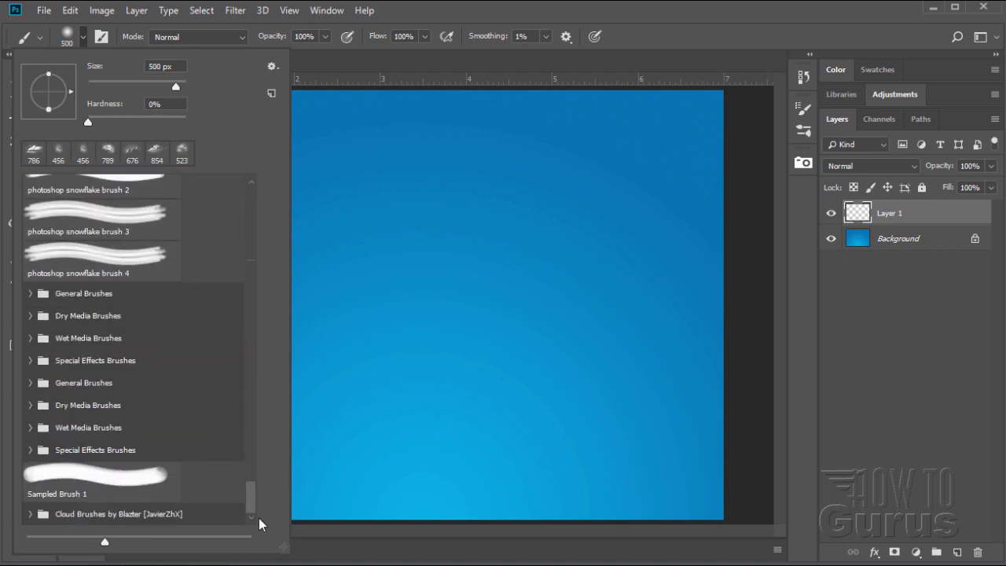
pyautogui.moveTo(122, 520)
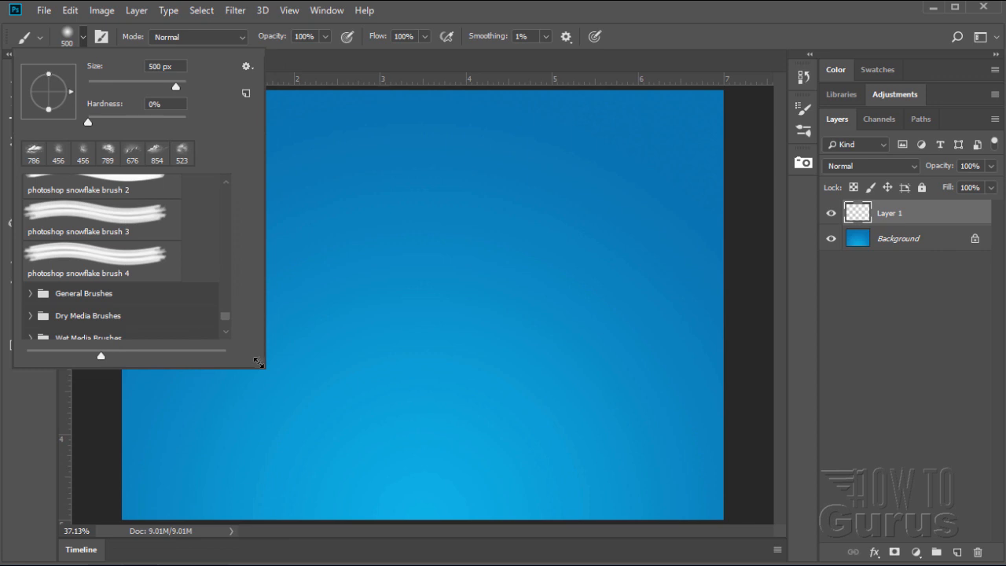
pyautogui.scroll(-3)
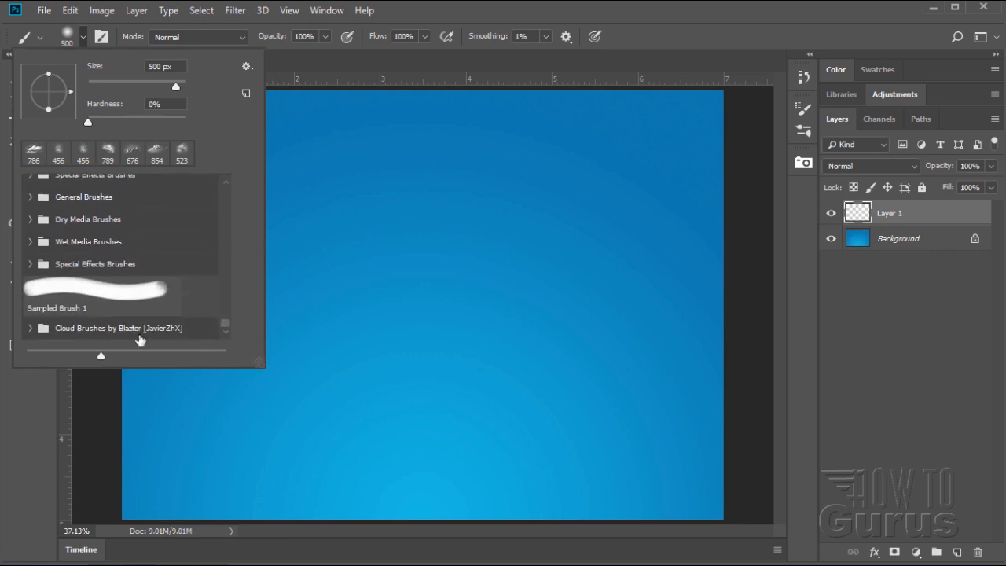
pyautogui.moveTo(61, 348)
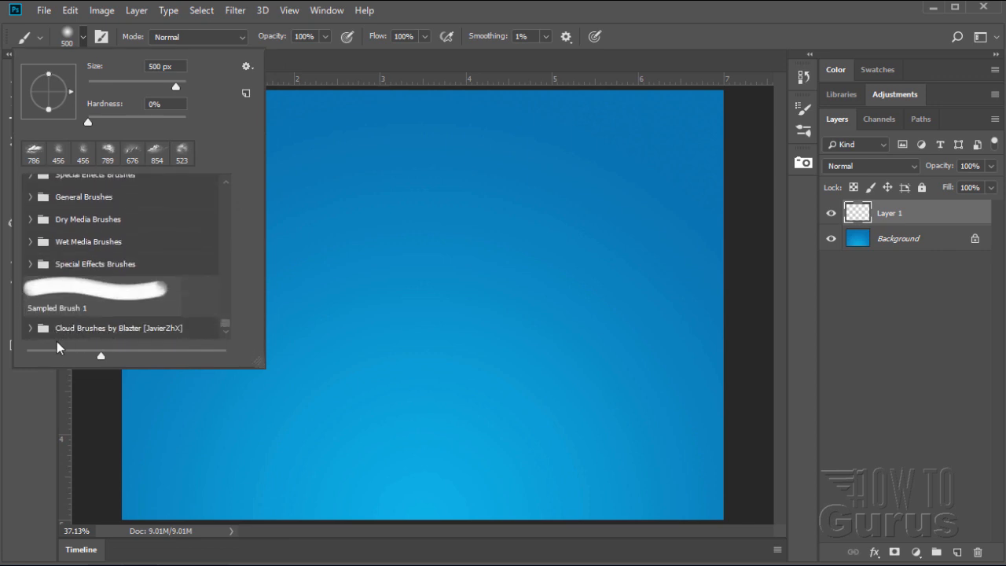
pyautogui.click(30, 328)
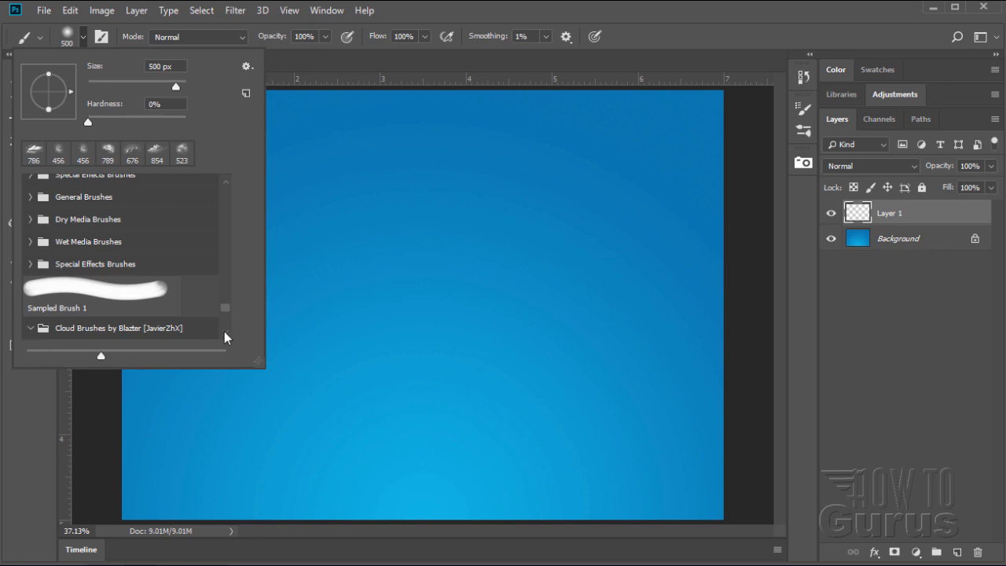
# - Select the Pincel muestreado 1 cloud brush and enlarge it to 663 px
pyautogui.scroll(-3)
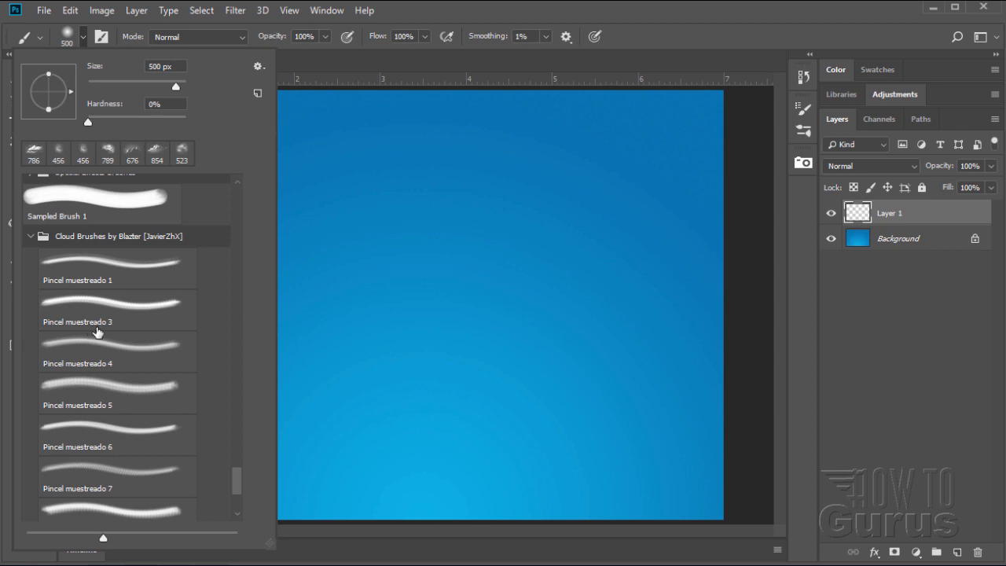
pyautogui.moveTo(127, 324)
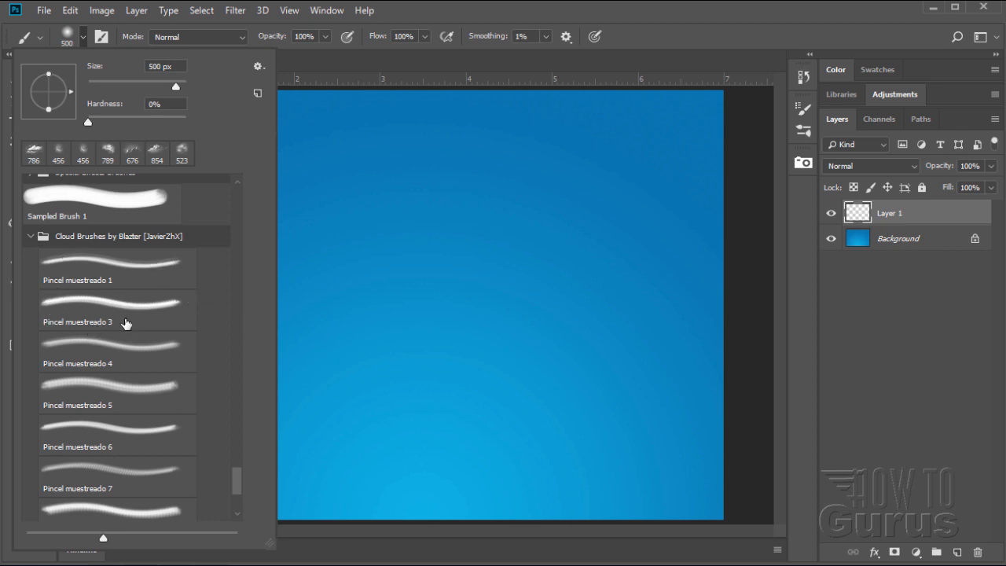
pyautogui.moveTo(69, 439)
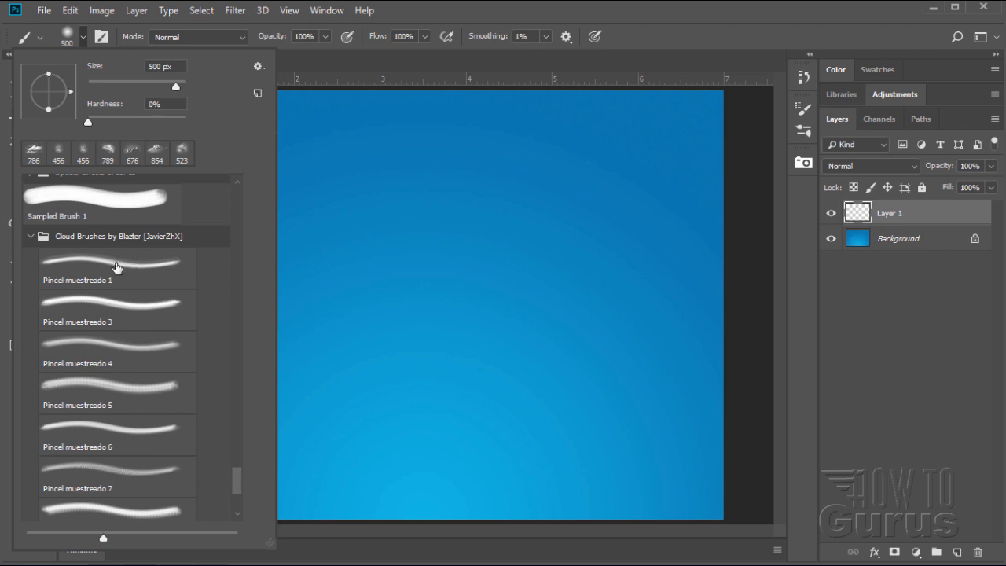
pyautogui.click(117, 267)
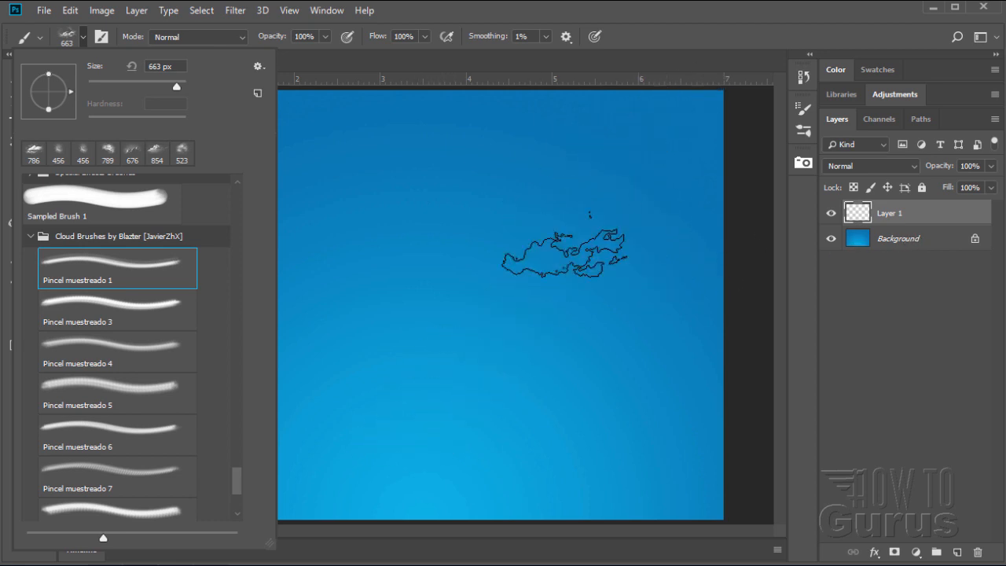
pyautogui.moveTo(562, 251); pyautogui.dragTo(460, 378)
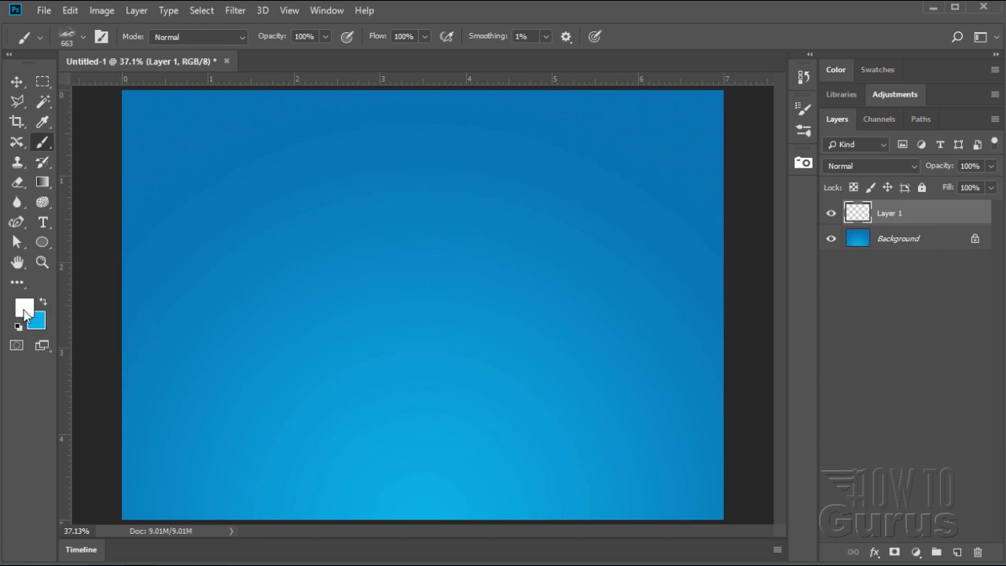
pyautogui.moveTo(24, 307)
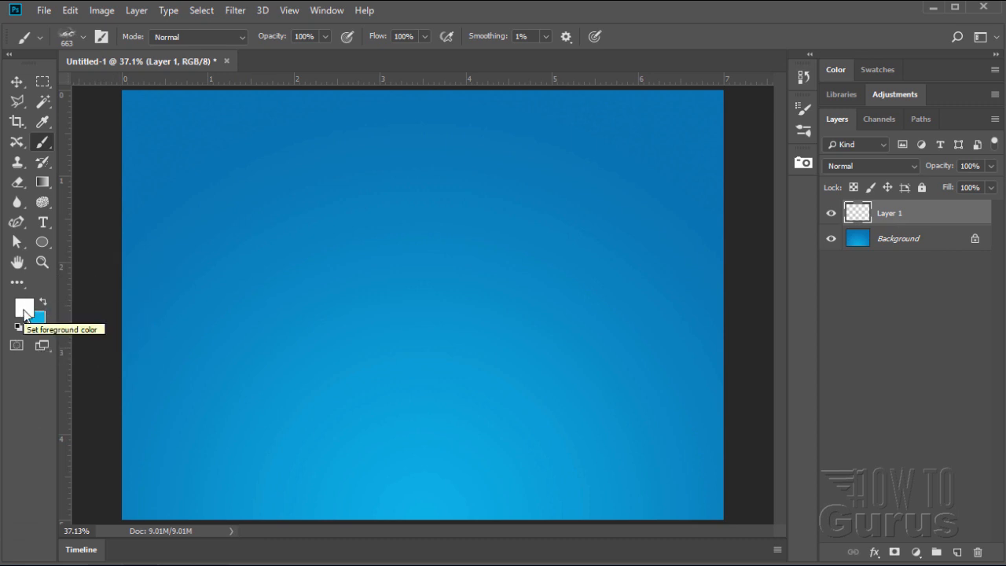
pyautogui.moveTo(67, 75)
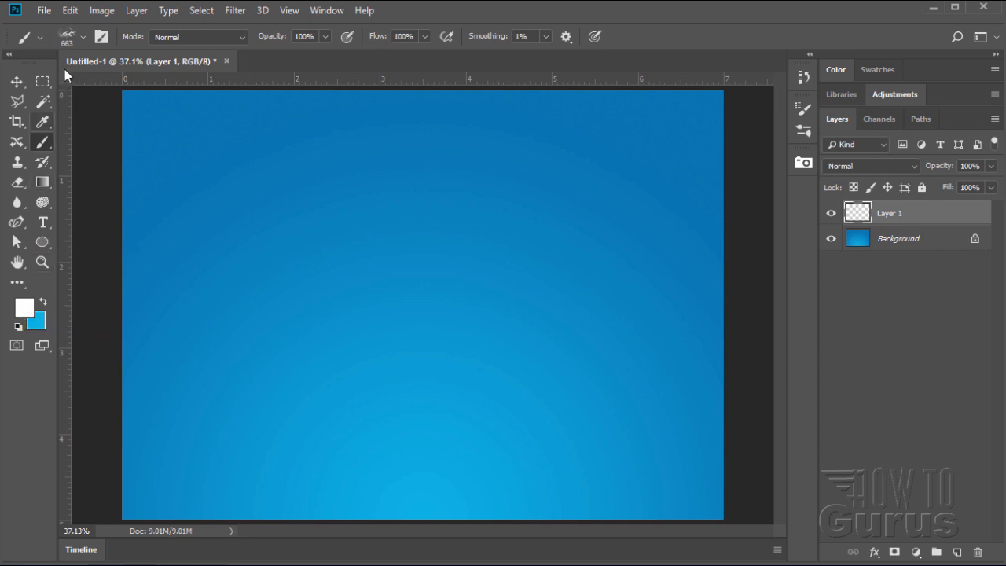
# - Stamp a white cloud in the upper right sky and stretch it leftward
pyautogui.click(71, 36)
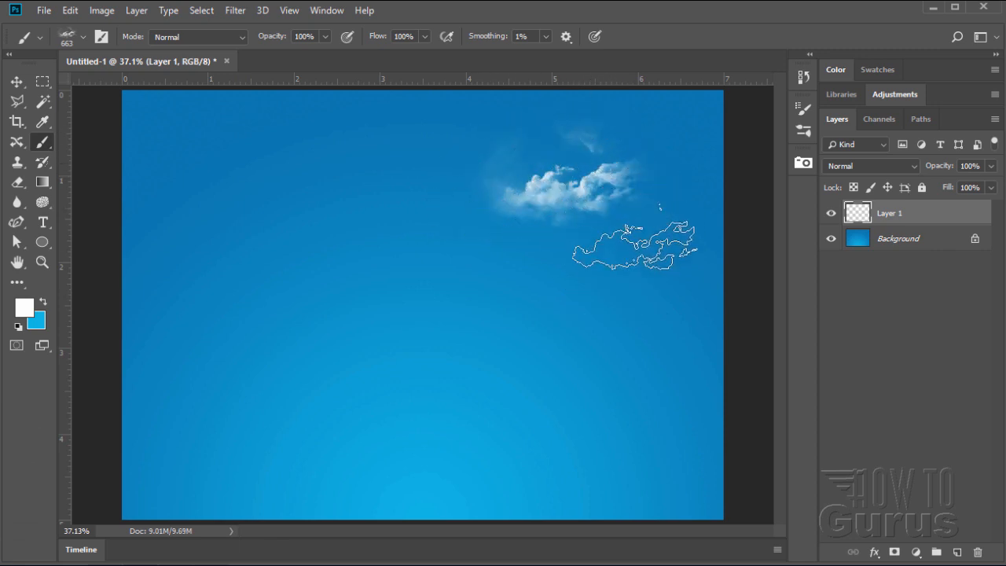
pyautogui.moveTo(633, 243); pyautogui.dragTo(535, 196)
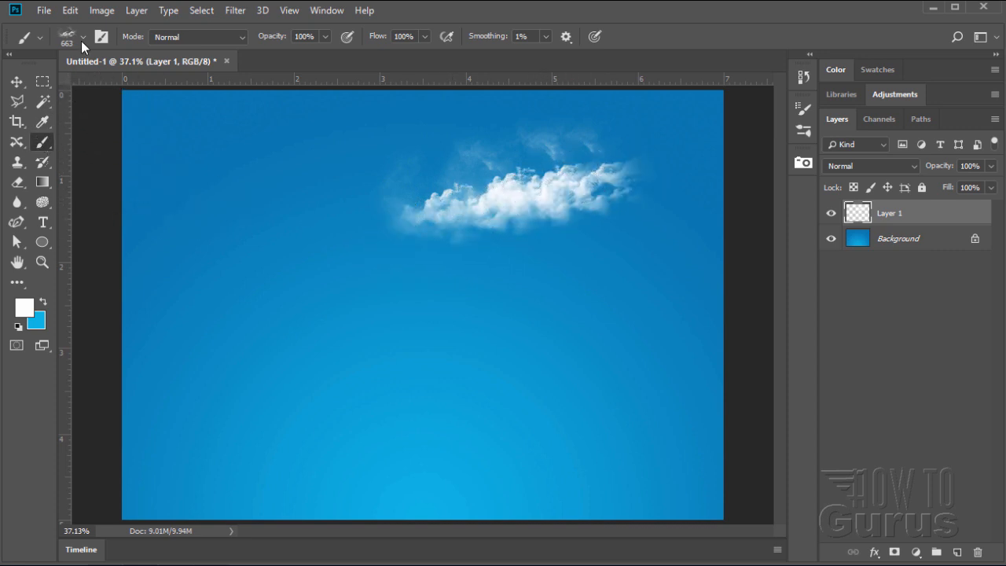
pyautogui.click(83, 37)
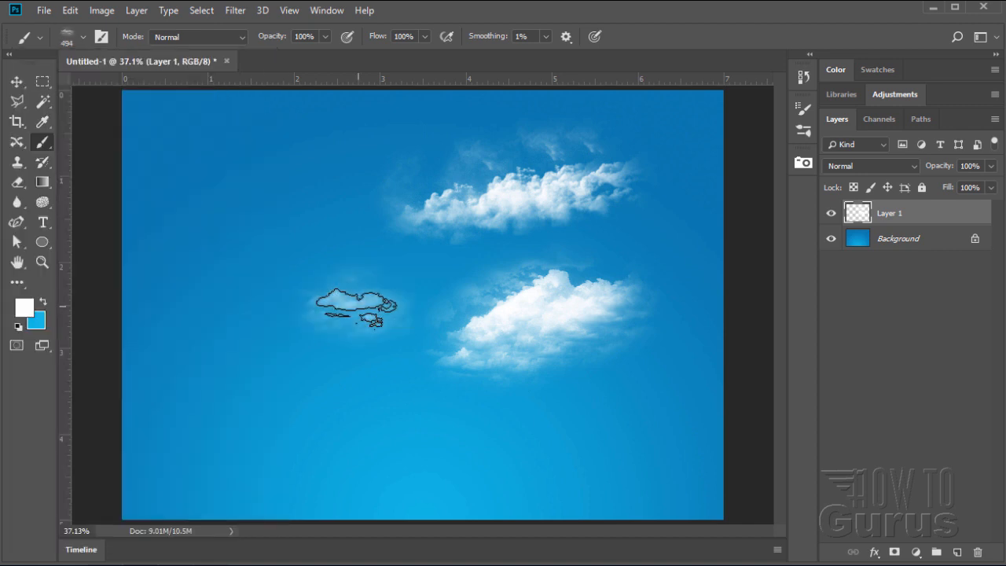
# - Paint a wide, puffy second cloud across the centre of the sky
pyautogui.moveTo(354, 307); pyautogui.dragTo(405, 302)
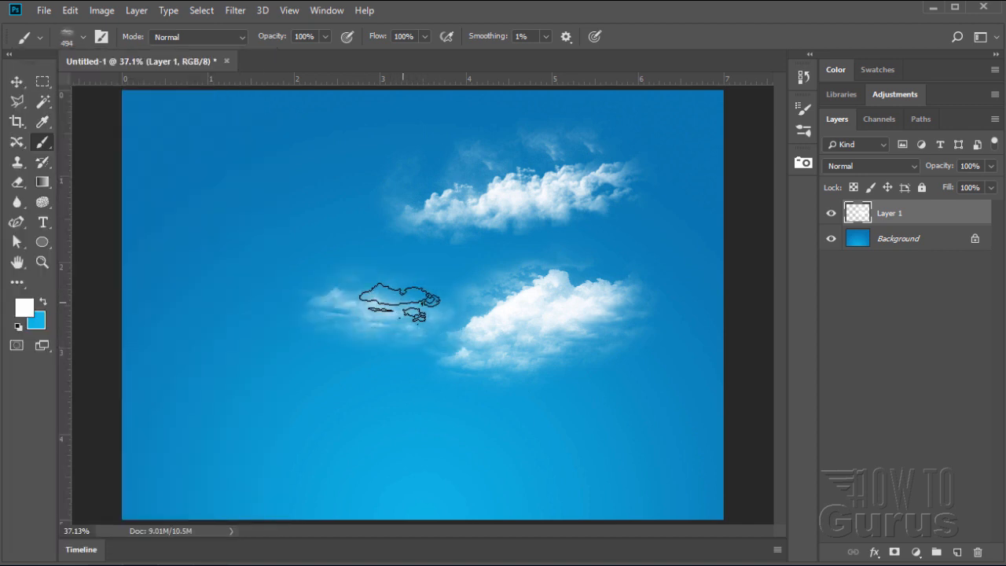
pyautogui.moveTo(397, 303); pyautogui.dragTo(484, 346)
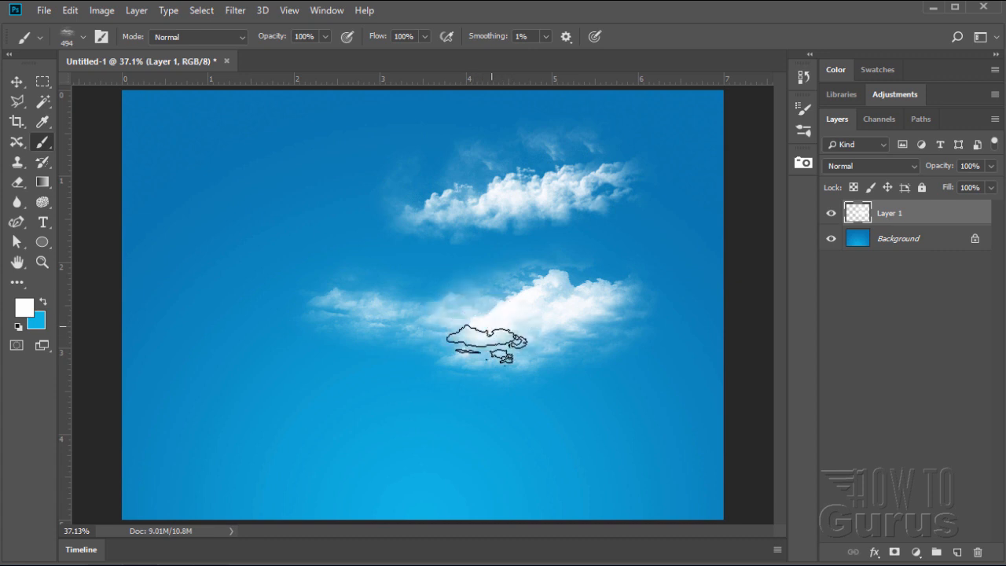
pyautogui.moveTo(484, 342); pyautogui.dragTo(539, 358)
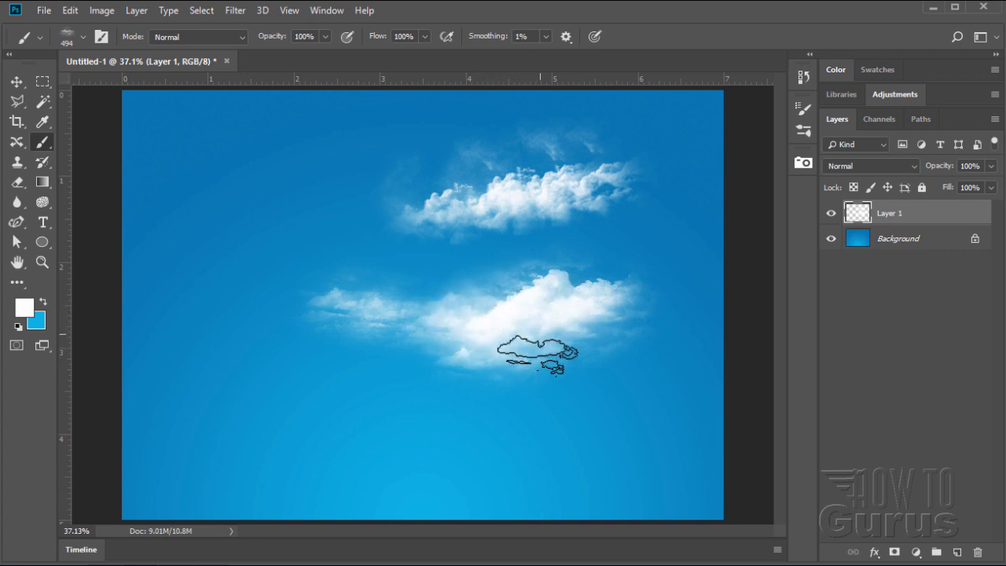
pyautogui.moveTo(538, 357); pyautogui.dragTo(268, 283)
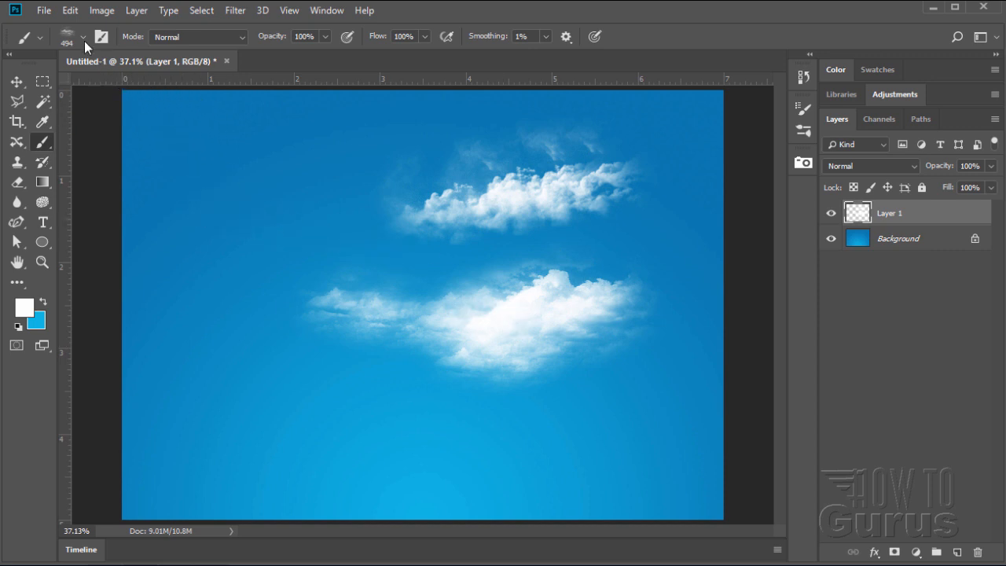
pyautogui.click(82, 37)
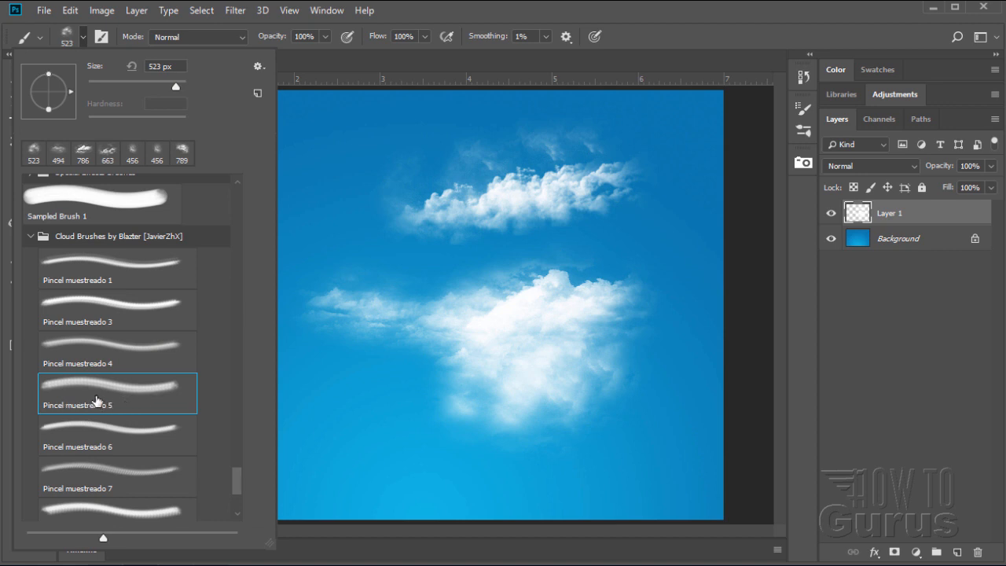
pyautogui.moveTo(96, 397)
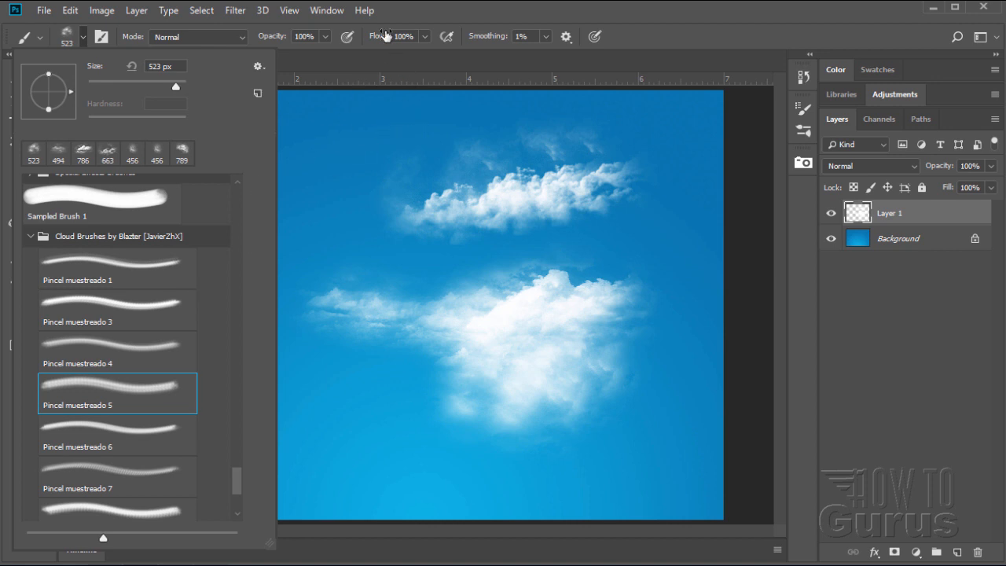
# - Show Brush Settings and set Shape Dynamics jitter: size ~51%, angle 47%, roundness 54%
pyautogui.click(326, 10)
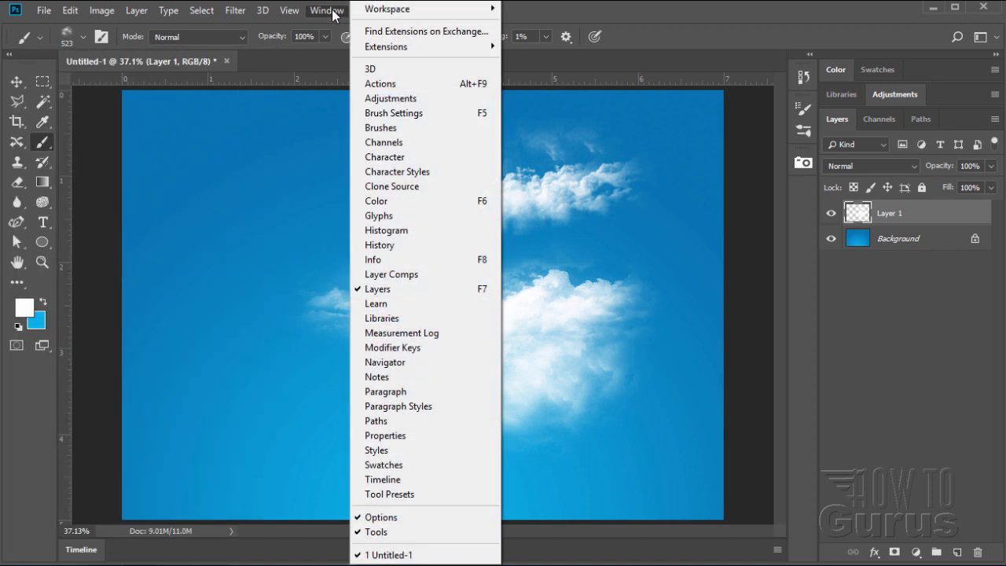
pyautogui.click(393, 112)
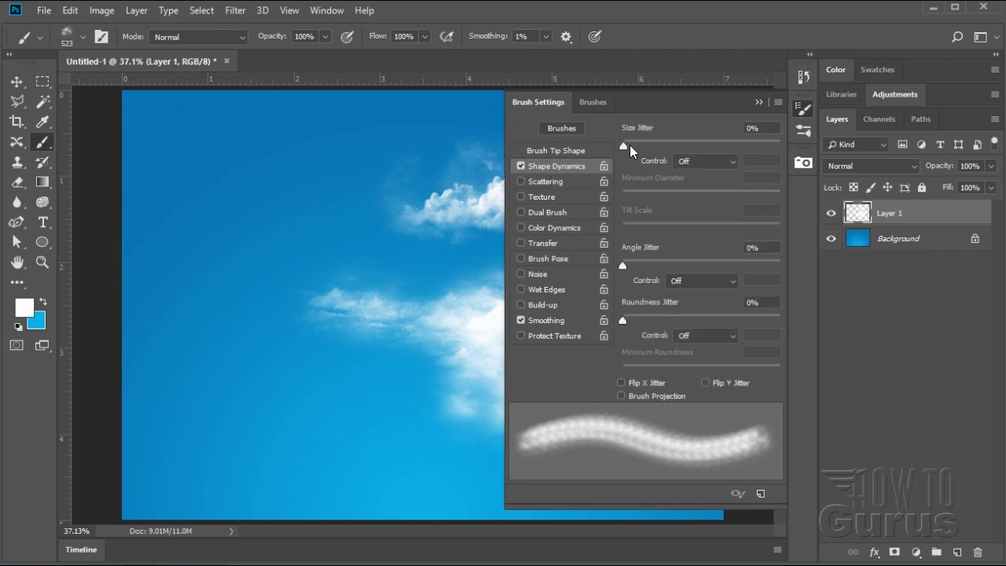
pyautogui.moveTo(624, 146); pyautogui.dragTo(703, 147)
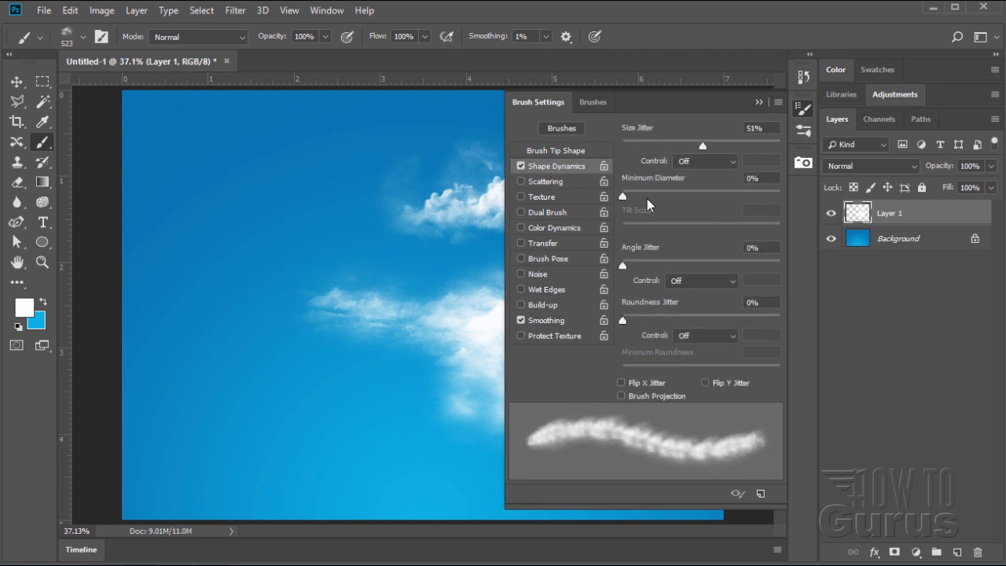
pyautogui.moveTo(622, 197); pyautogui.dragTo(667, 196)
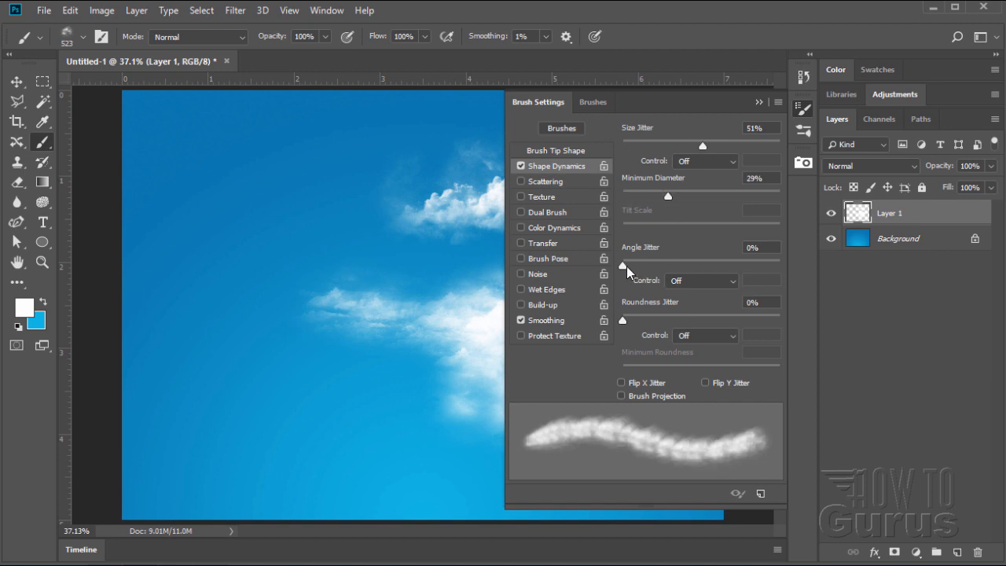
pyautogui.moveTo(622, 259); pyautogui.dragTo(692, 260)
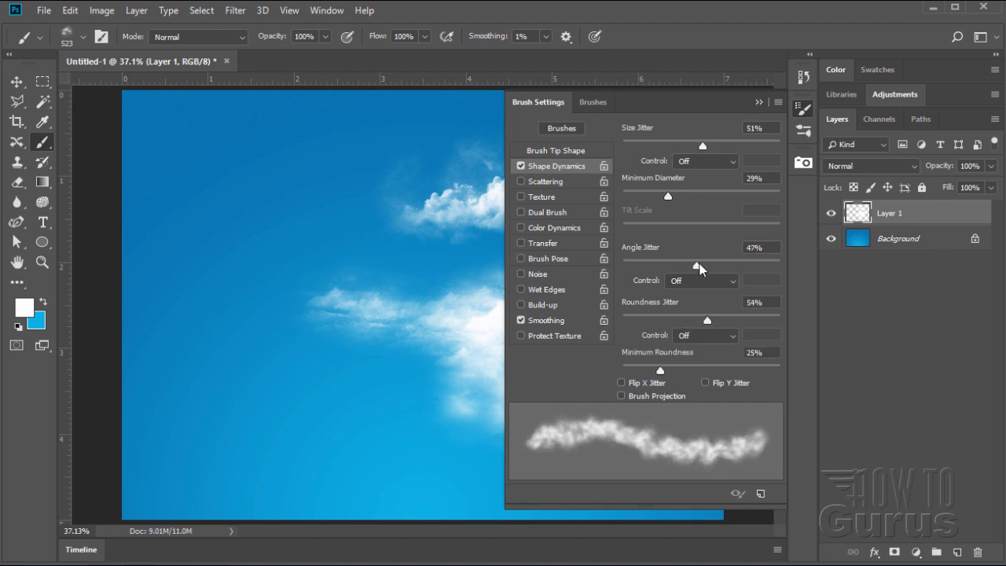
pyautogui.moveTo(665, 196); pyautogui.dragTo(684, 196)
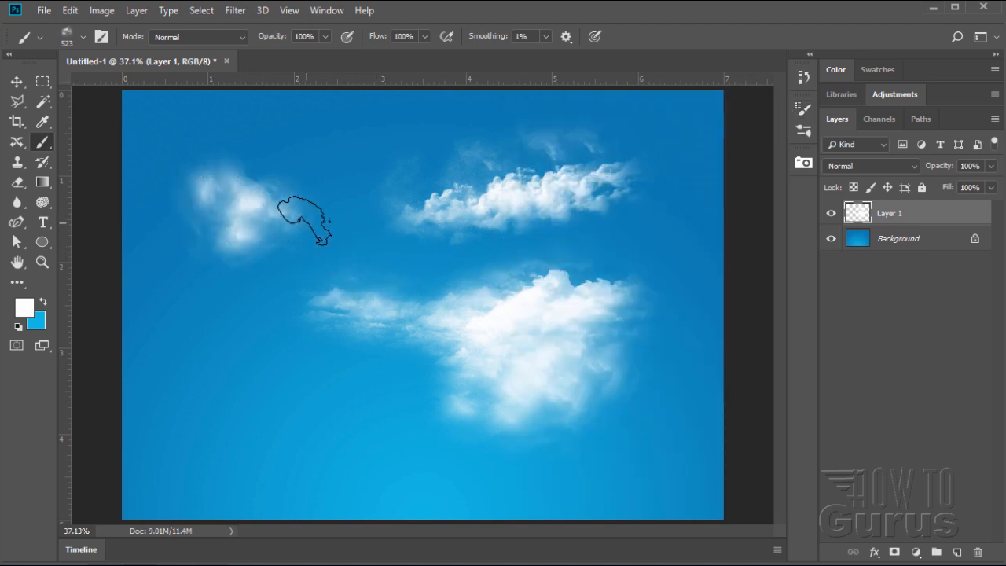
# - Paint a soft upper-left cloud and extend it to join the upper right cloud
pyautogui.moveTo(306, 220); pyautogui.dragTo(322, 228)
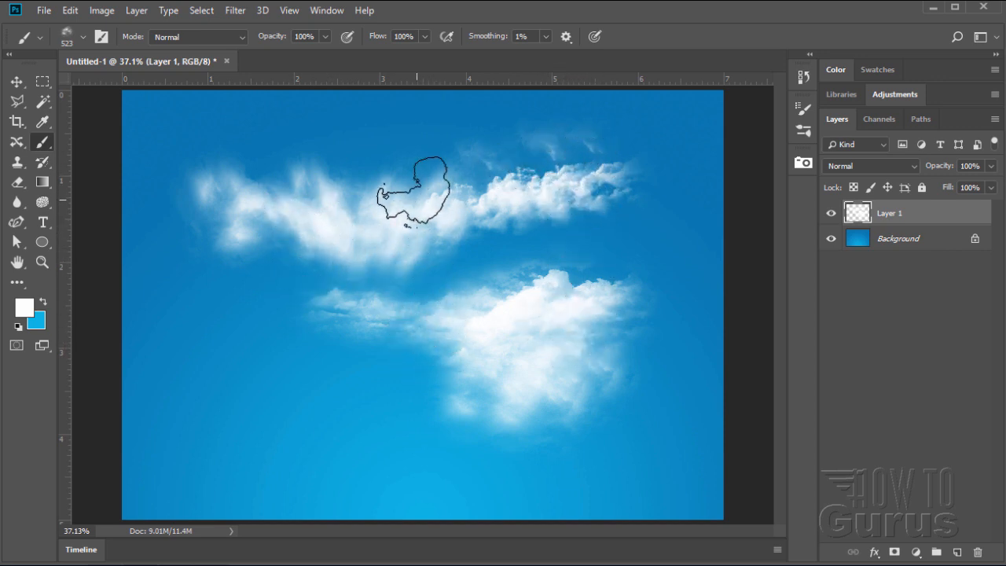
pyautogui.moveTo(417, 192); pyautogui.dragTo(248, 225)
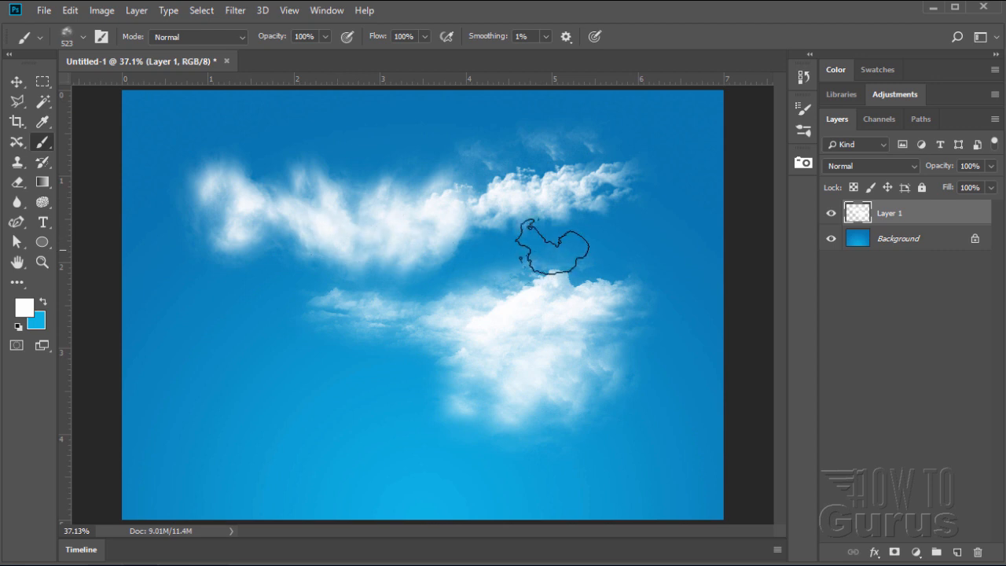
pyautogui.moveTo(550, 247); pyautogui.dragTo(433, 205)
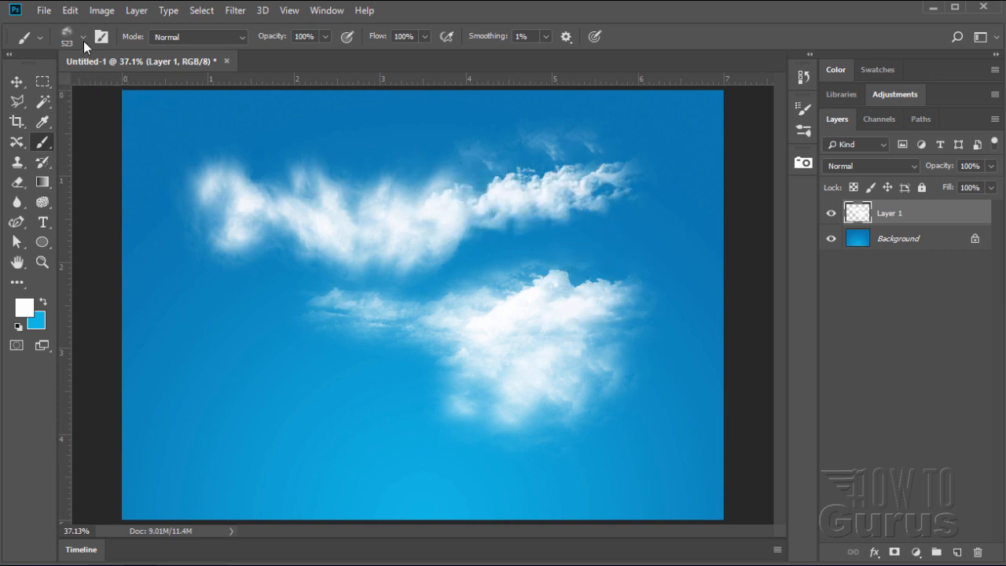
# - Switch to a different cloud brush and paint a puffy cloud bank lower left
pyautogui.click(83, 37)
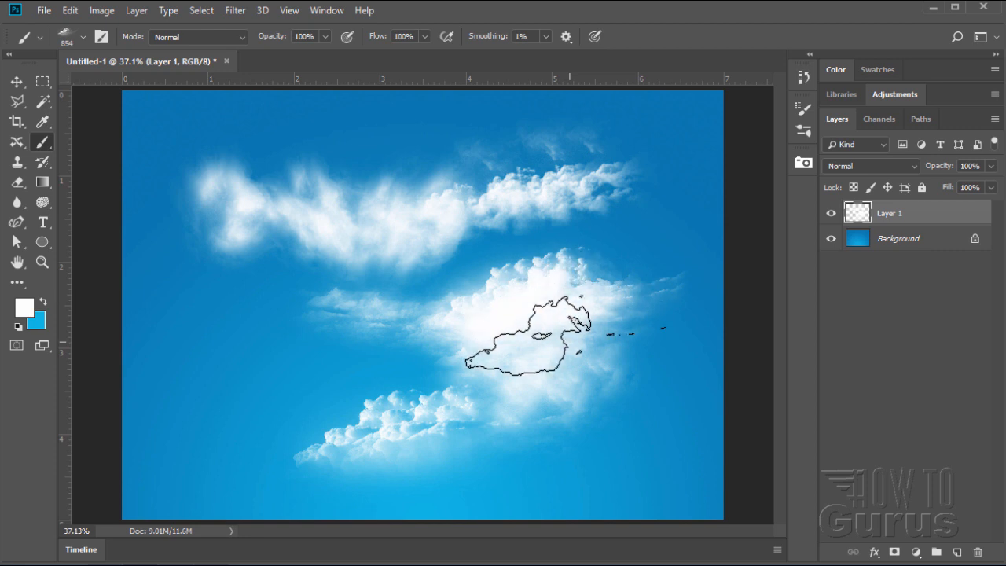
pyautogui.moveTo(535, 338); pyautogui.dragTo(362, 307)
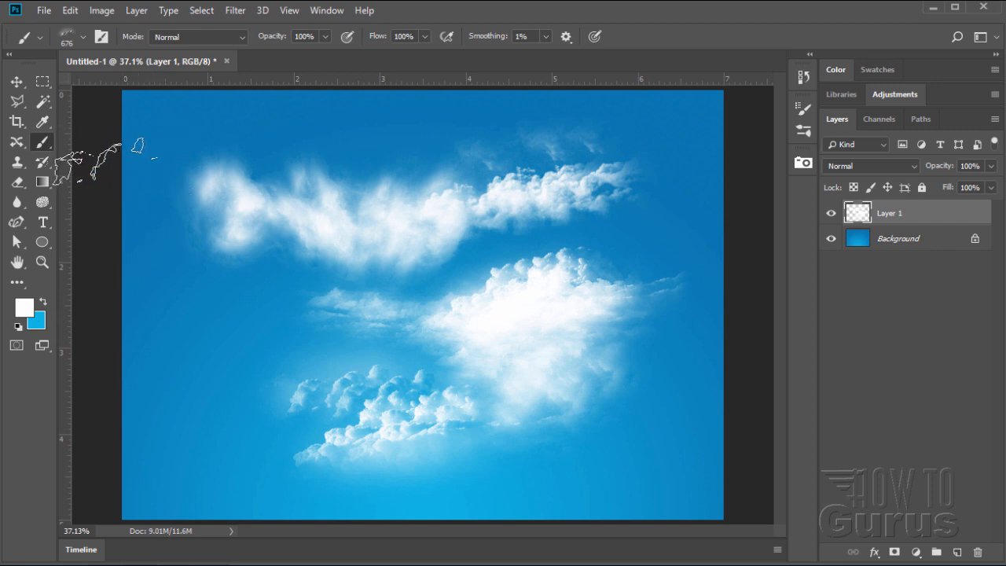
pyautogui.click(82, 36)
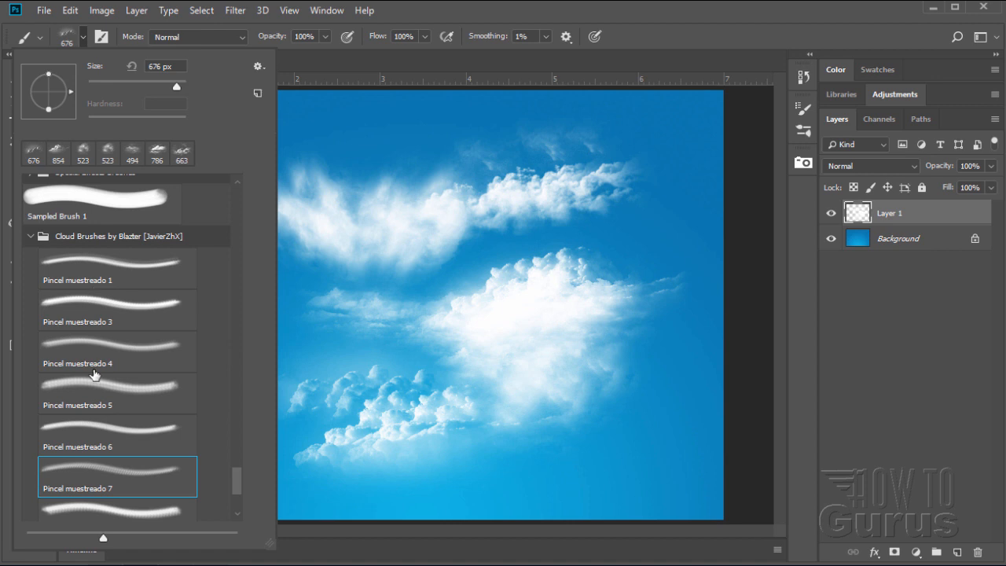
pyautogui.moveTo(93, 374)
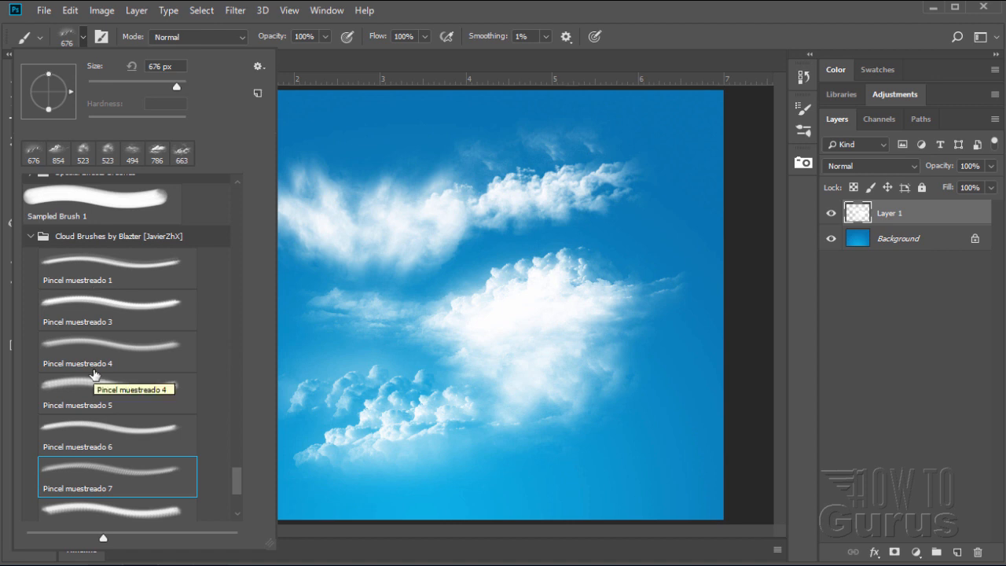
pyautogui.moveTo(180, 412)
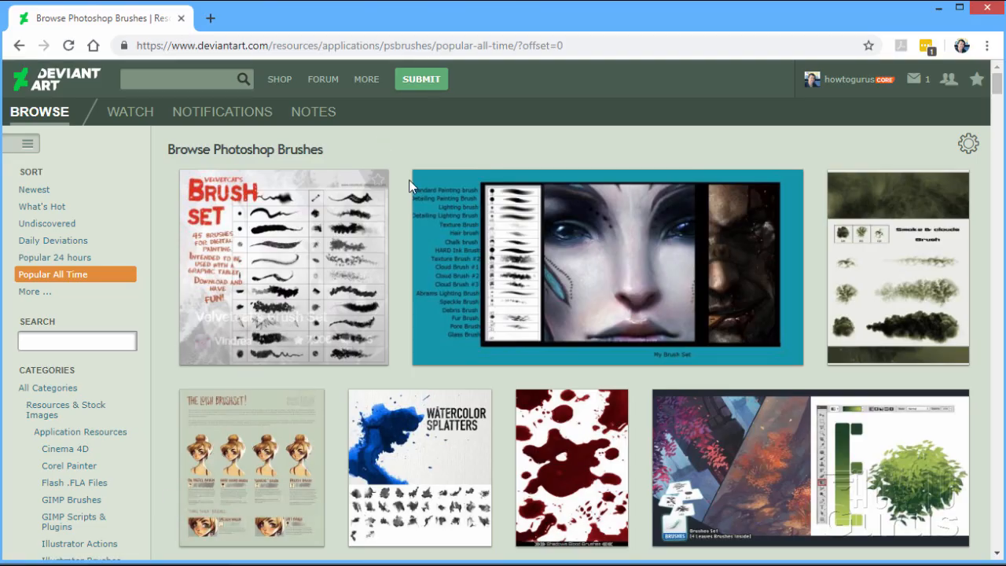
pyautogui.click(354, 45)
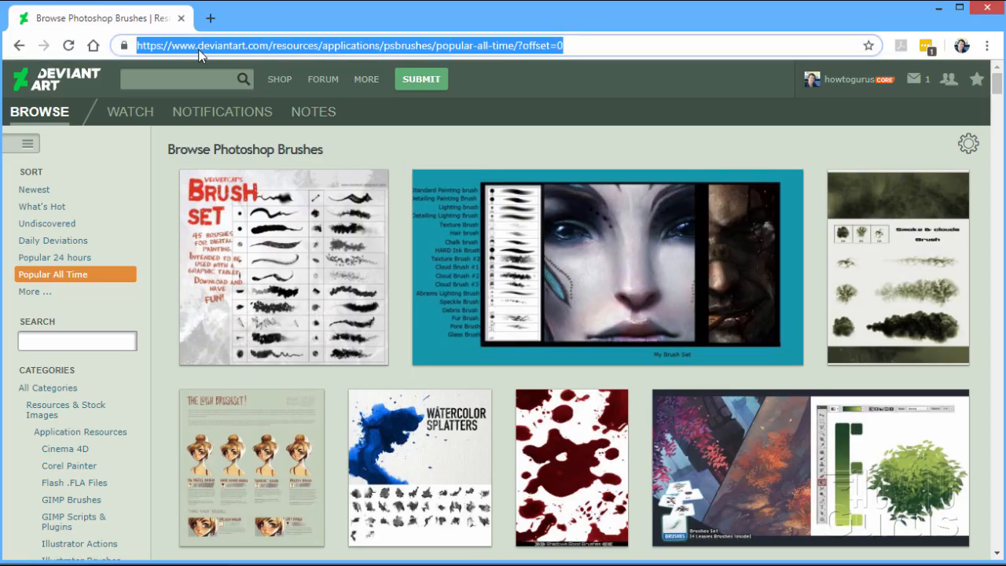
pyautogui.moveTo(234, 46)
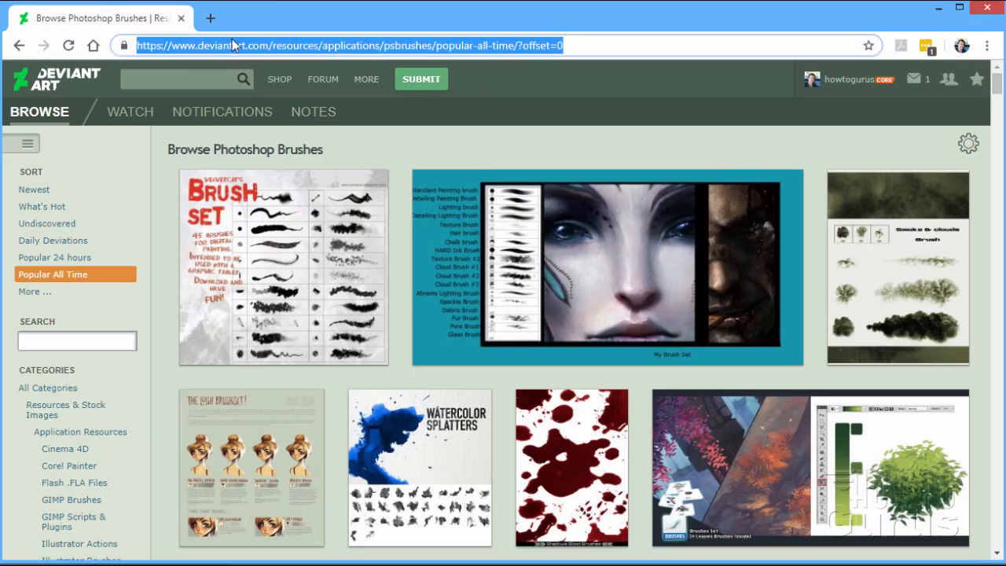
pyautogui.moveTo(460, 47)
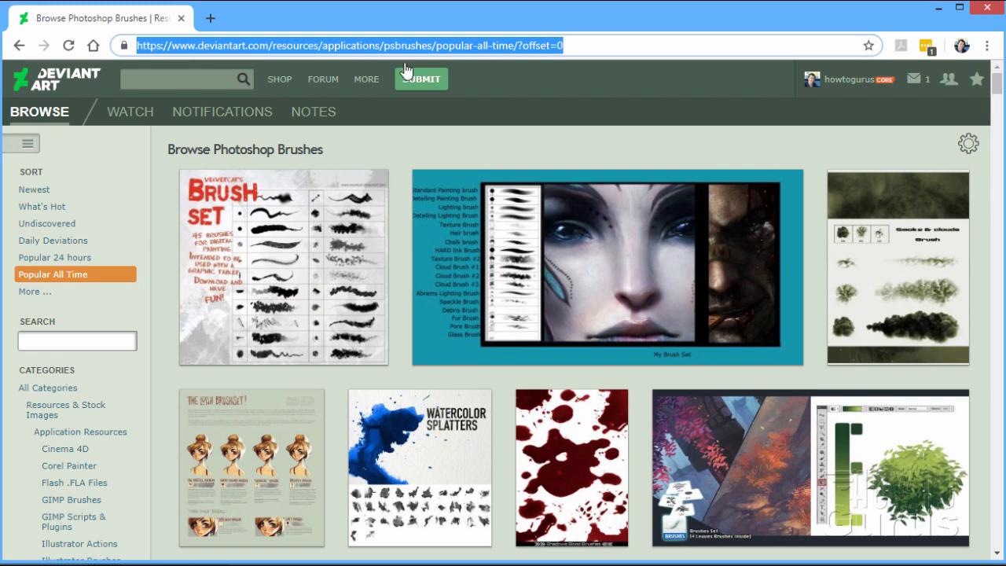
pyautogui.moveTo(453, 45)
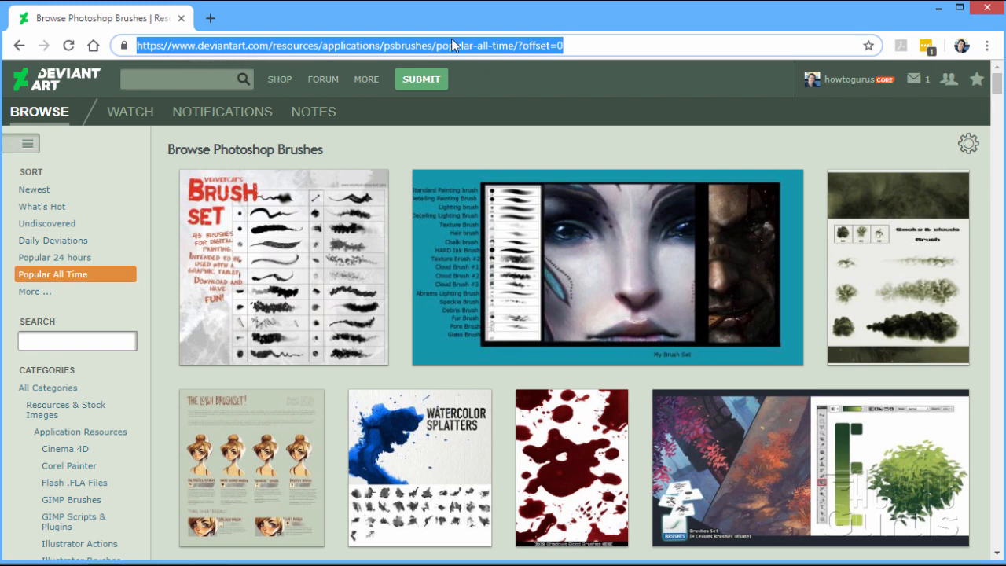
pyautogui.moveTo(405, 214)
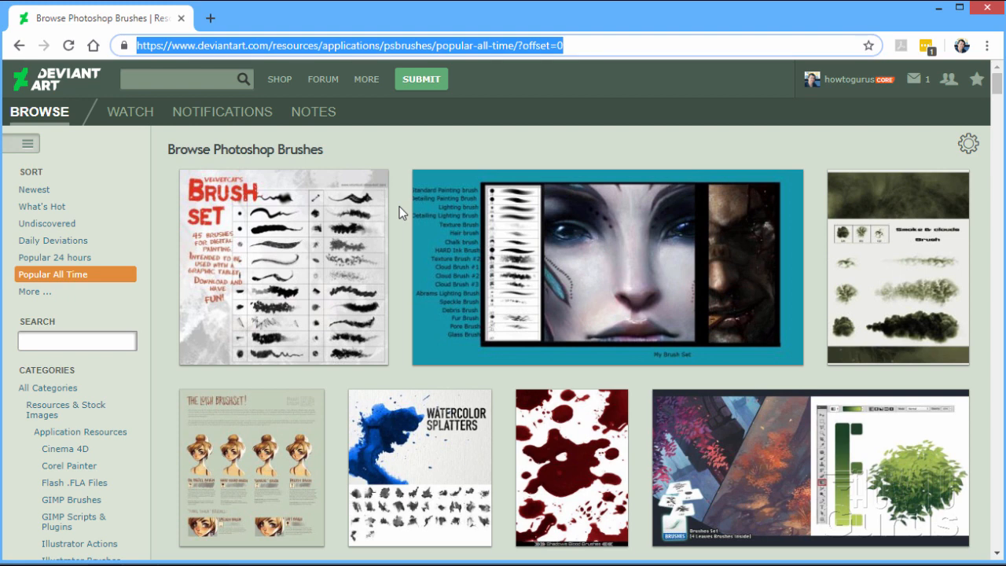
pyautogui.click(849, 78)
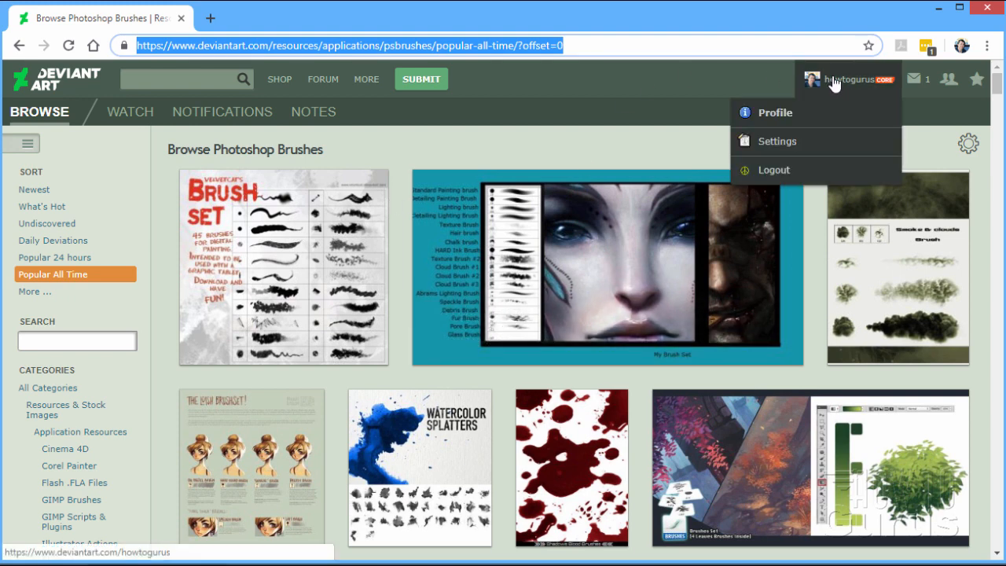
pyautogui.click(776, 113)
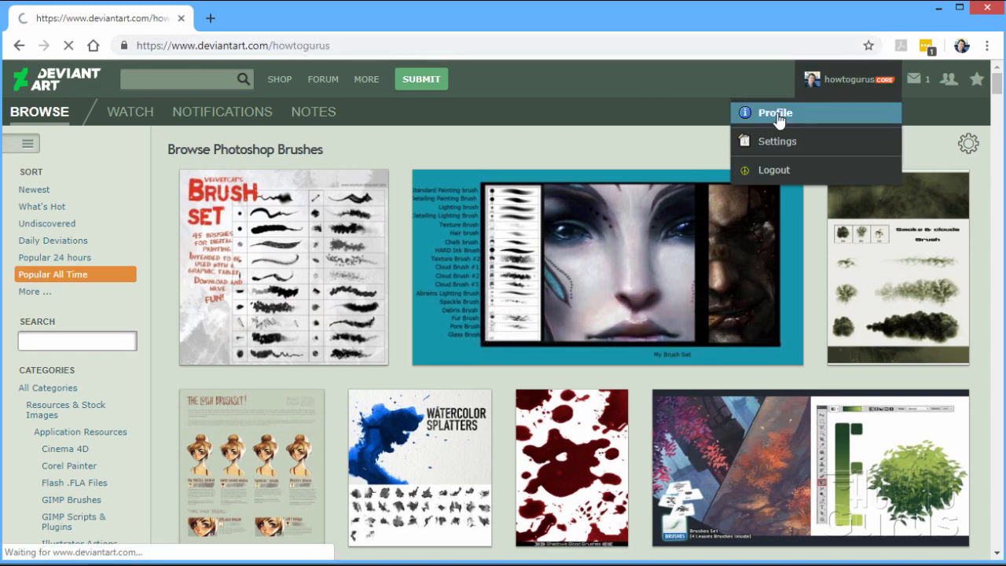
pyautogui.click(775, 113)
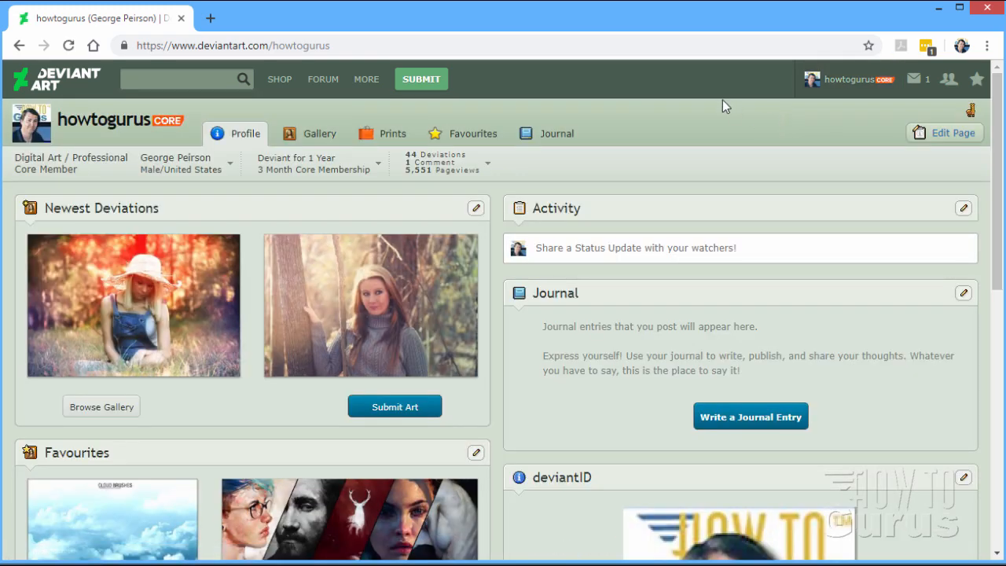
pyautogui.click(318, 133)
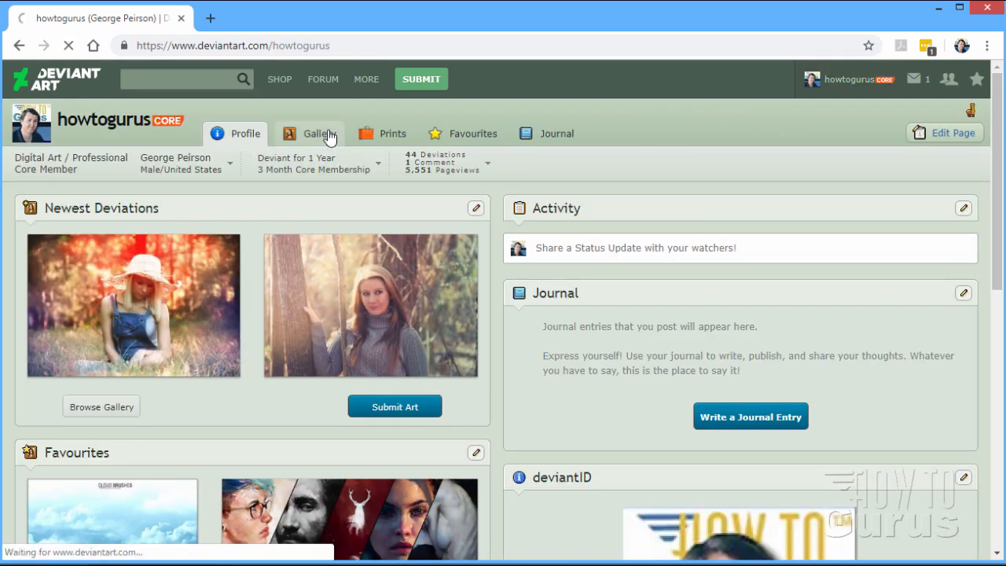
pyautogui.click(320, 132)
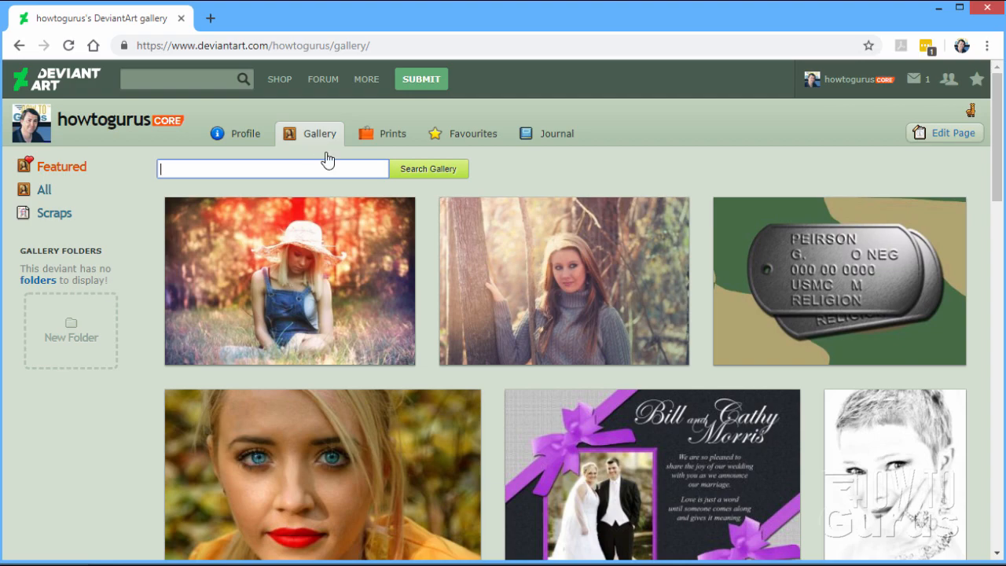
pyautogui.scroll(-3)
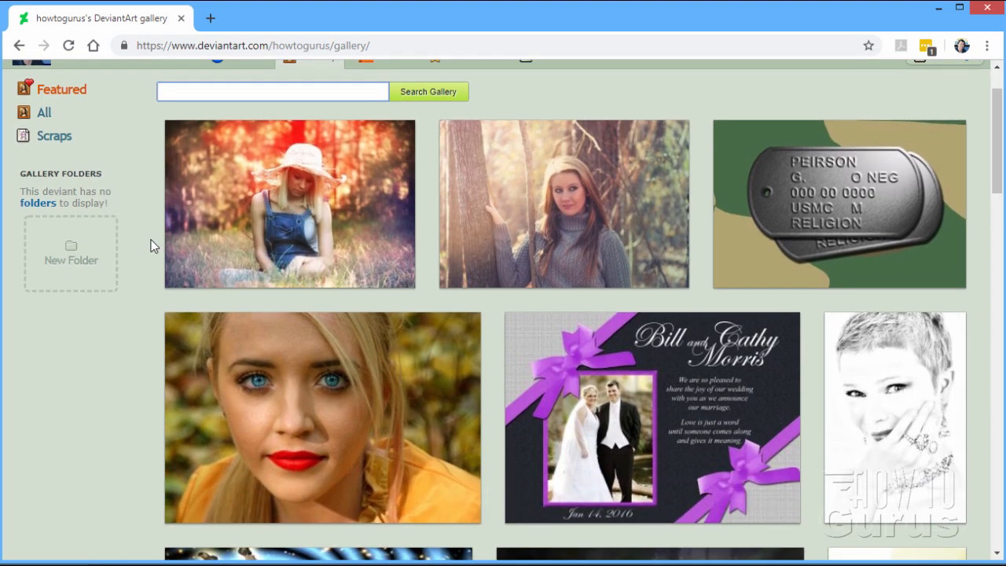
pyautogui.scroll(-3)
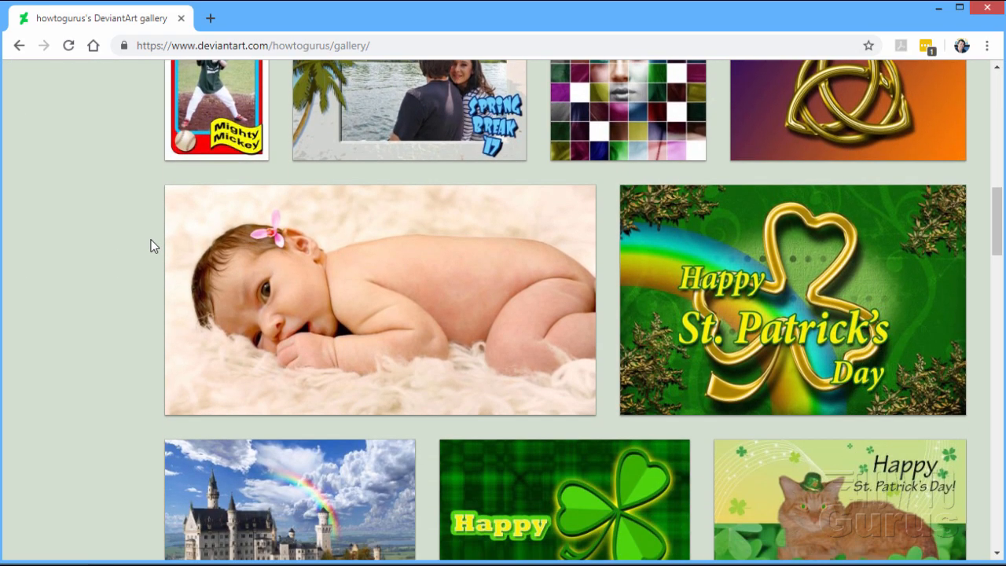
pyautogui.scroll(-3)
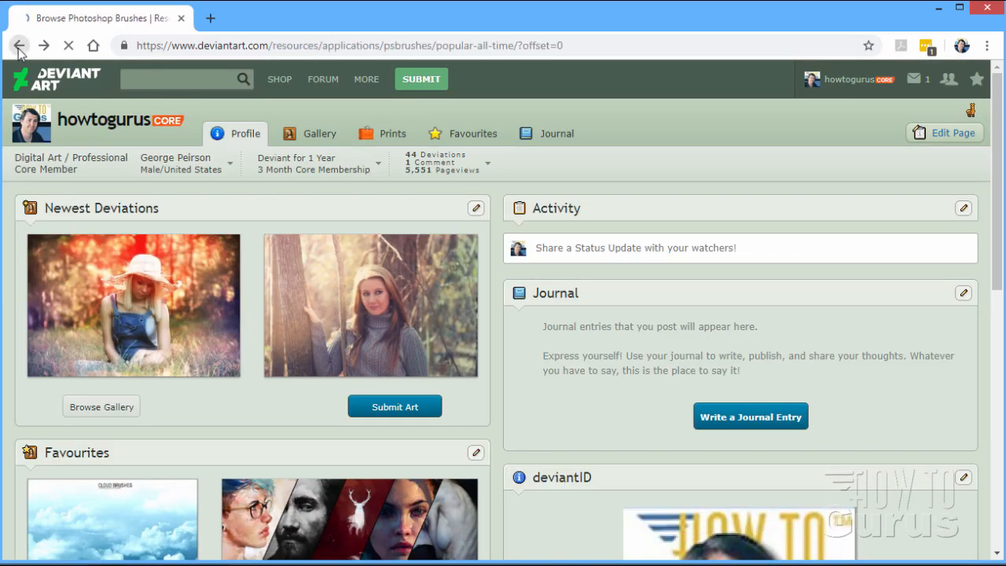
pyautogui.click(19, 45)
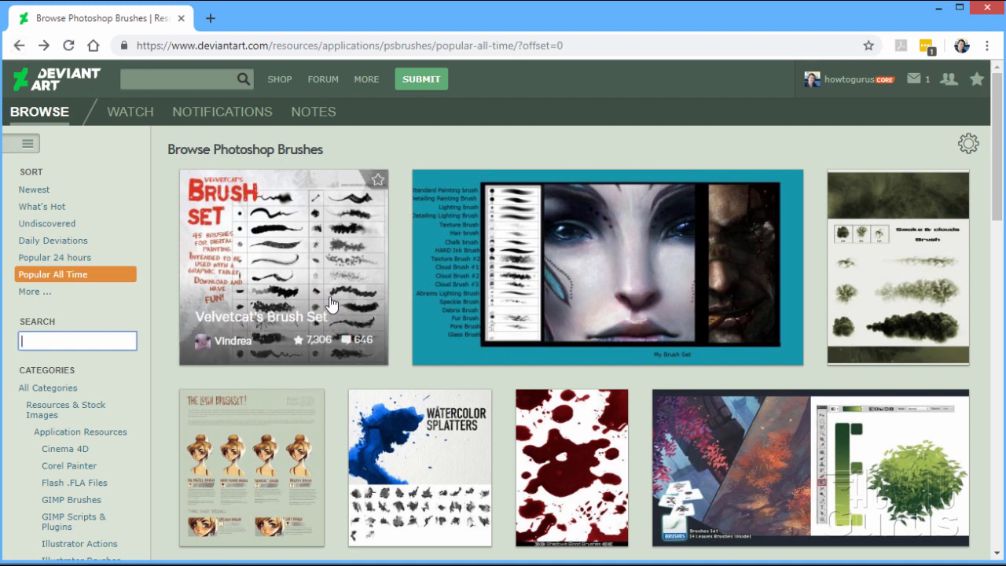